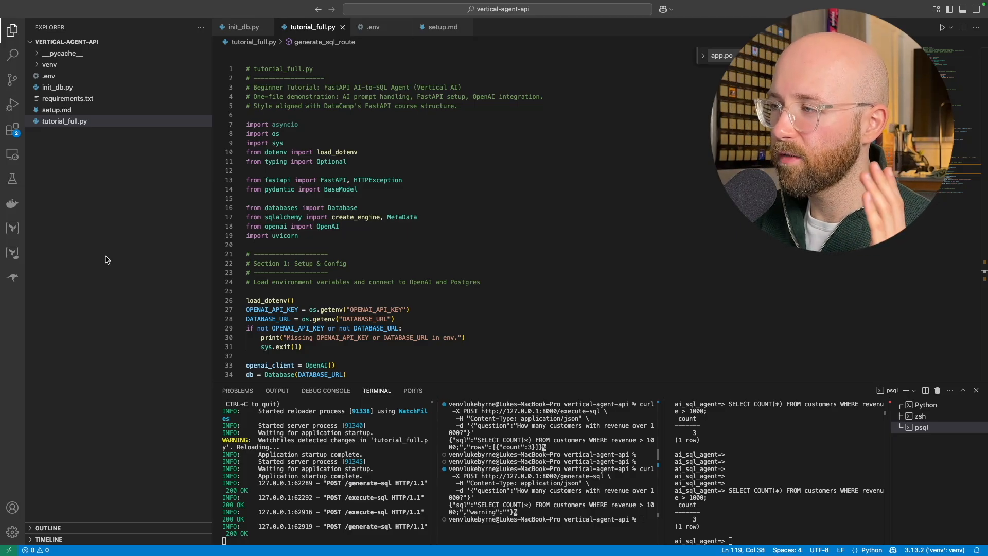
Review the tutorial_full.py imports and scroll through the script, then focus the middle zsh terminal to clear old curl output.
double_click(402, 216)
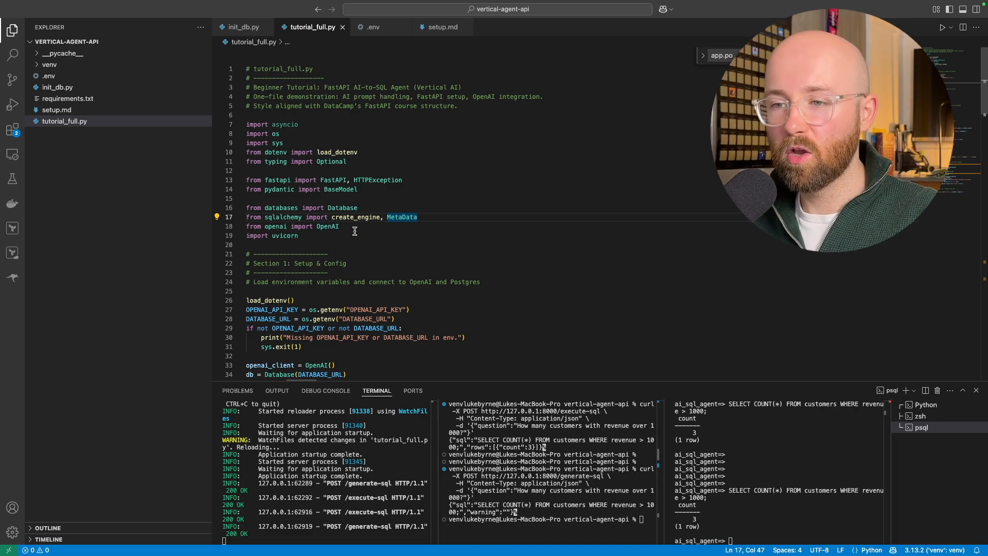
mouse_move(438, 241)
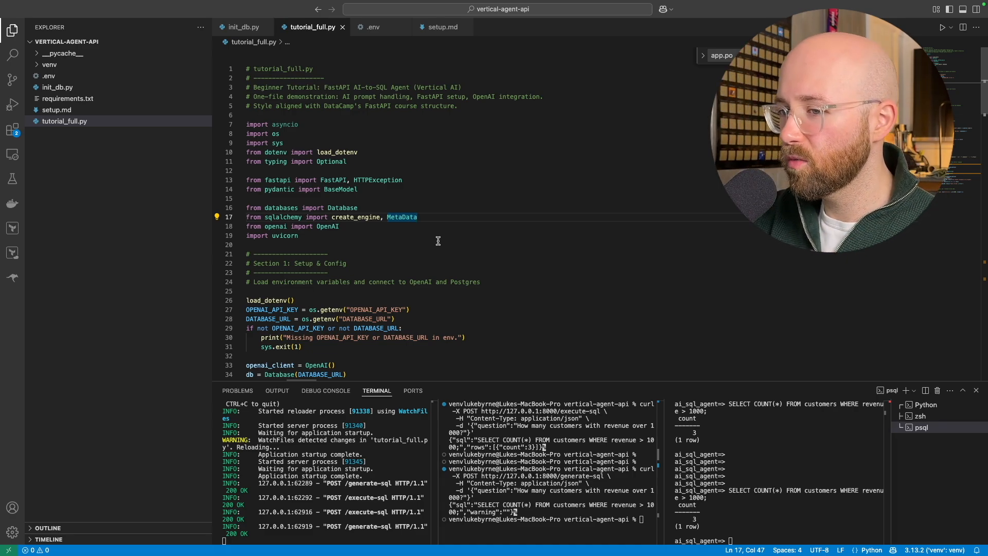
scroll(down, 3)
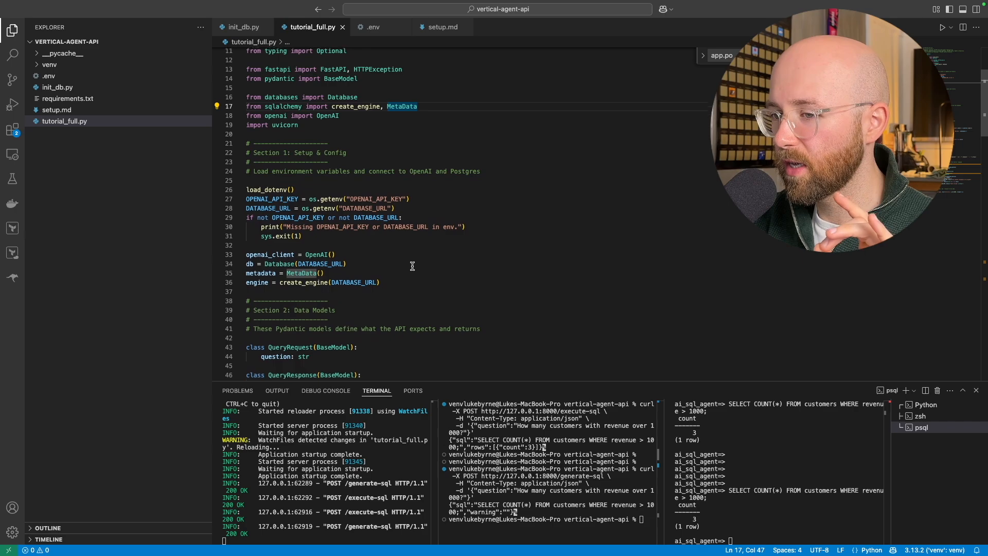
scroll(down, 3)
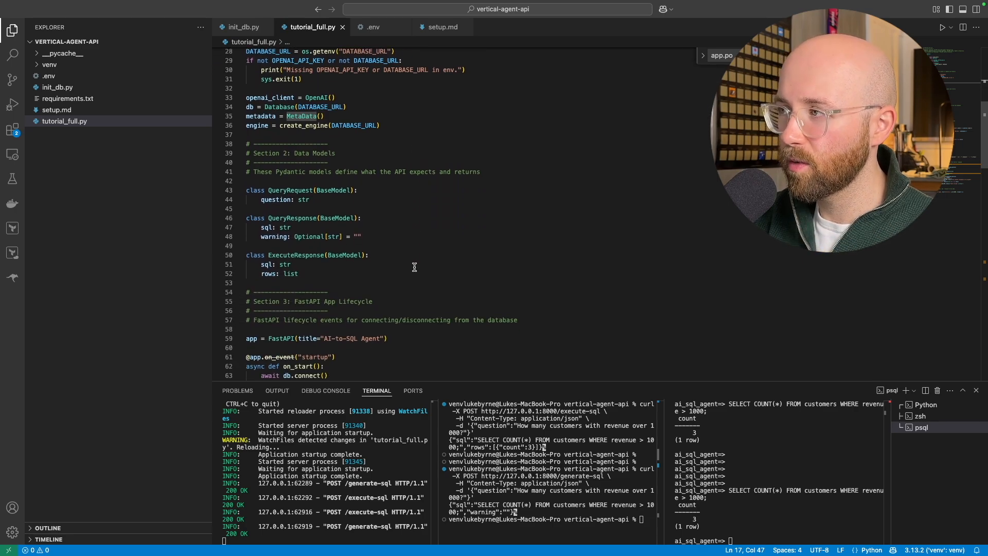
scroll(down, 3)
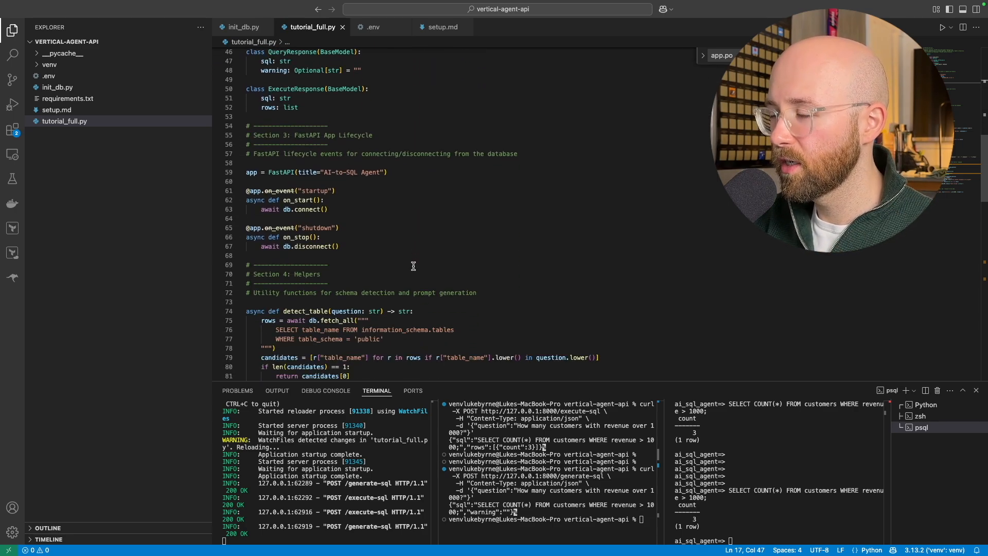
scroll(down, 3)
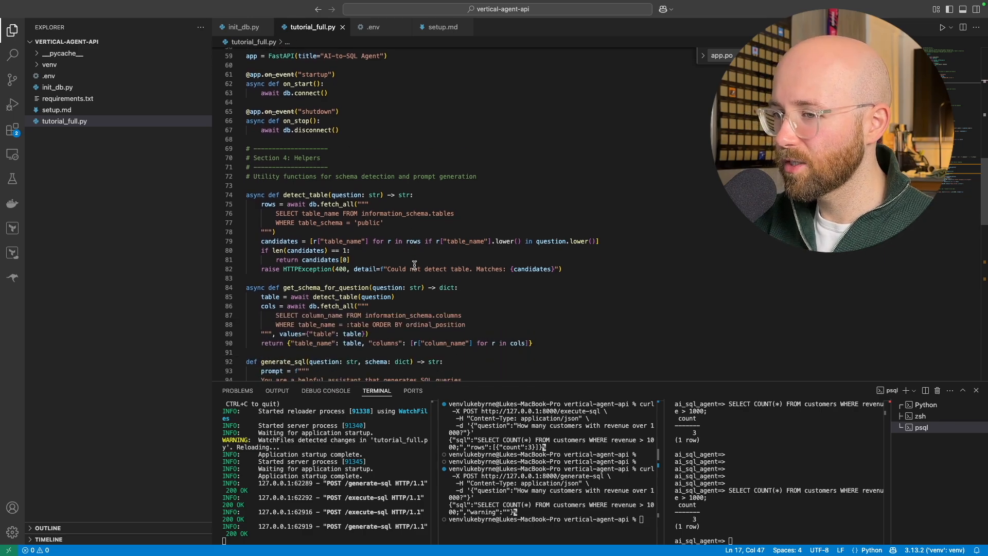
scroll(down, 3)
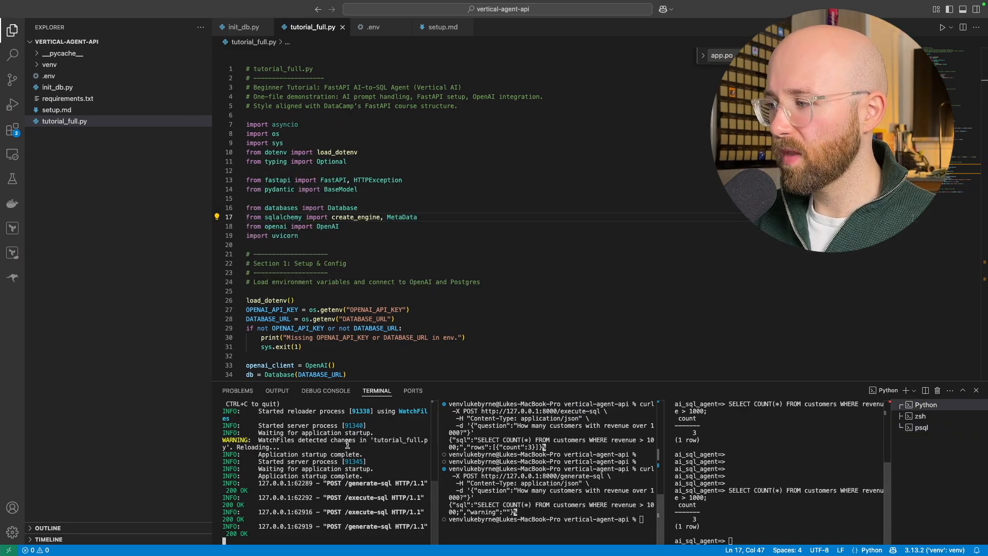
mouse_move(614, 487)
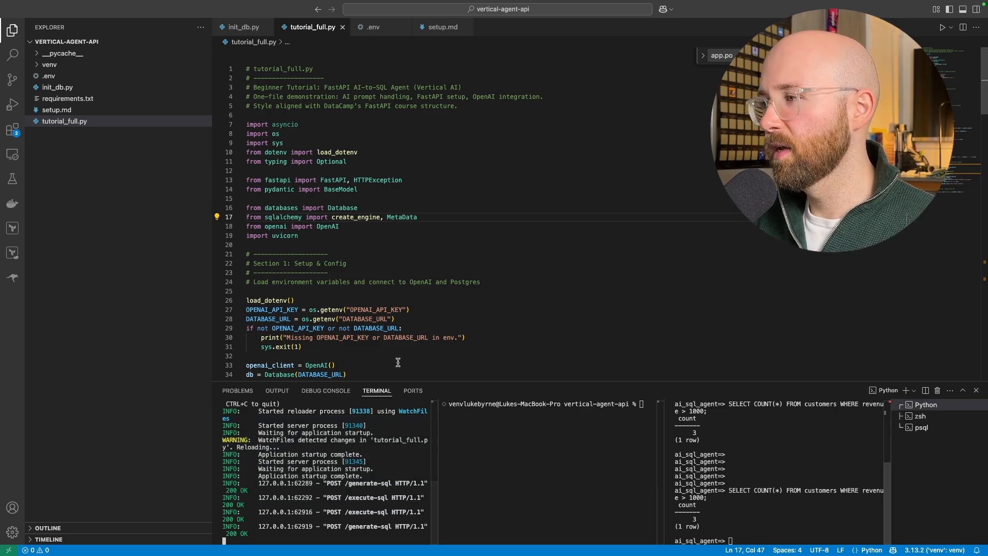
click(922, 428)
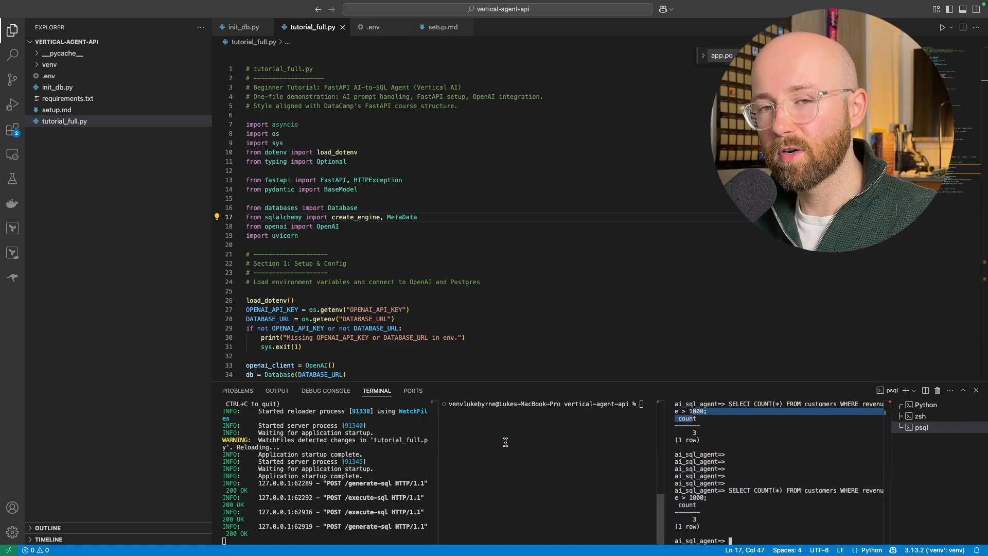
mouse_move(348, 470)
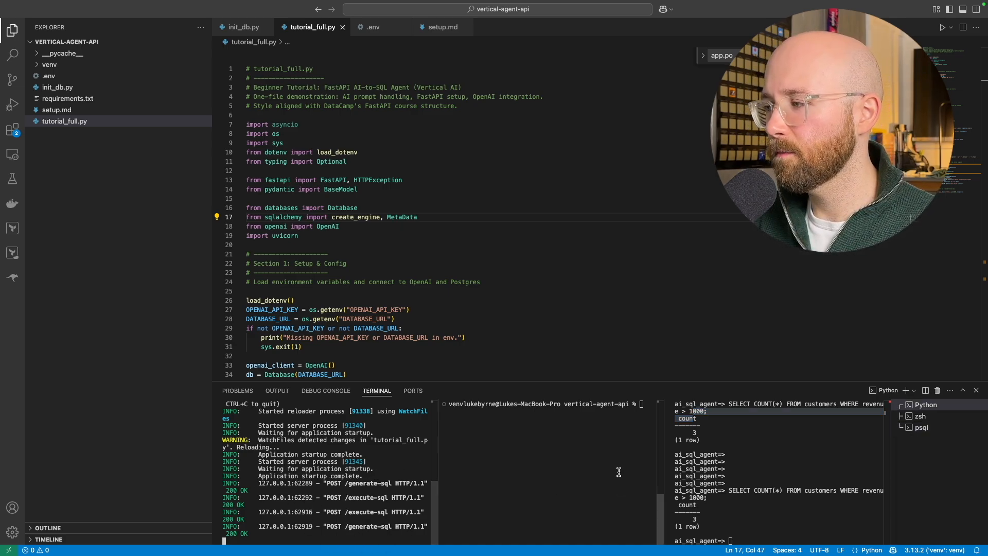
POST the 'customers with revenue over 1000' question to /generate-sql via curl and highlight the /execute-sql route in the code.
text(curl -X POST http://127.0.0.1:8000/generate-sql -H "Content-Type: application/json" -d '{"question":"How many customers with revenue over 10007"}')
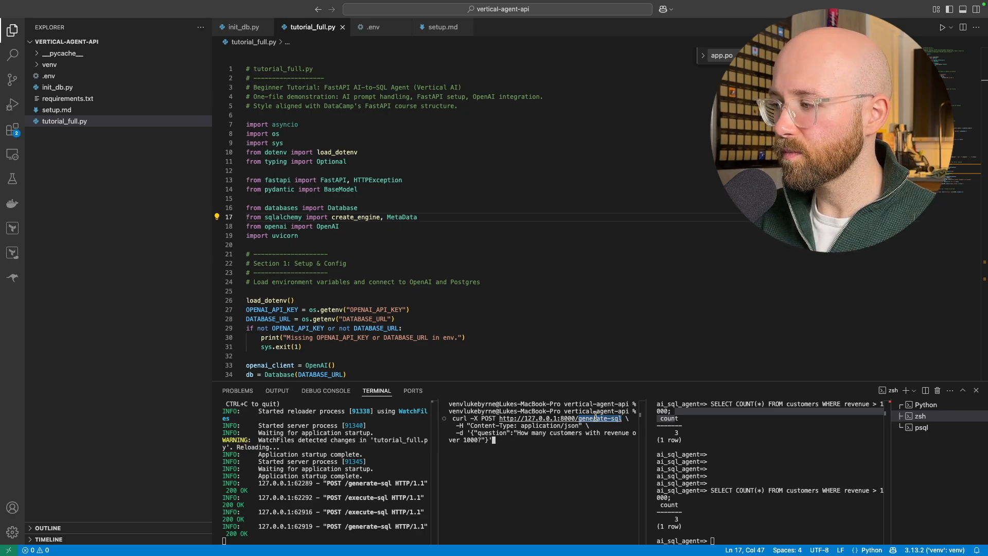
scroll(down, 3)
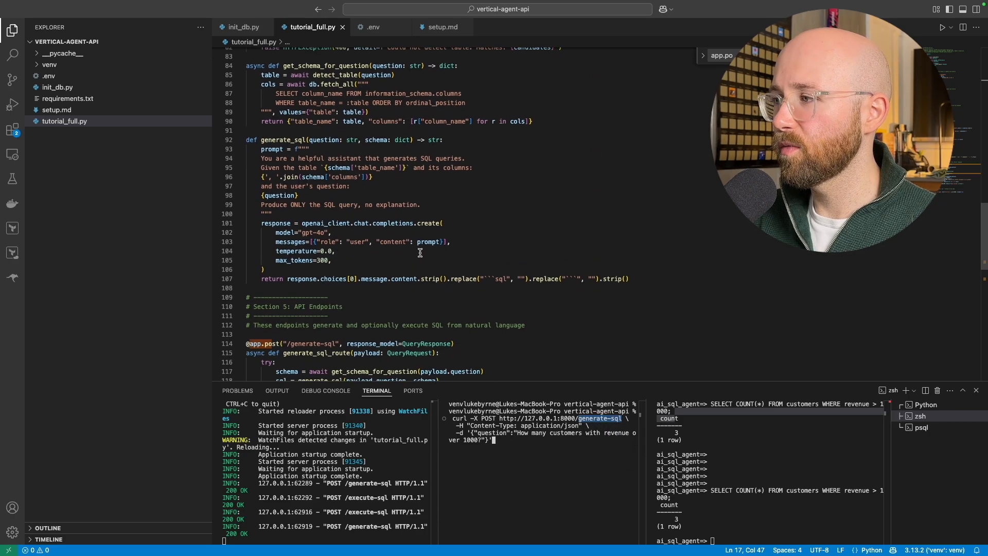
scroll(down, 3)
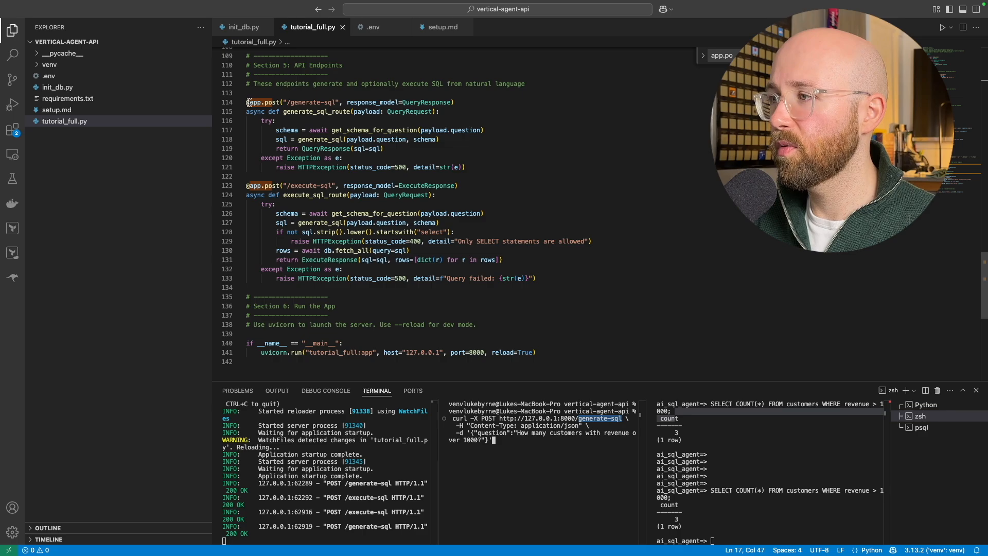
drag(246, 102, 536, 279)
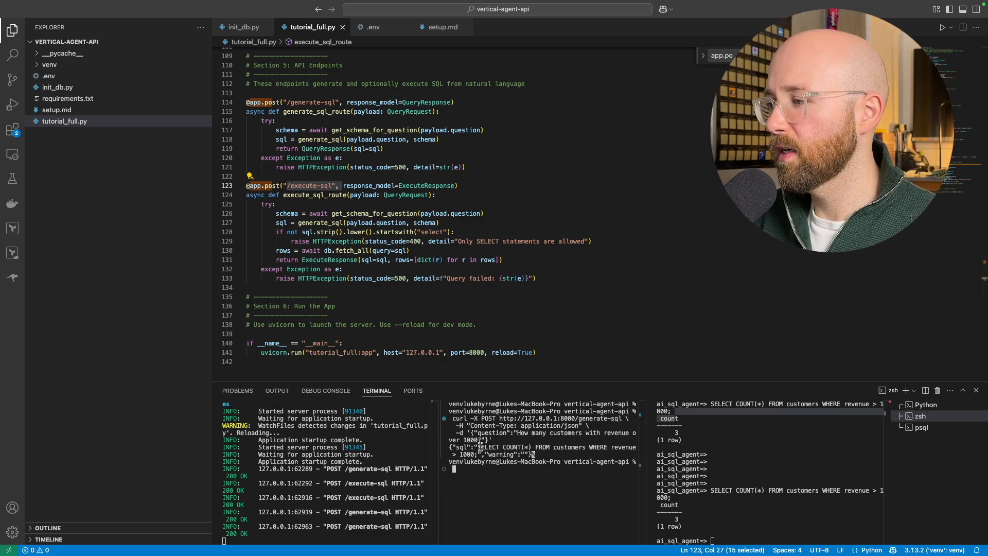
Clear the terminal, POST the same revenue question to /execute-sql returning count 3, and select the execute_sql_route function.
drag(479, 447, 534, 454)
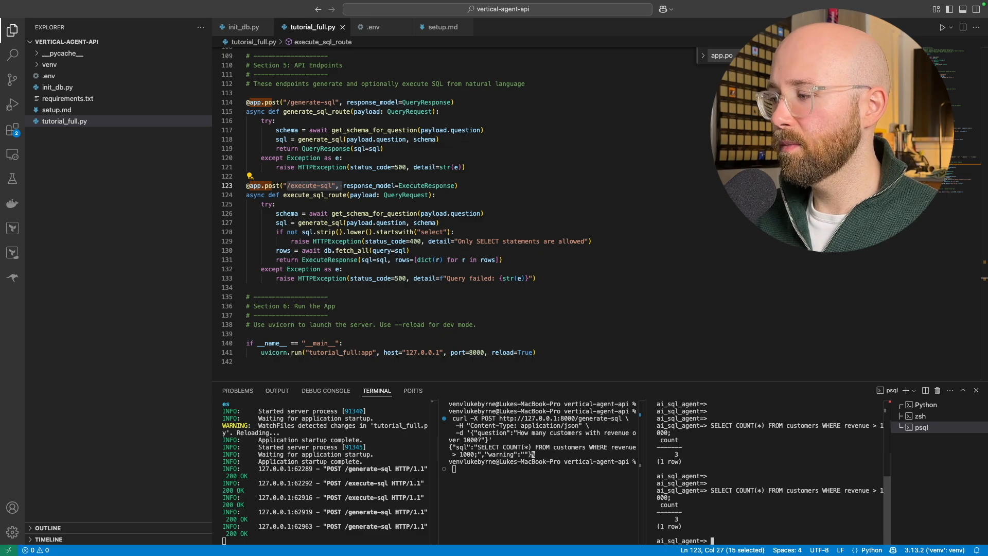
drag(659, 505, 689, 526)
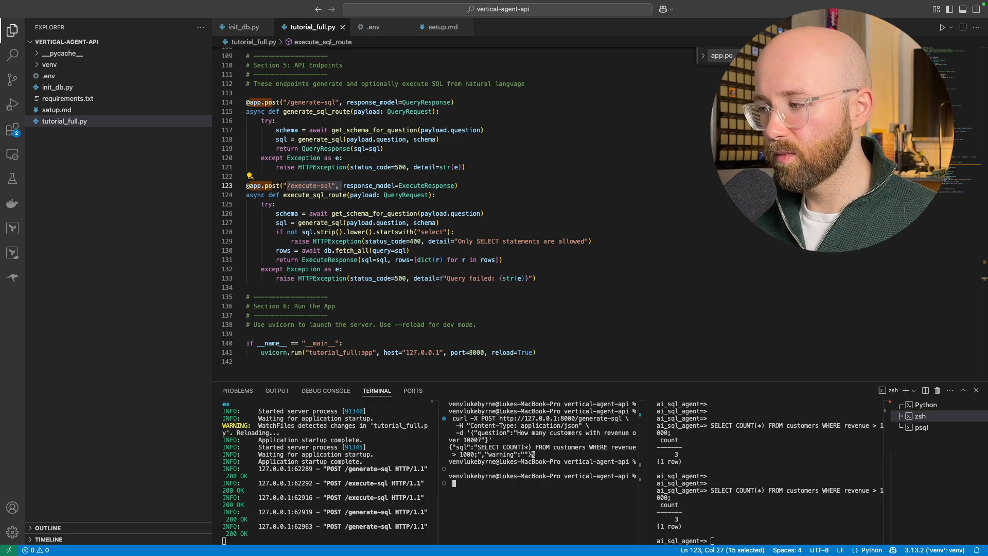
text(clear)
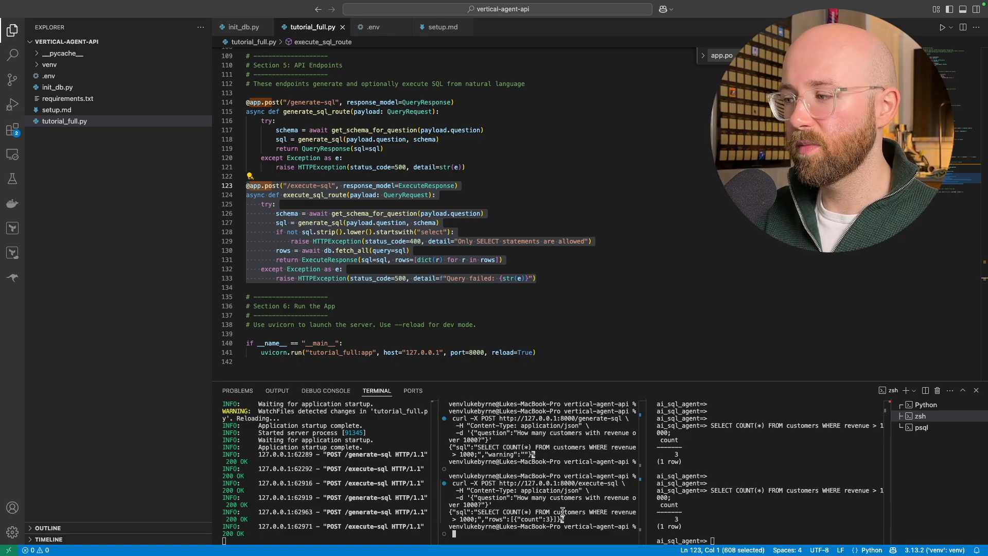
drag(451, 512, 567, 519)
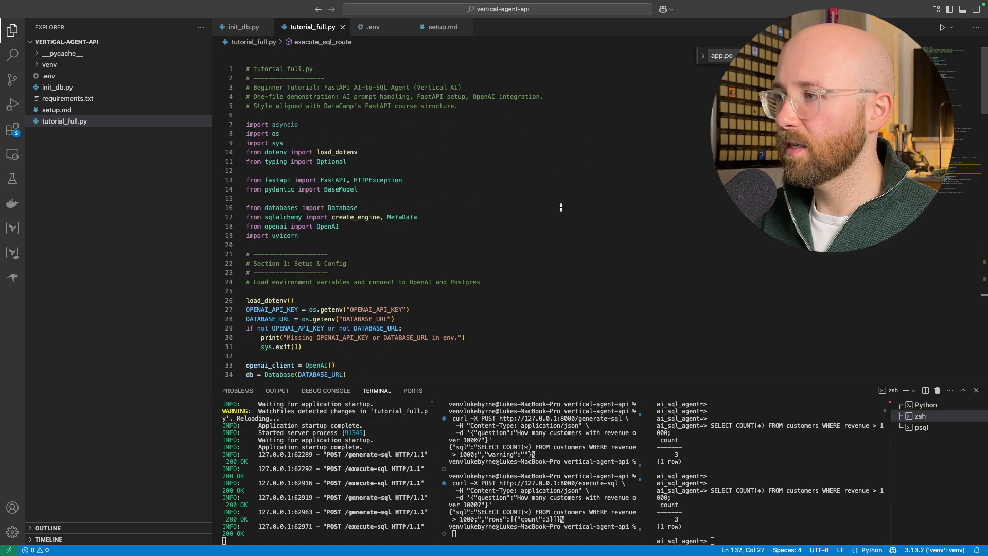
With the freedraw pencil, hand-write a PSQL box and an SQL label to its left.
scroll(down, 3)
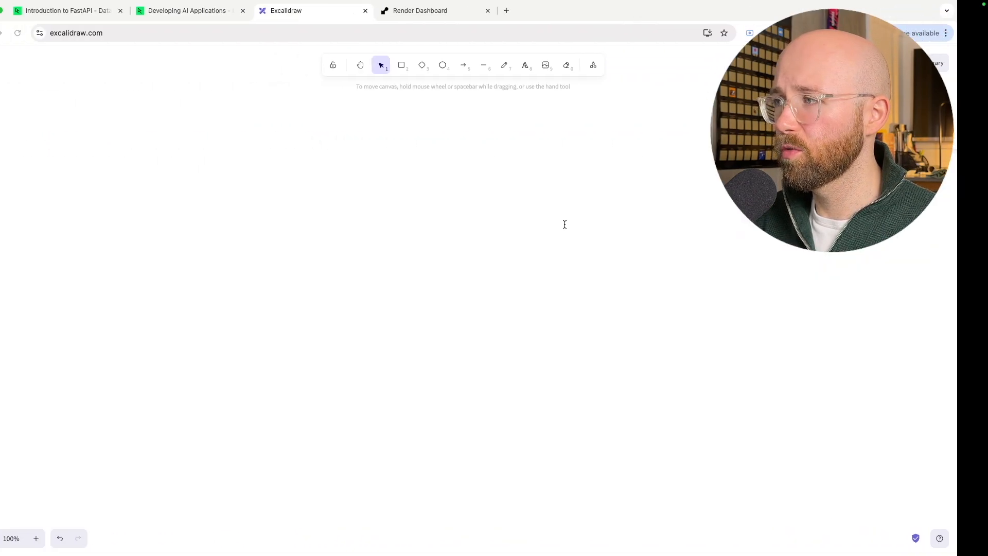
click(535, 64)
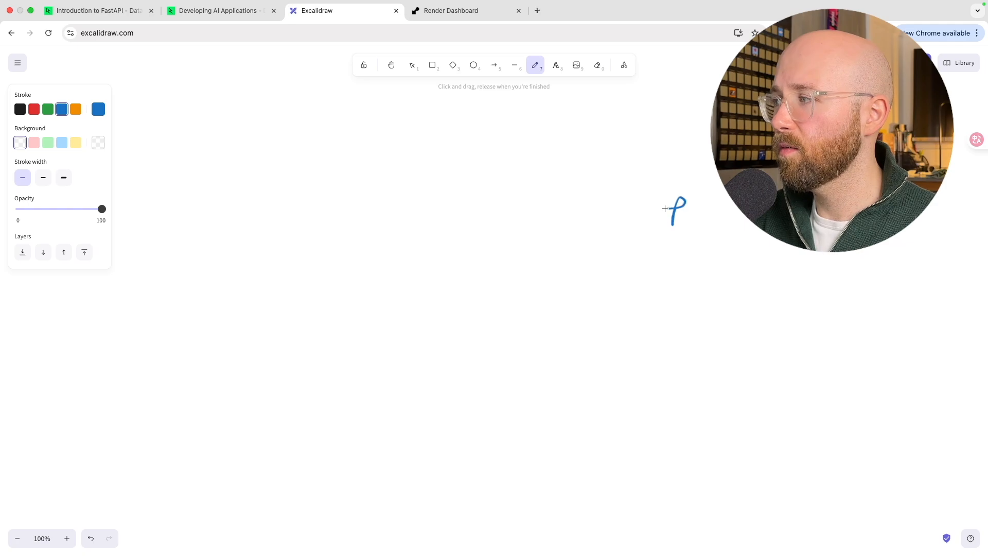
drag(684, 211, 731, 214)
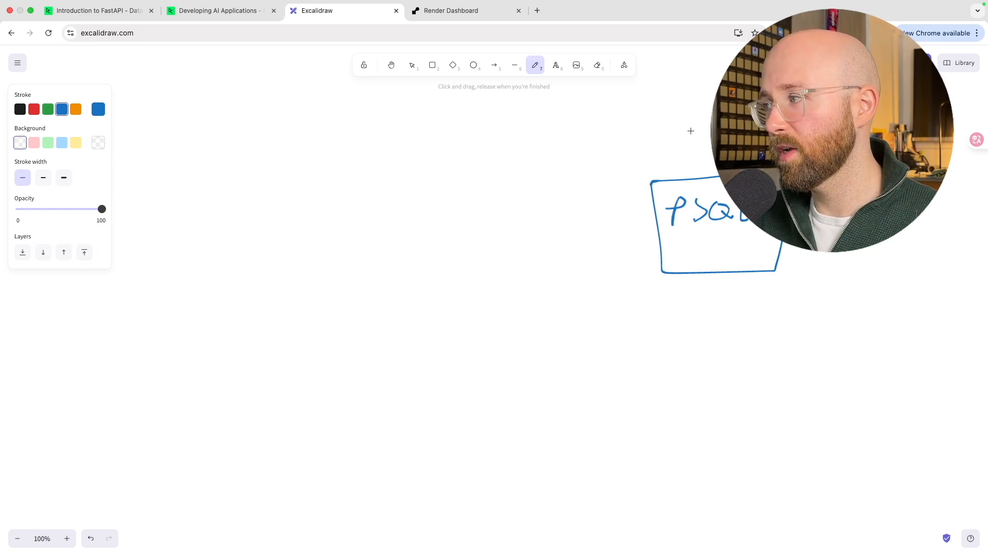
mouse_move(492, 225)
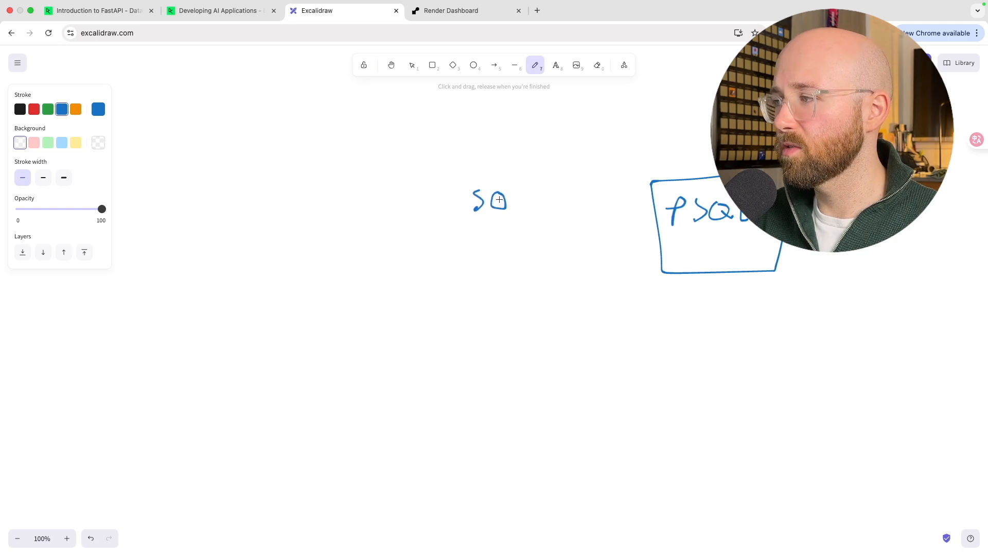
drag(510, 192, 535, 204)
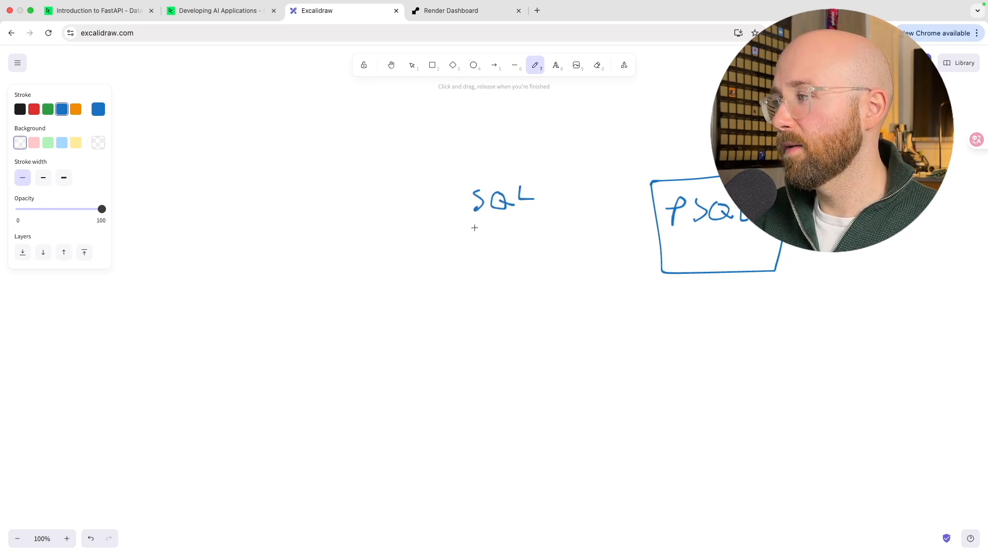
Draw arrows into and back out of the PSQL box, then switch the stroke colour to red for the NL label.
drag(476, 217, 647, 214)
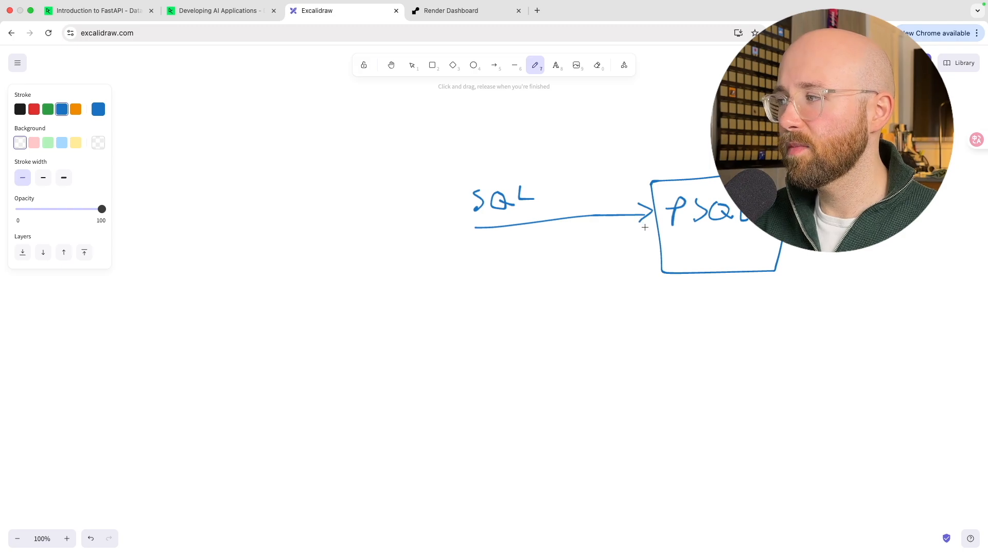
drag(649, 237, 479, 243)
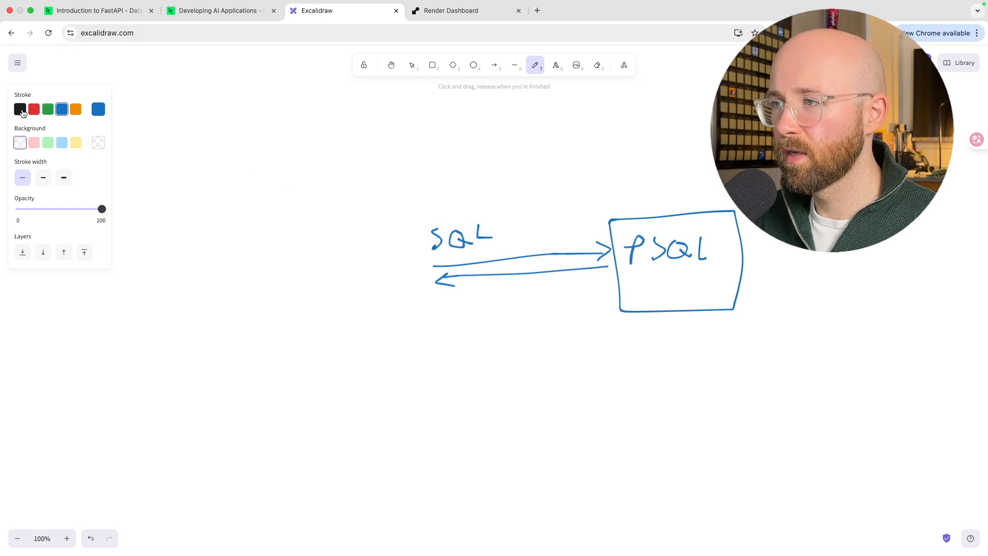
click(34, 109)
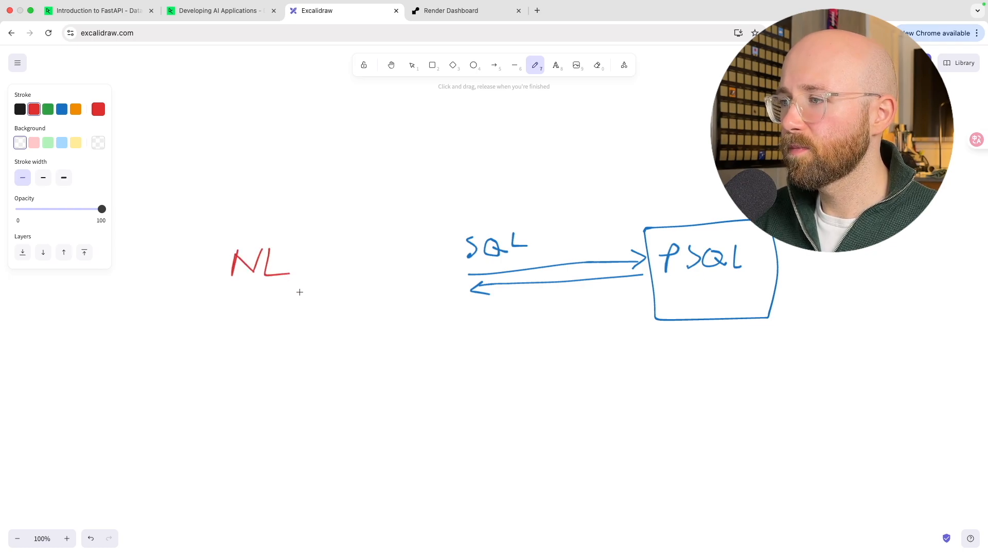
Draw a red arrow from NL, then black arrows from OAI to SQL and back.
drag(277, 284, 357, 280)
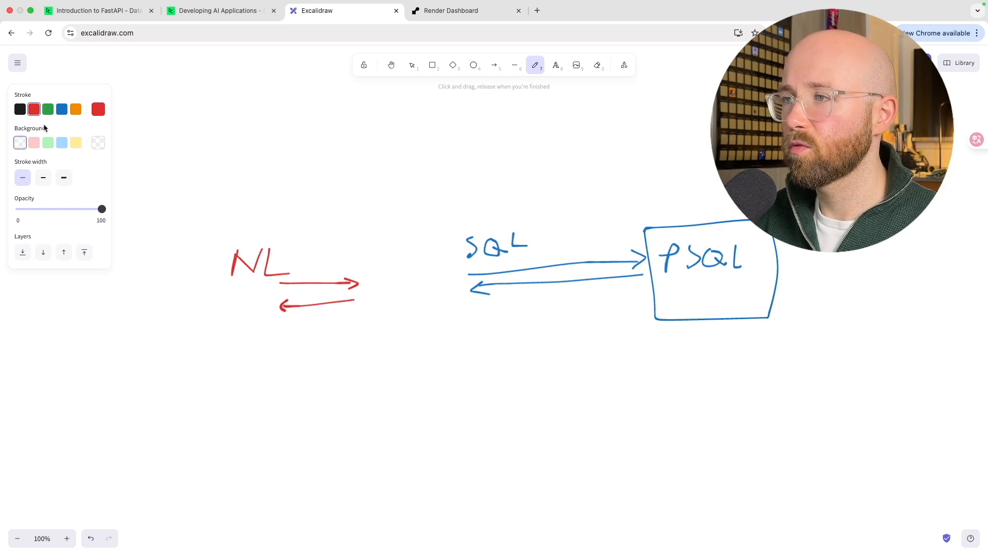
click(20, 110)
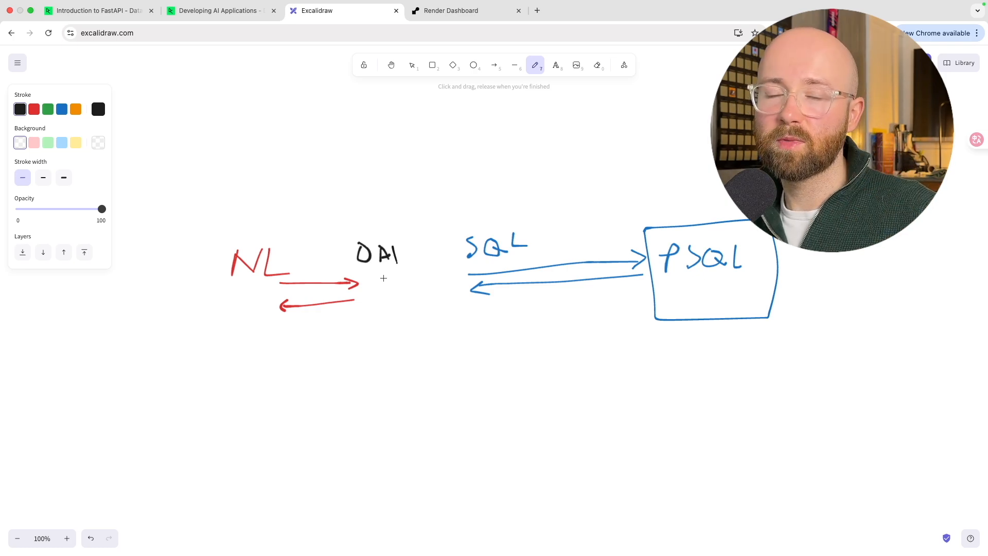
mouse_move(406, 283)
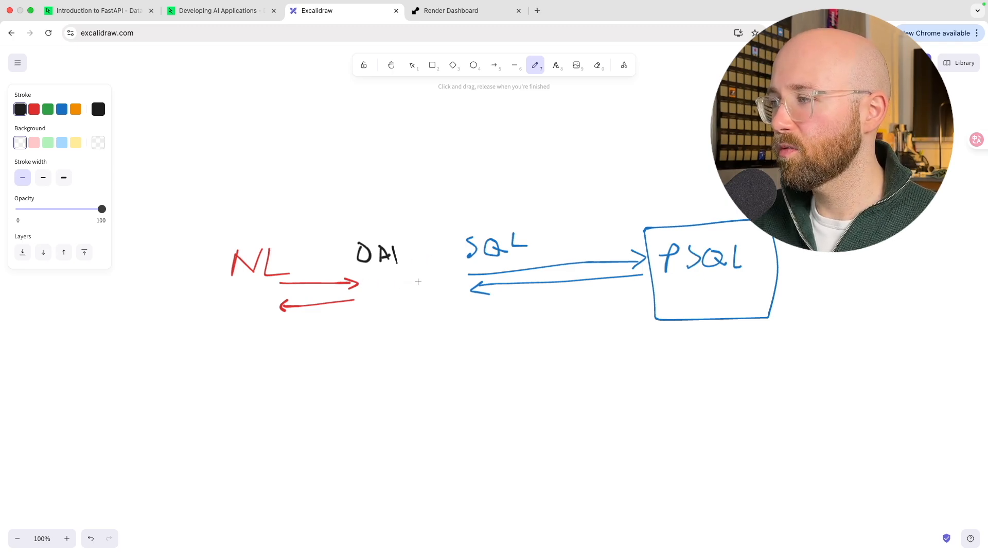
drag(371, 280, 442, 276)
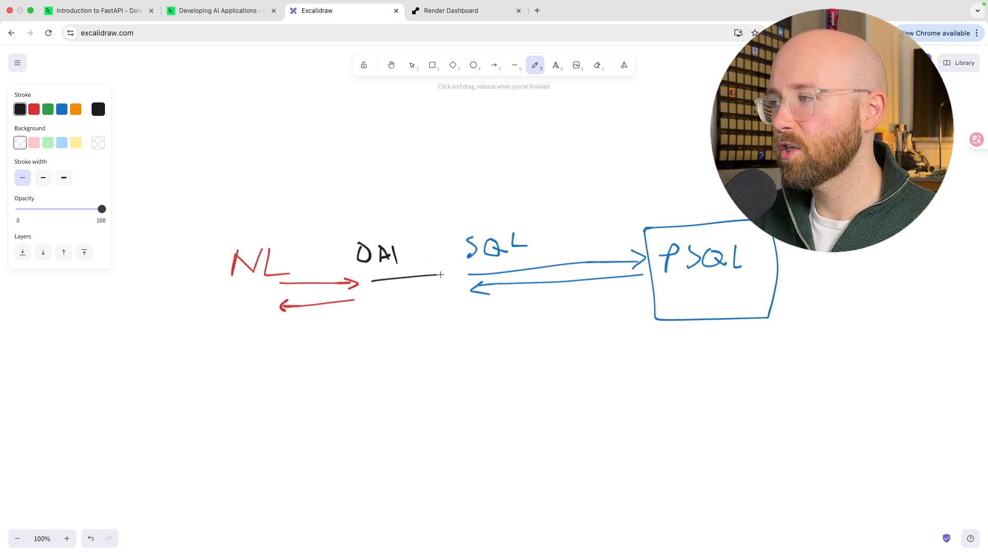
drag(371, 277, 464, 274)
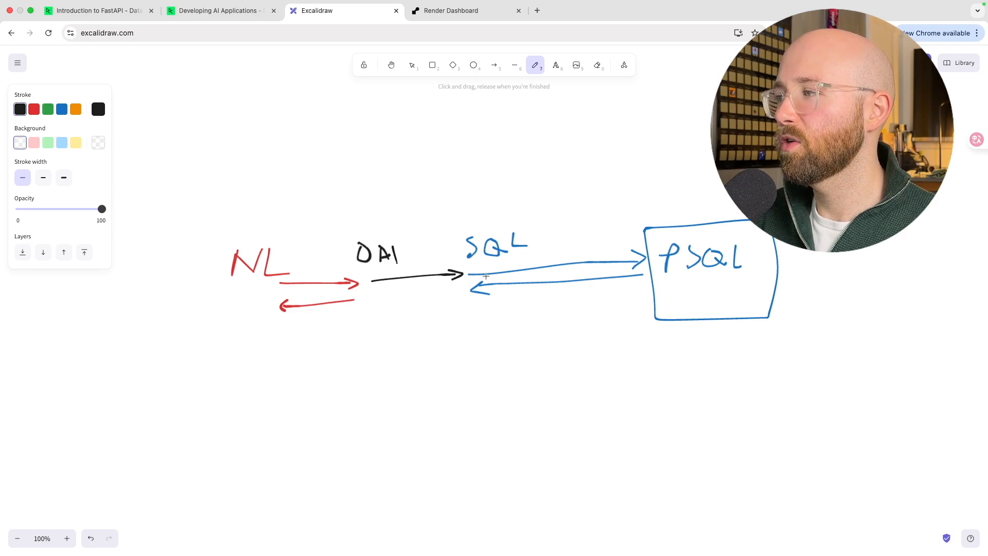
drag(368, 300, 467, 288)
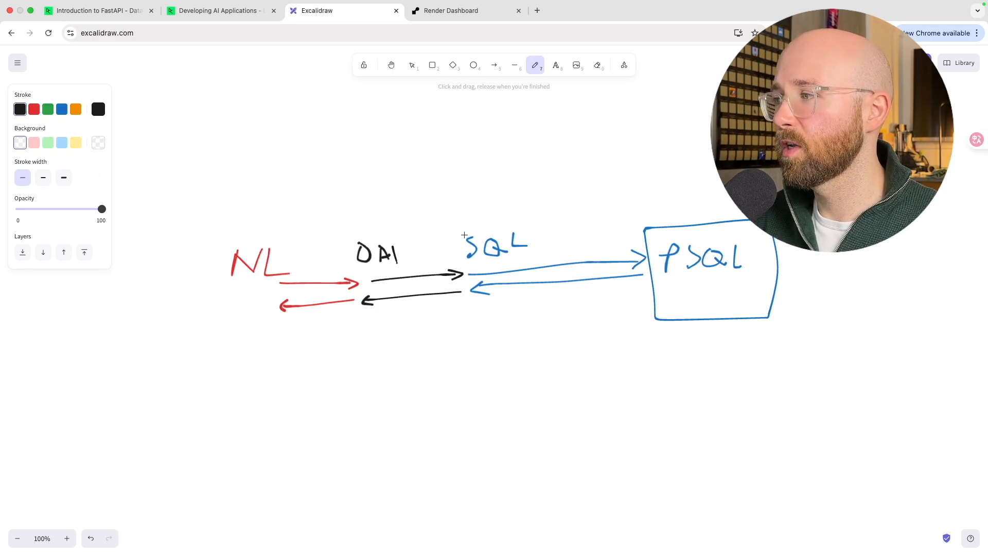
Add a vertical divider line in front of SQL and switch to the Render dashboard tab.
drag(465, 221, 465, 318)
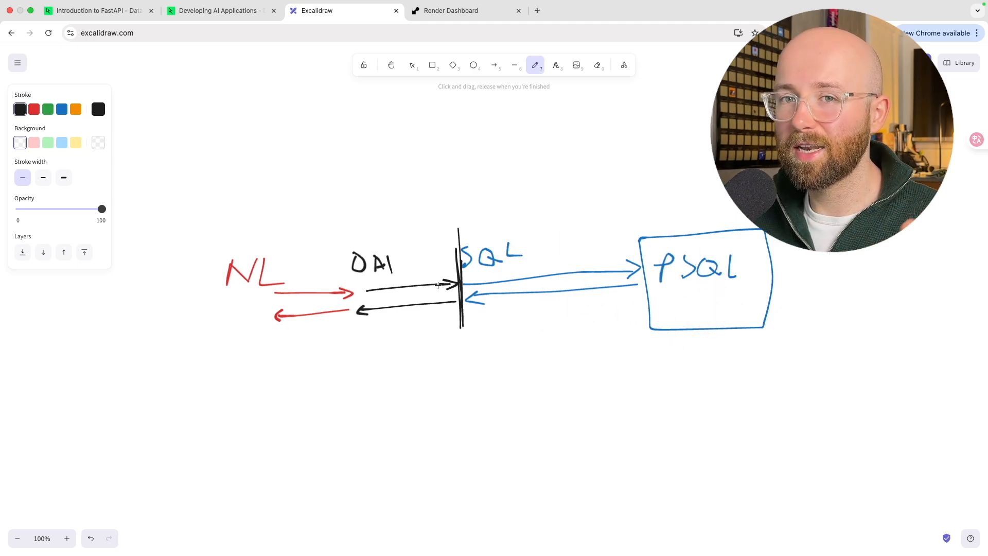
mouse_move(385, 307)
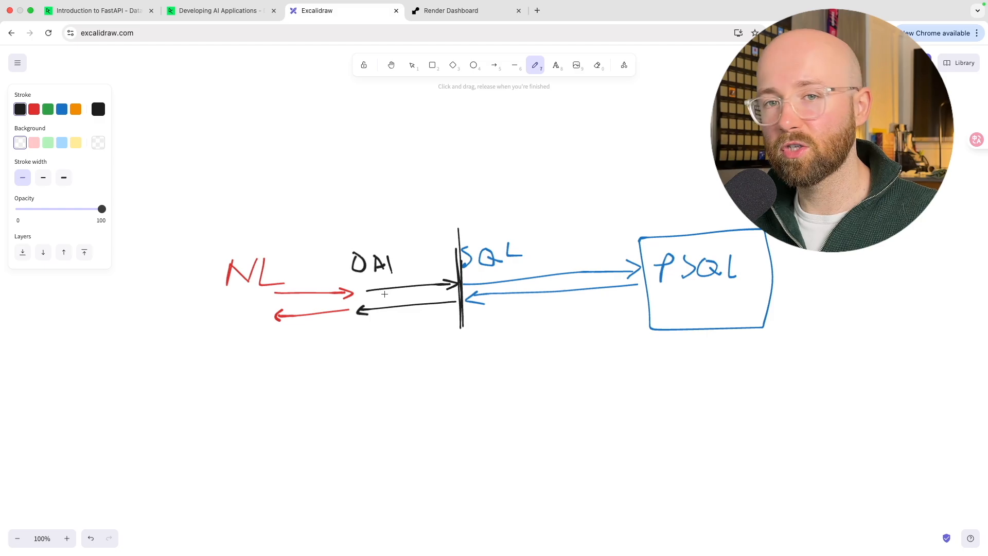
mouse_move(461, 223)
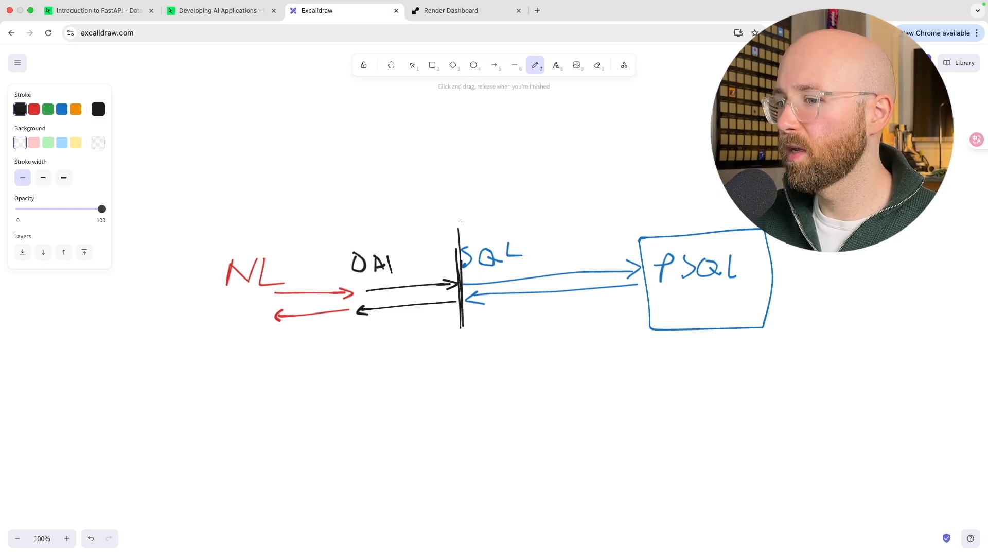
click(451, 10)
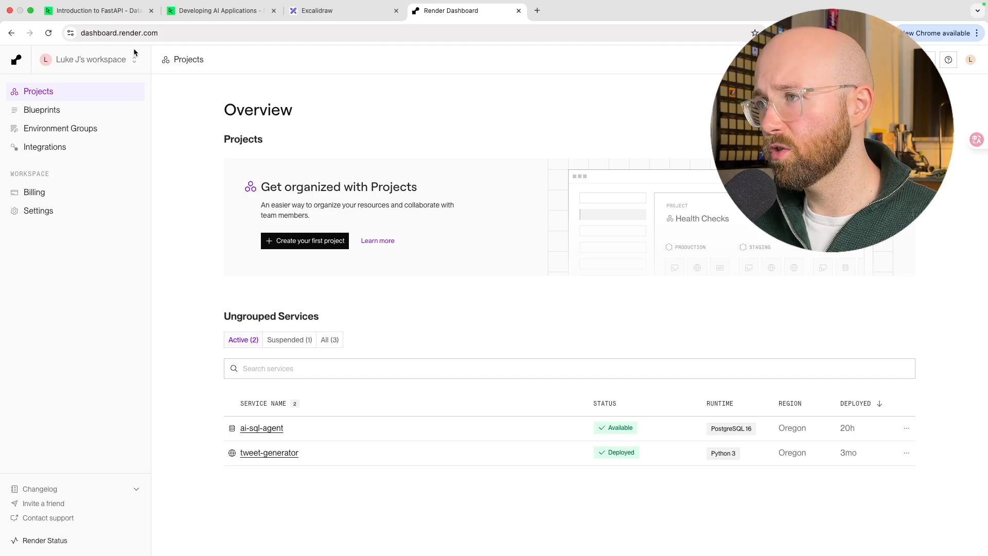
mouse_move(101, 70)
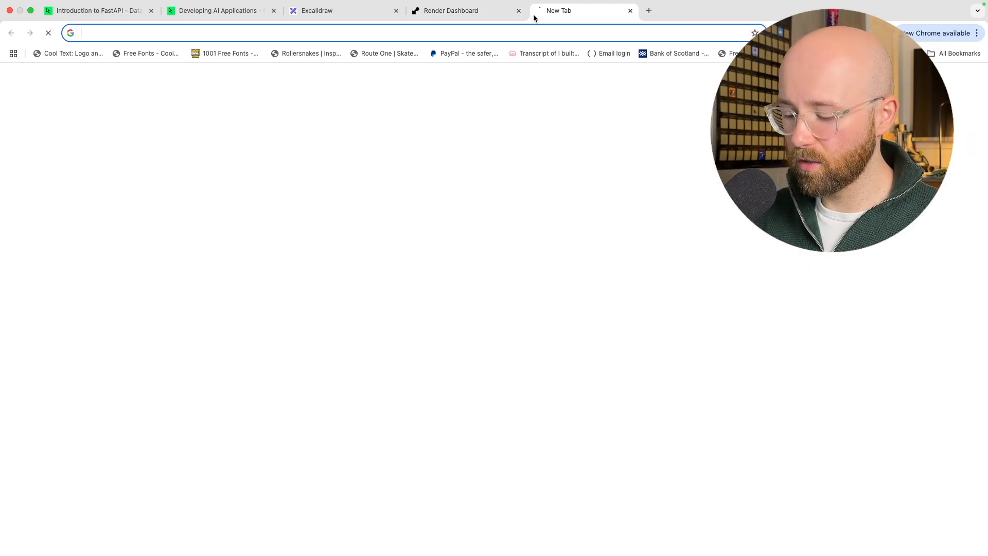
Open render.com in a new tab, then return to the Render Dashboard overview.
text(render.com)
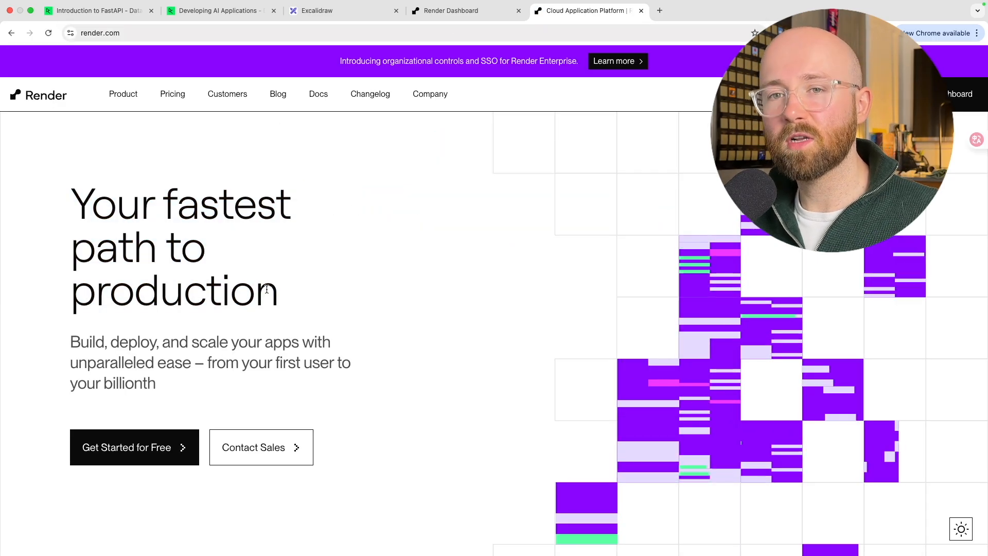
click(452, 10)
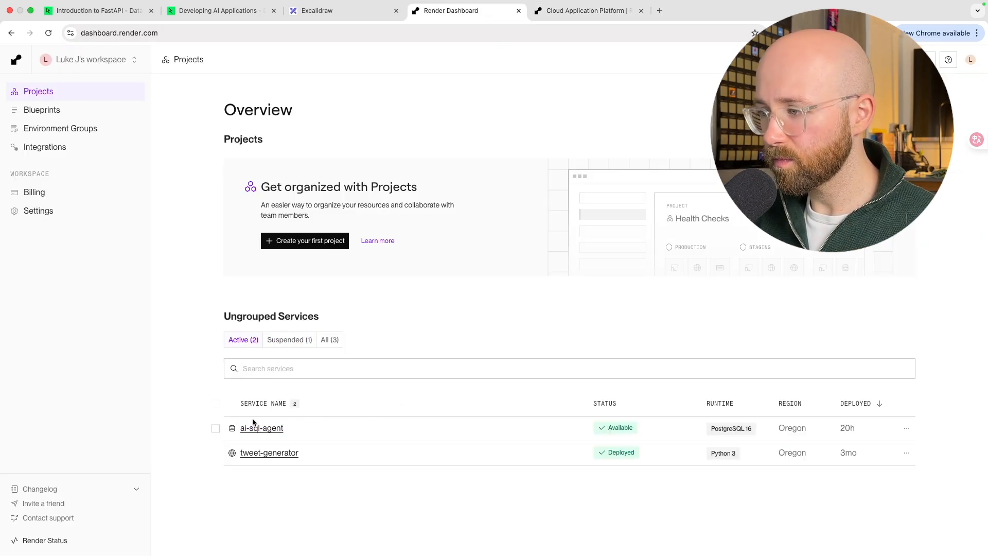
mouse_move(183, 135)
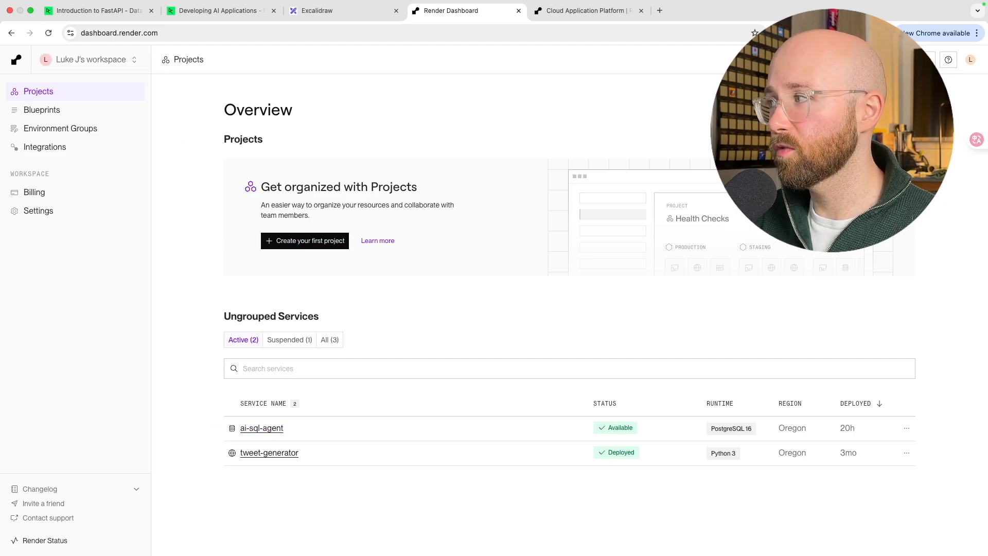
click(886, 109)
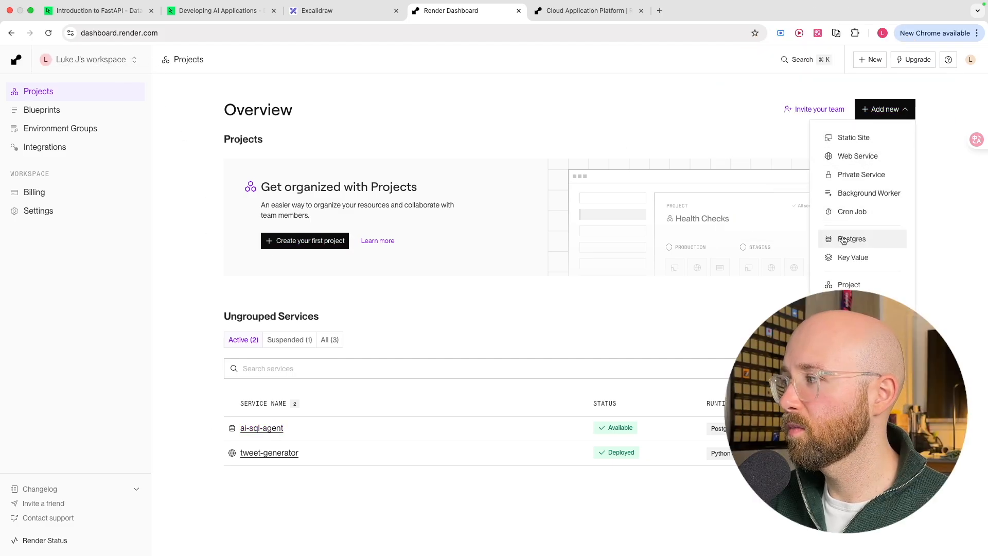
click(852, 239)
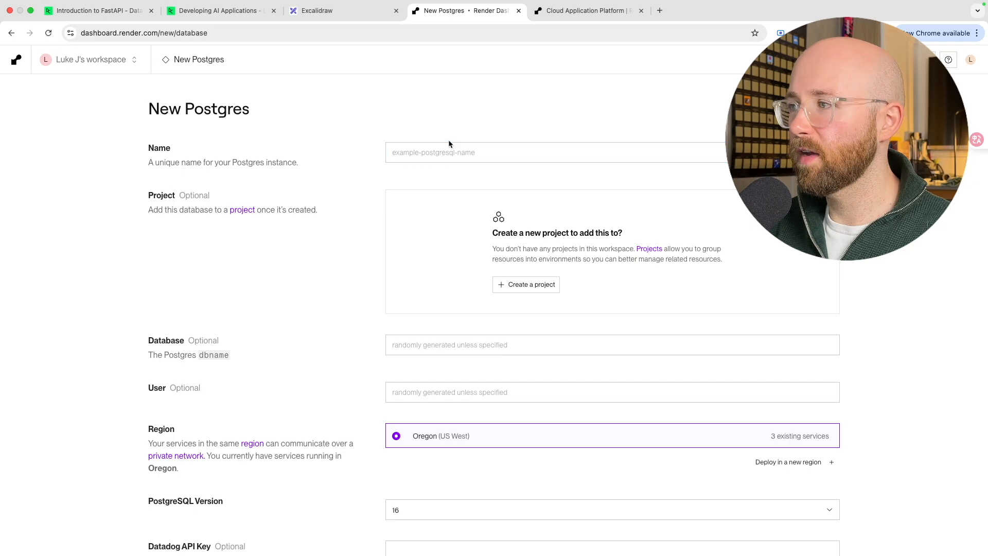
scroll(down, 3)
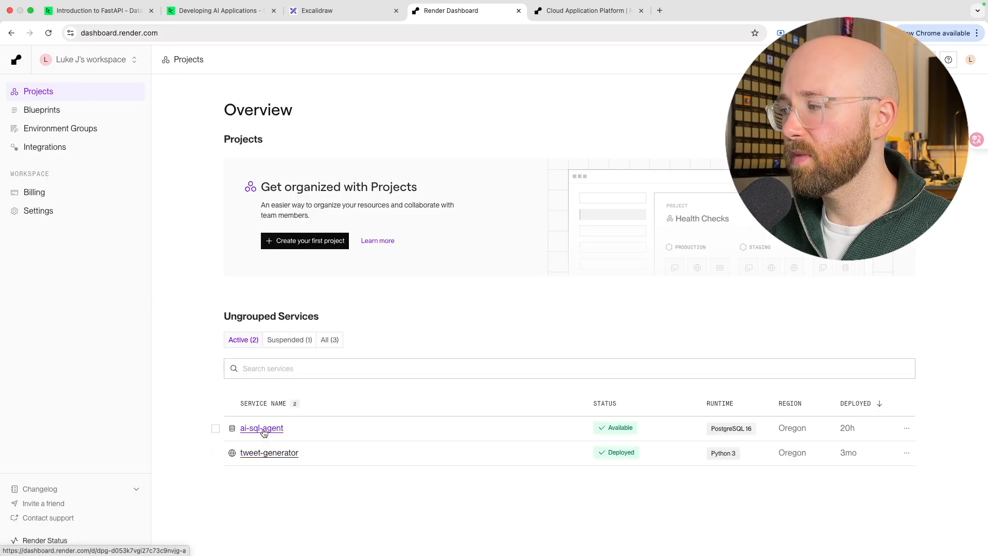
Open the ai-sql-agent Postgres database's Info page and scroll through its connection details.
click(262, 428)
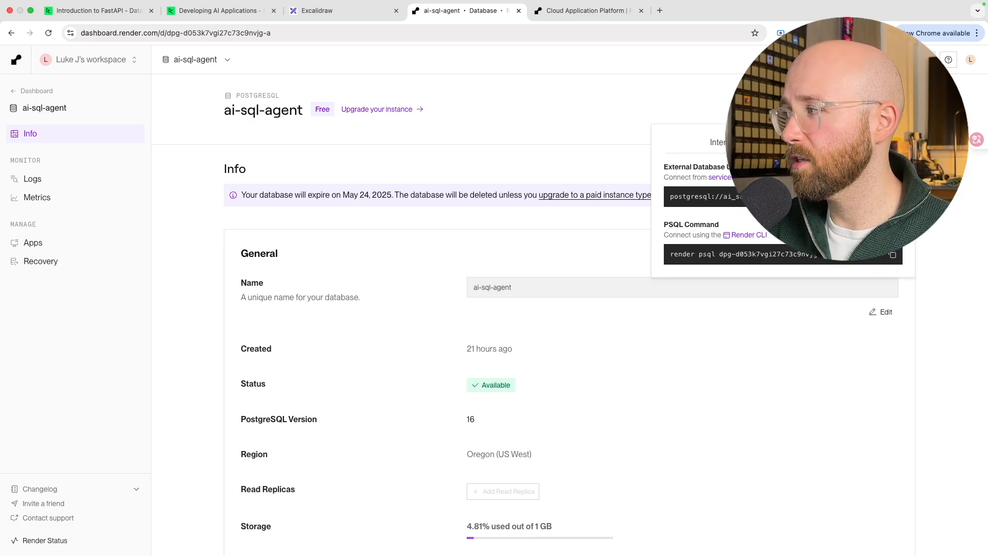
scroll(down, 3)
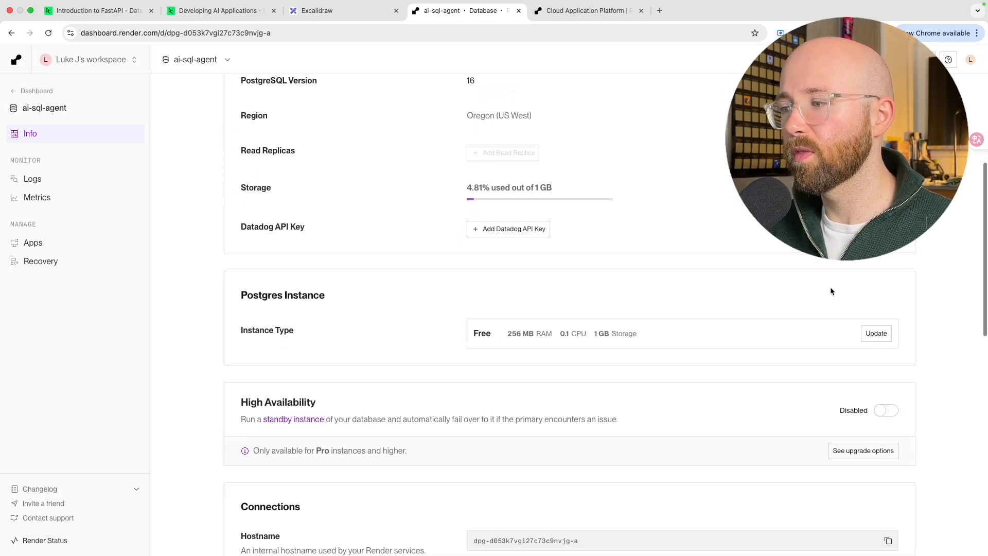
scroll(down, 3)
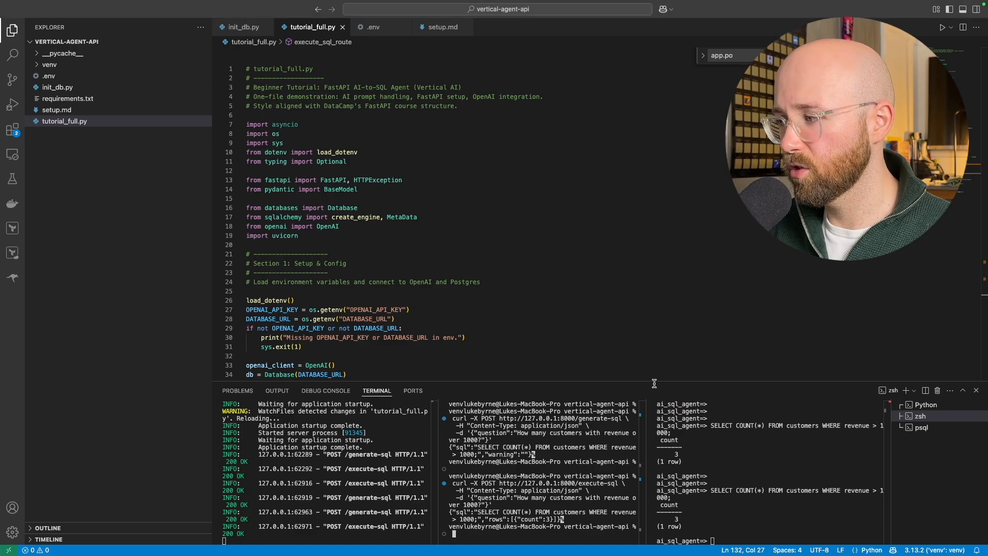
Exit the psql session, clear, reconnect to the ai_sql_agent Postgres database and list tables with \dt.
text(exit)
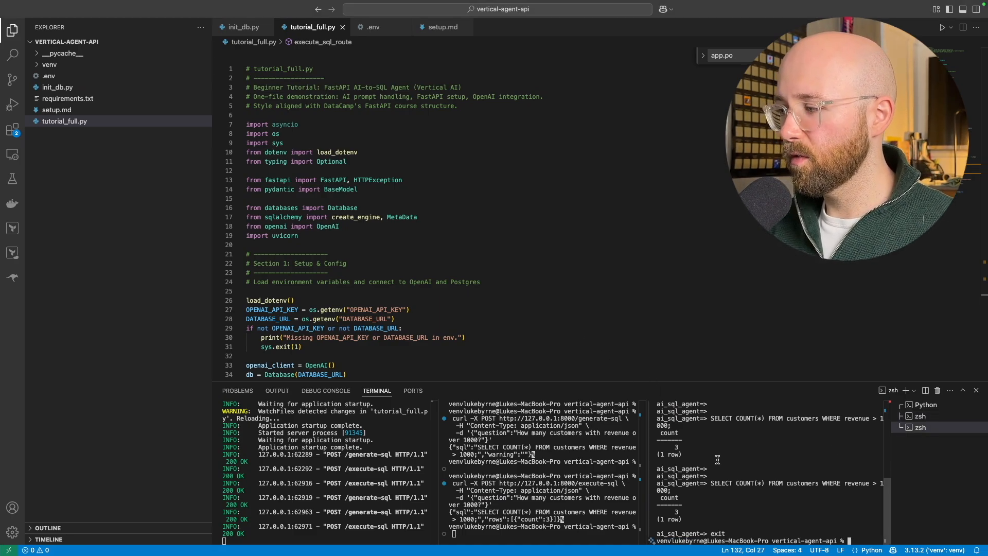
text(clear)
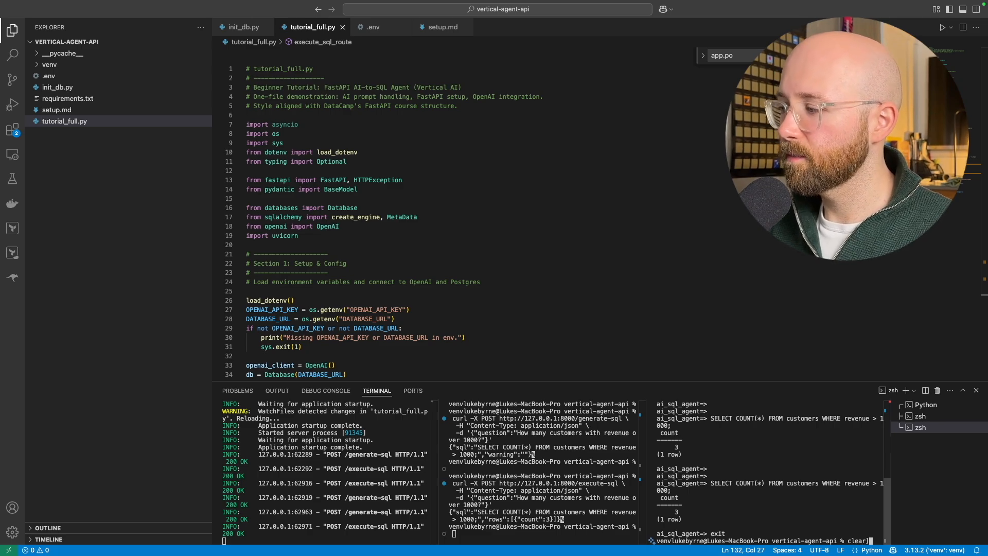
text(ps)
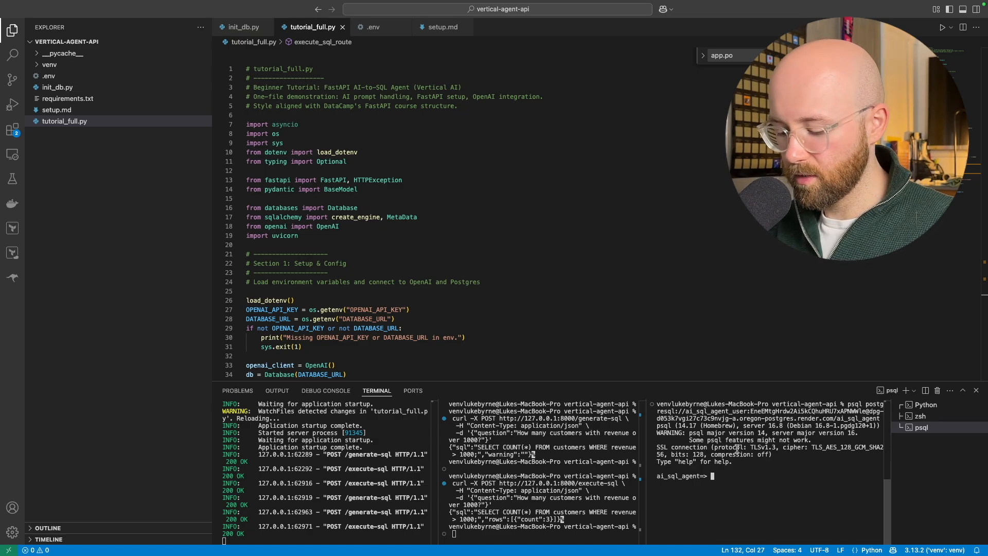
text(\dt)
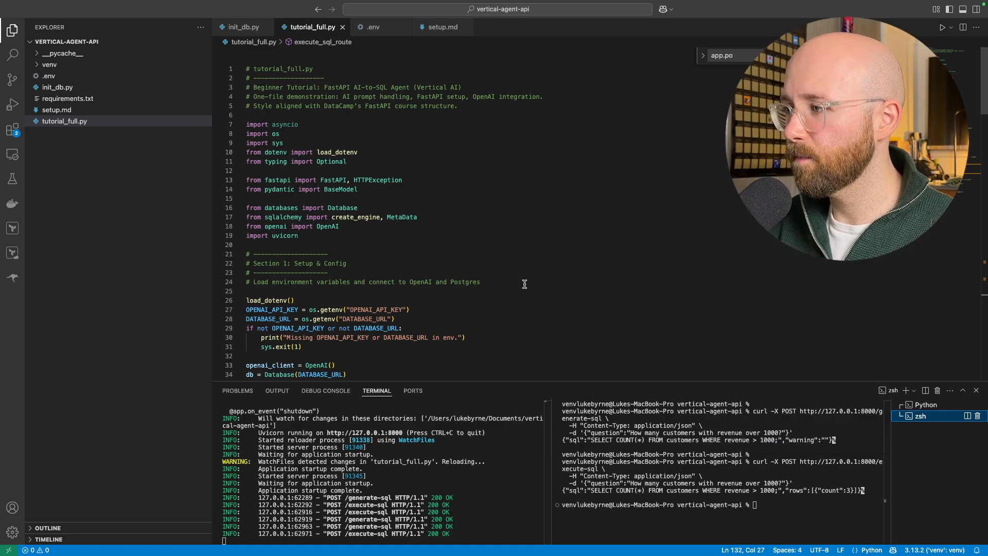
double_click(275, 179)
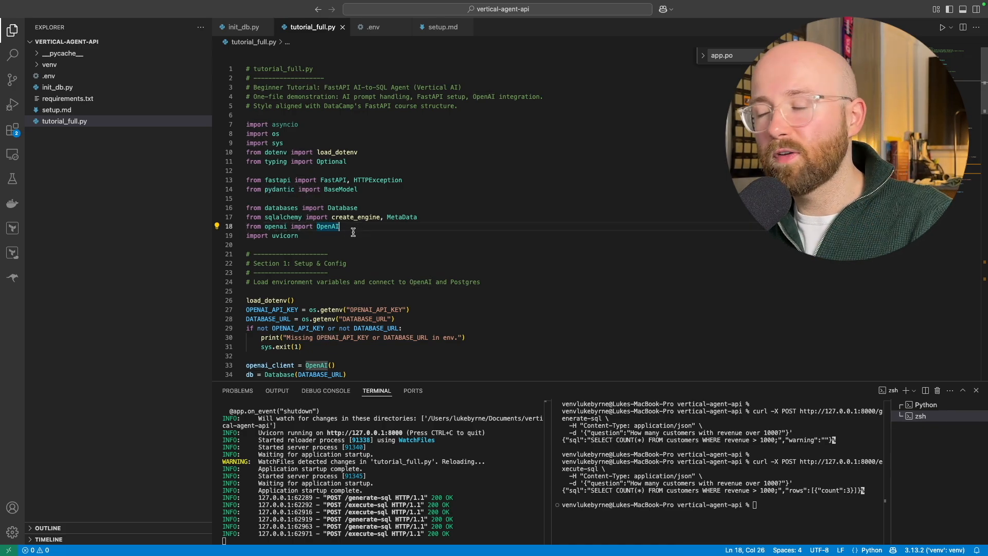
mouse_move(272, 309)
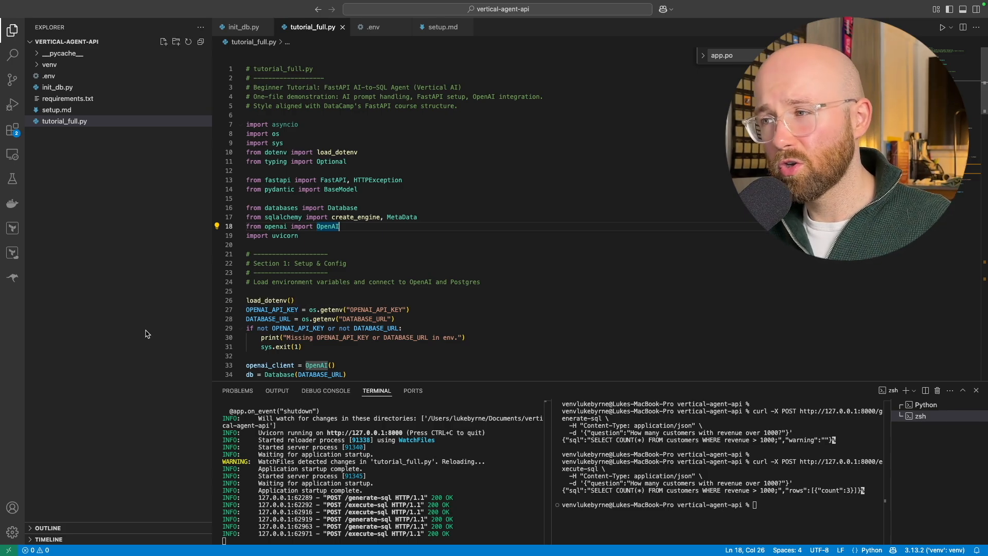
click(10, 32)
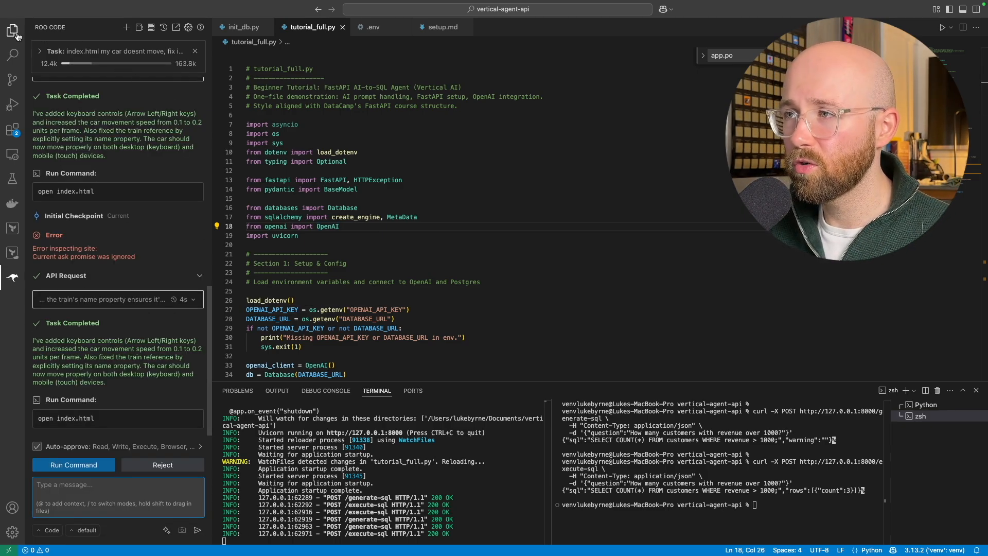
click(12, 31)
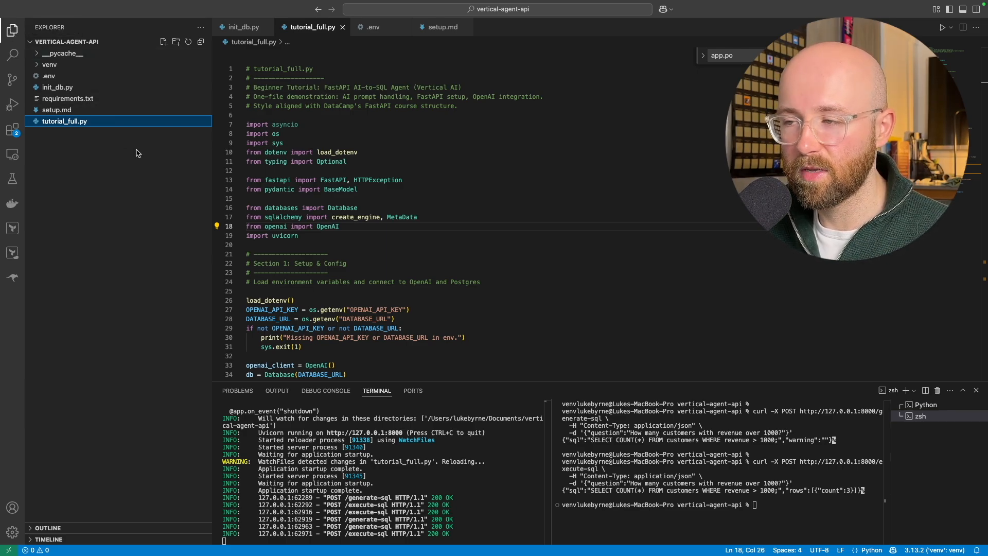
mouse_move(405, 225)
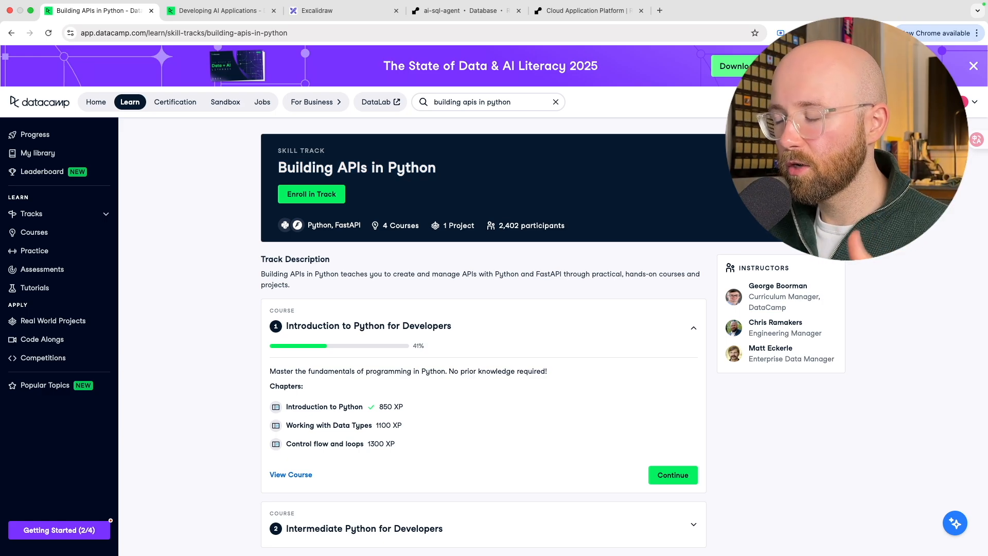
Scroll the Building APIs in Python track and expand the Introduction to APIs in Python outline.
scroll(down, 3)
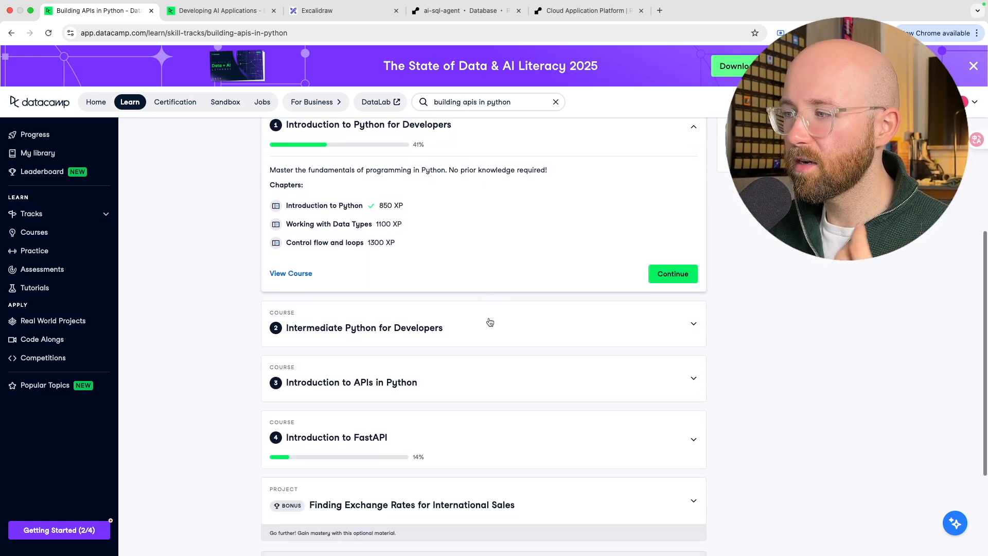
scroll(down, 3)
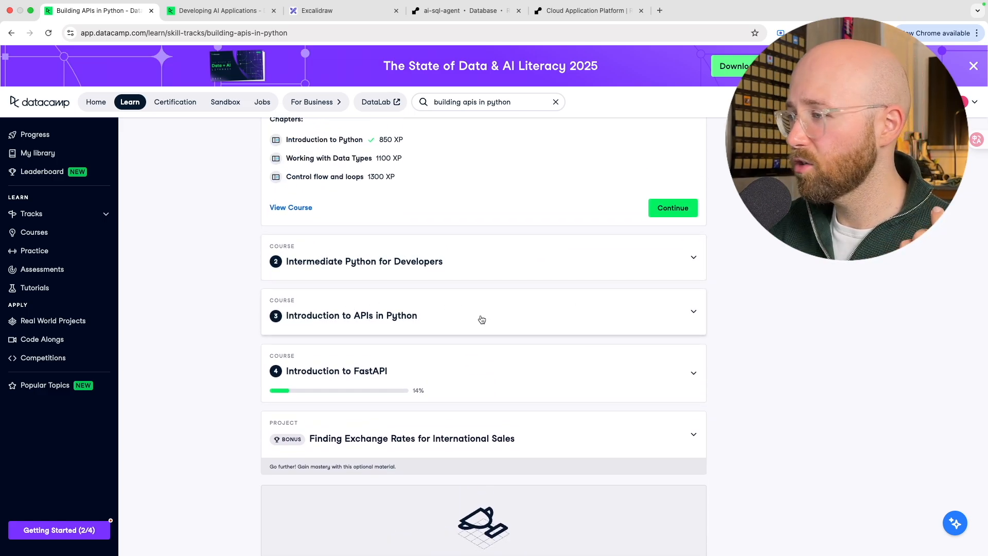
scroll(down, 3)
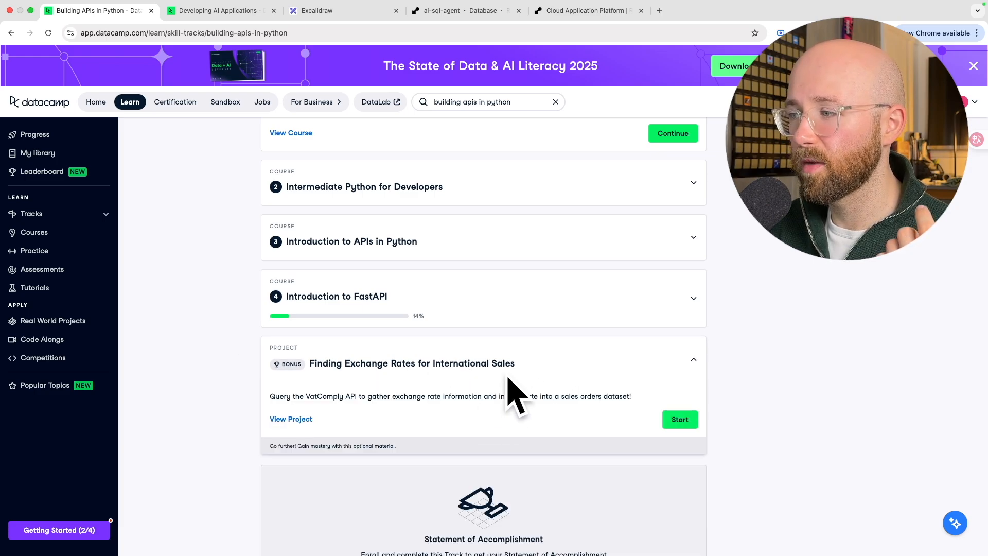
click(693, 358)
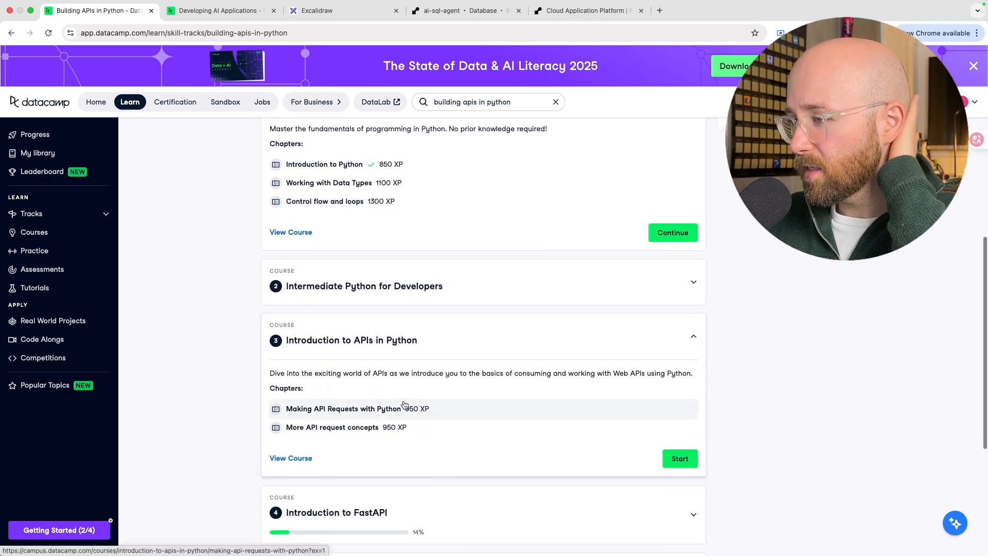
mouse_move(403, 401)
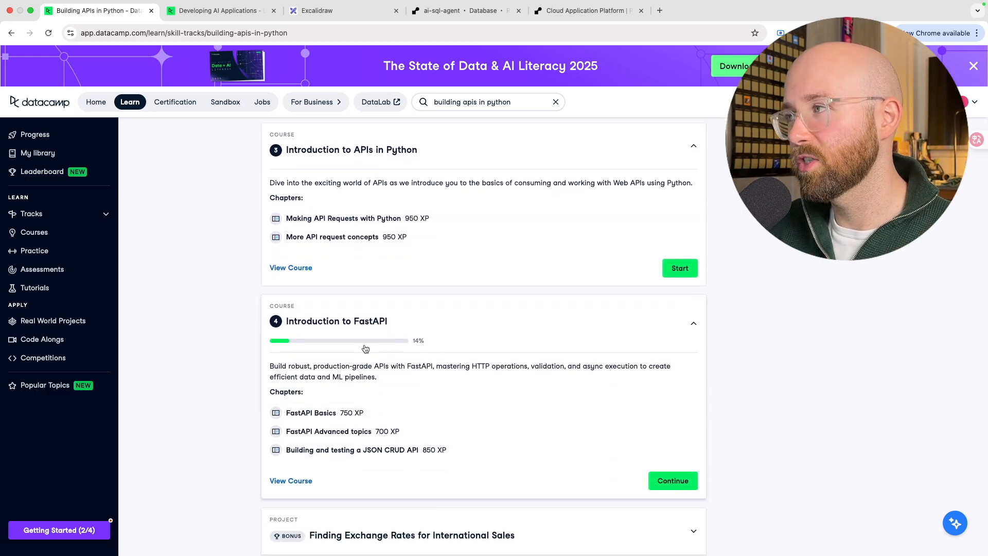
mouse_move(364, 401)
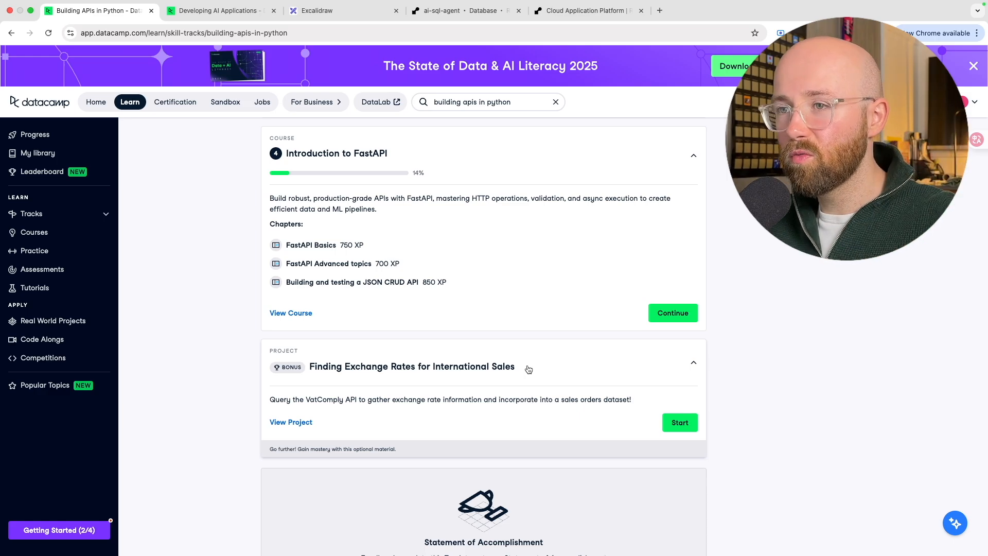
mouse_move(492, 365)
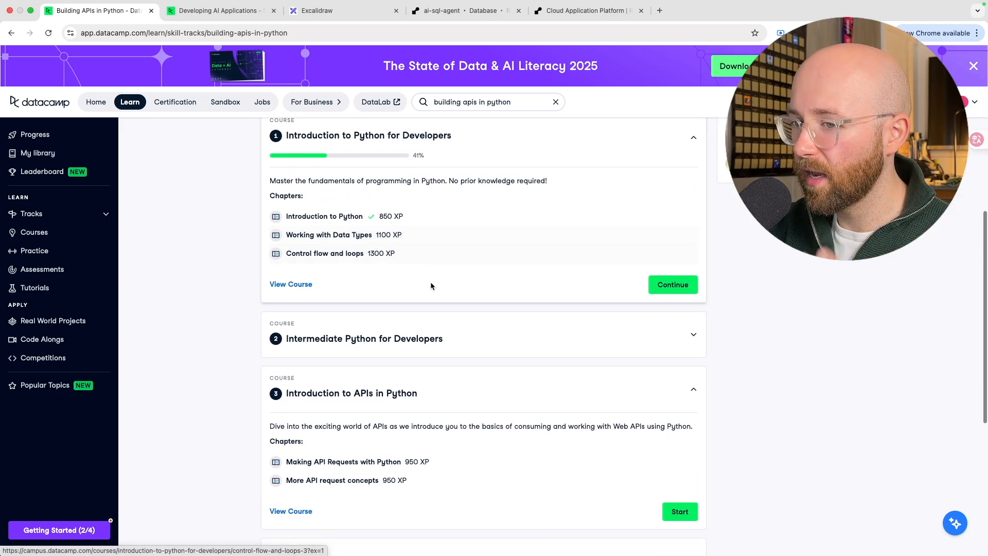
Expand the Introduction to FastAPI course outline, then switch to the Developing AI Applications tab.
scroll(down, 3)
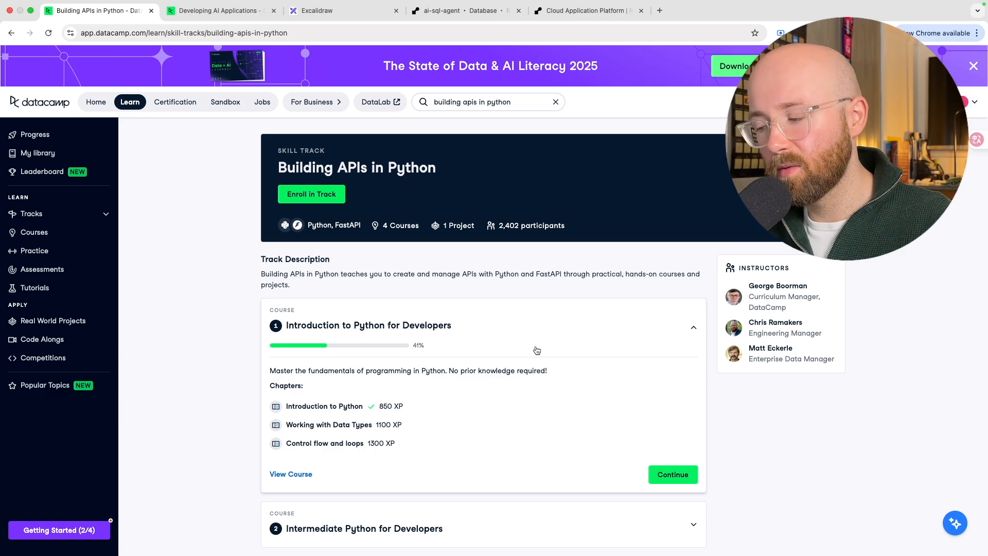
mouse_move(467, 346)
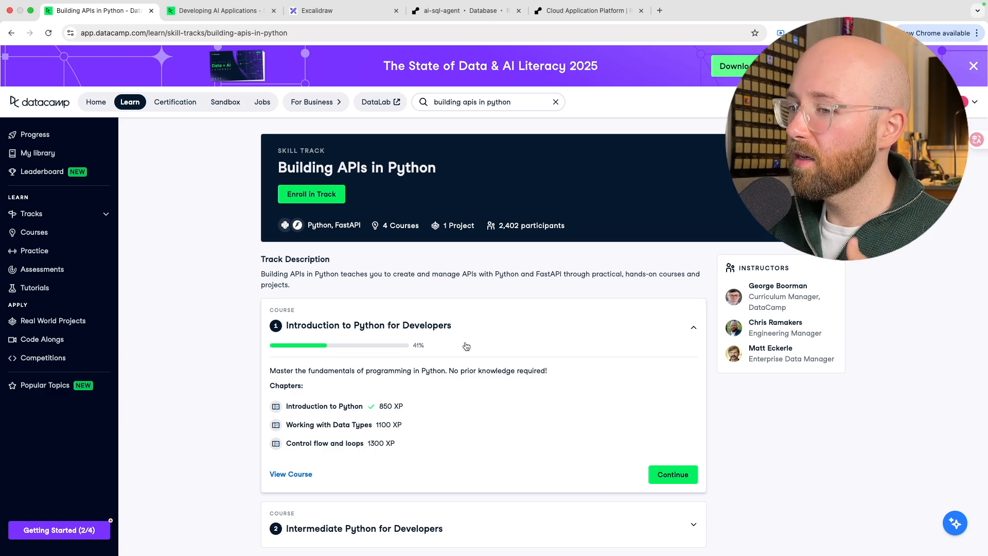
scroll(down, 3)
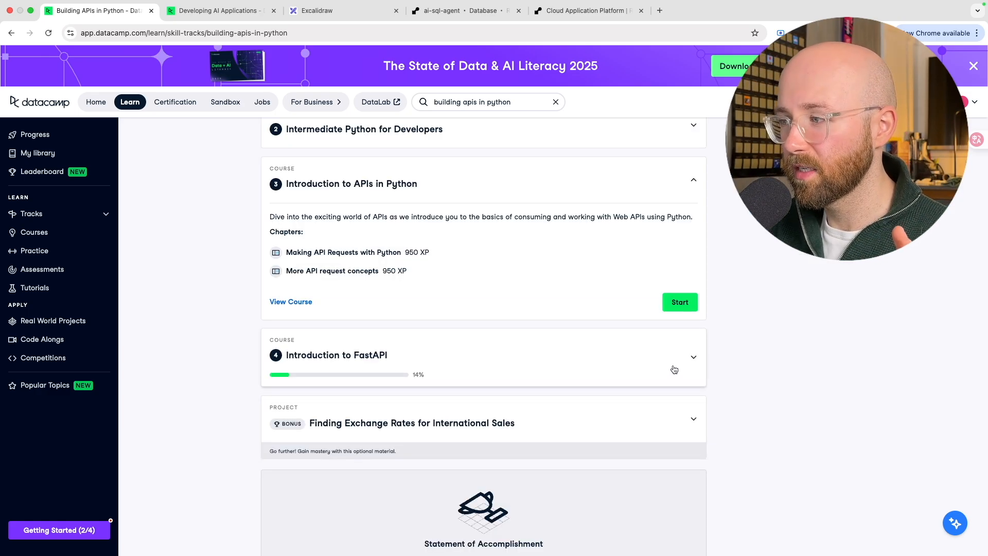
click(694, 357)
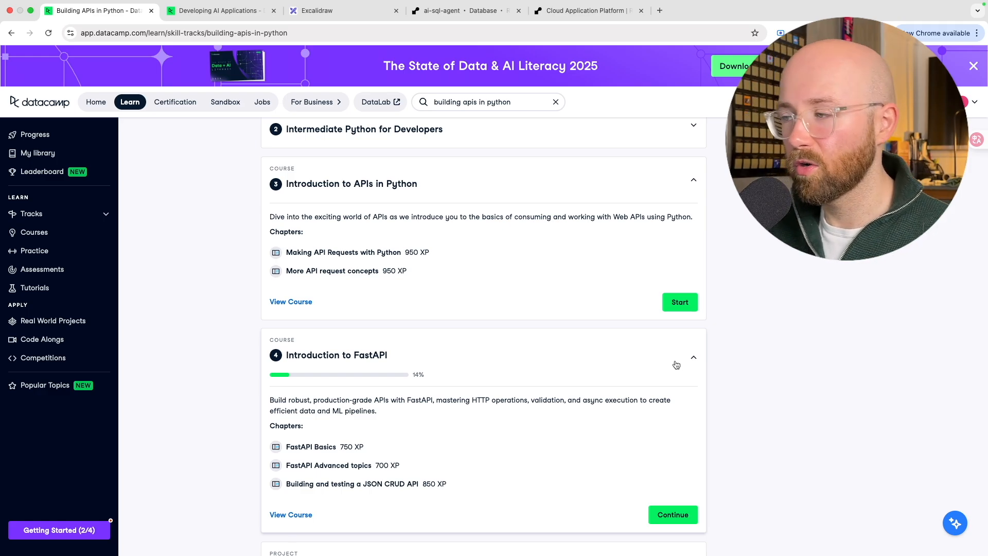
mouse_move(515, 421)
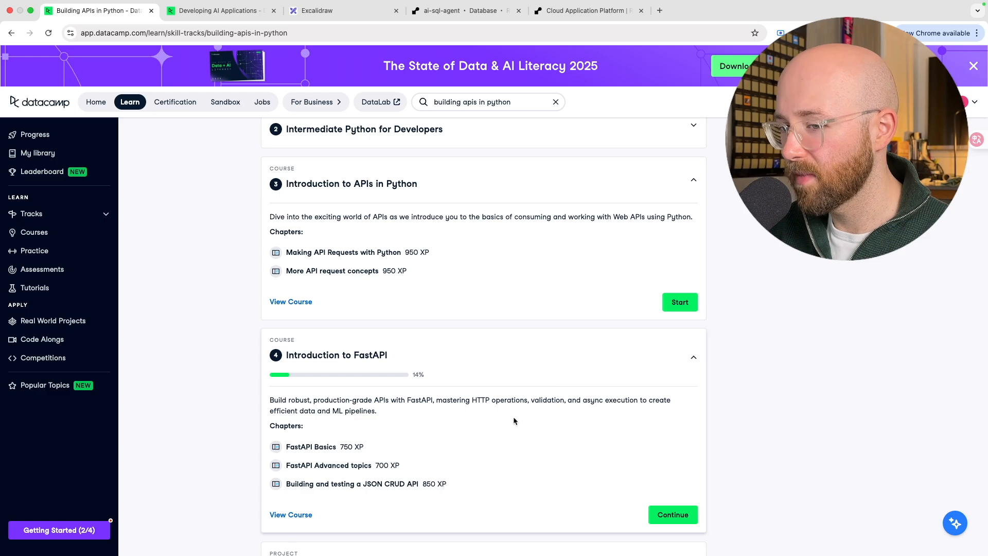
mouse_move(480, 426)
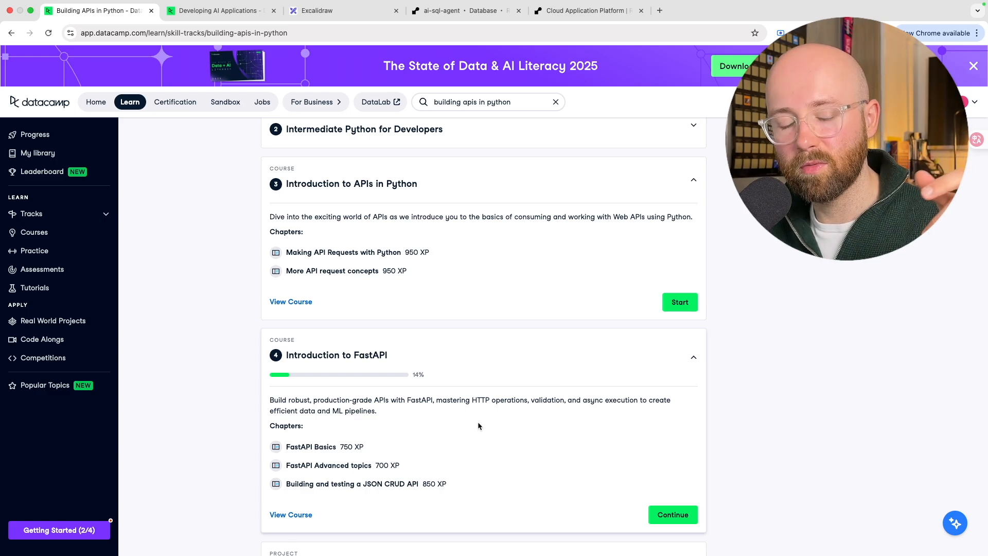
scroll(up, 3)
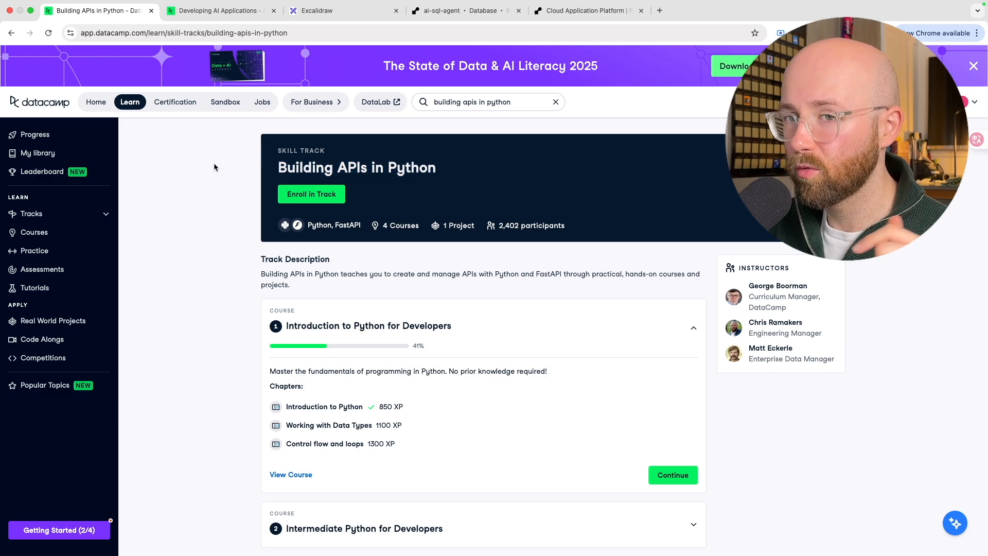
click(218, 11)
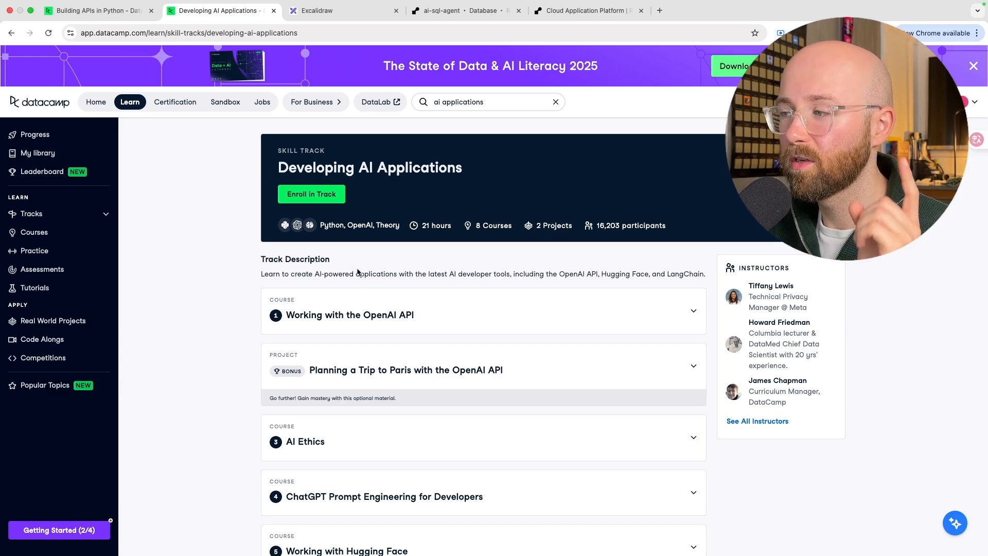
Scroll down through the Developing AI Applications track's full course list.
scroll(down, 3)
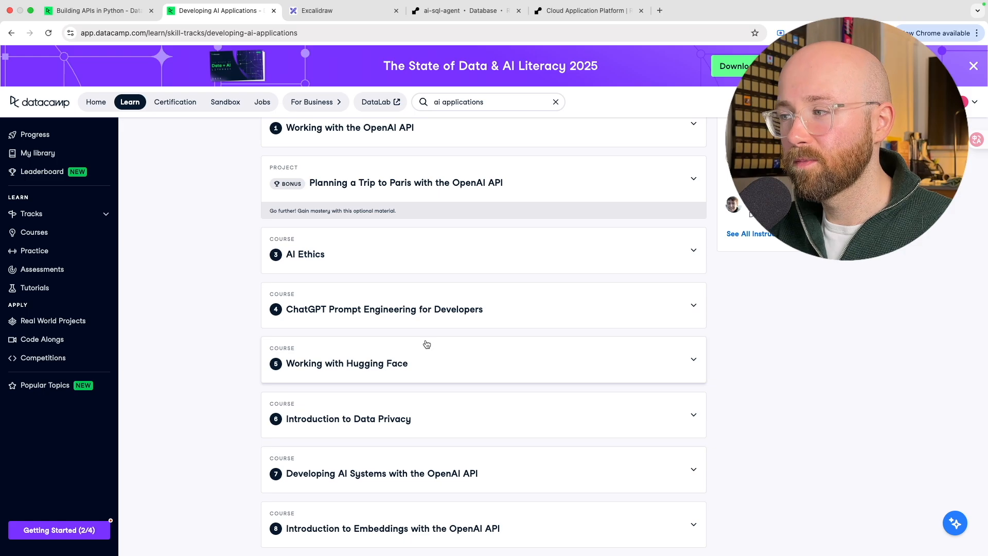
scroll(down, 3)
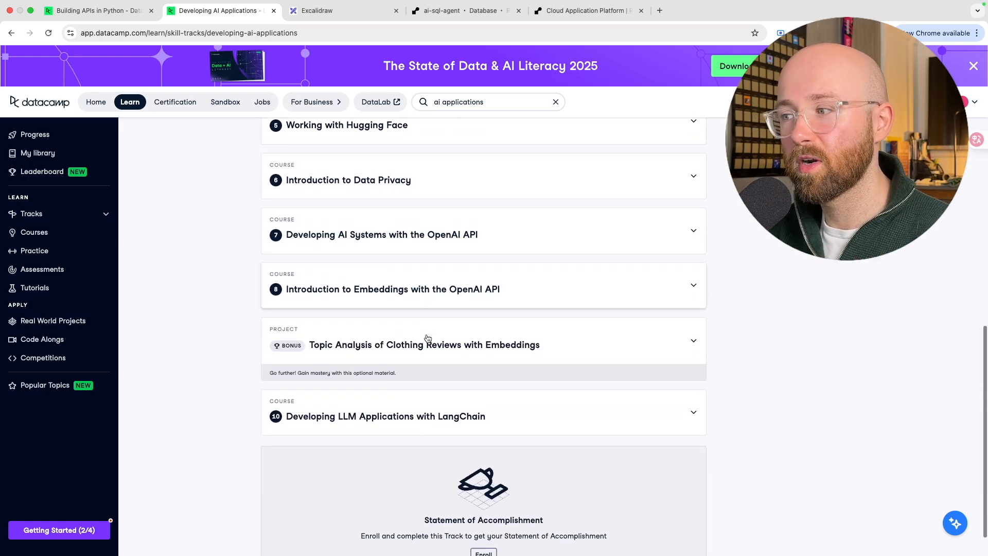
scroll(down, 3)
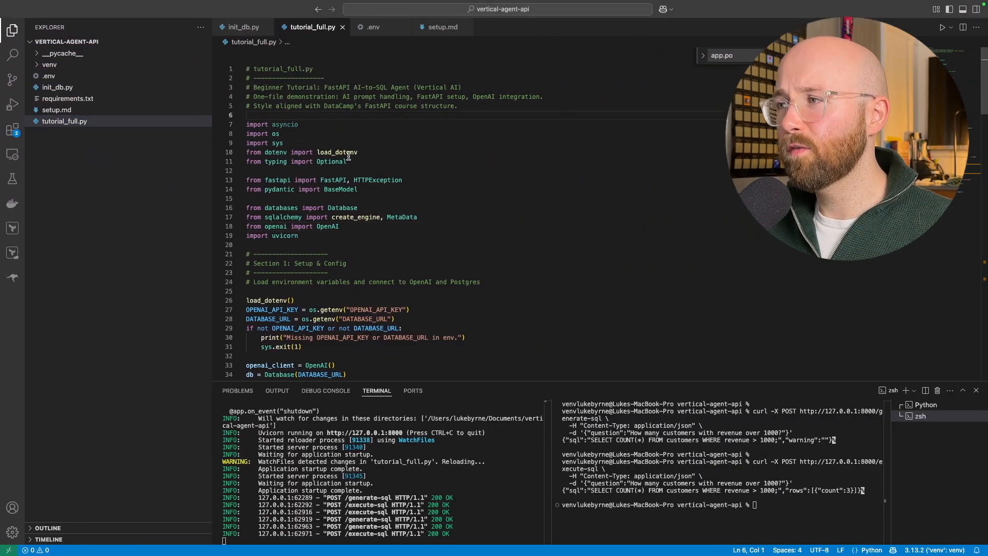
Delete the unused 'import asyncio' line, then point out the dotenv and uvicorn imports.
drag(246, 124, 299, 235)
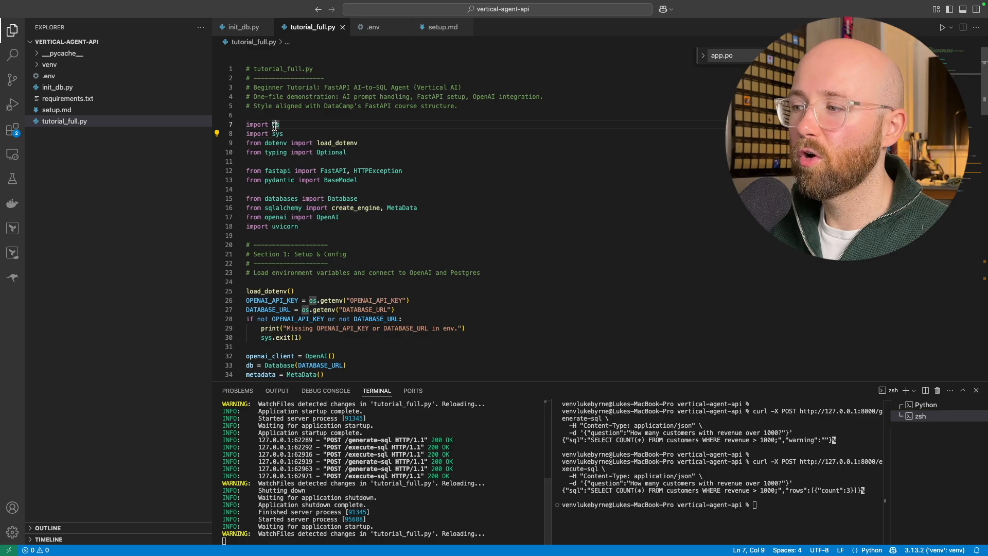
double_click(276, 142)
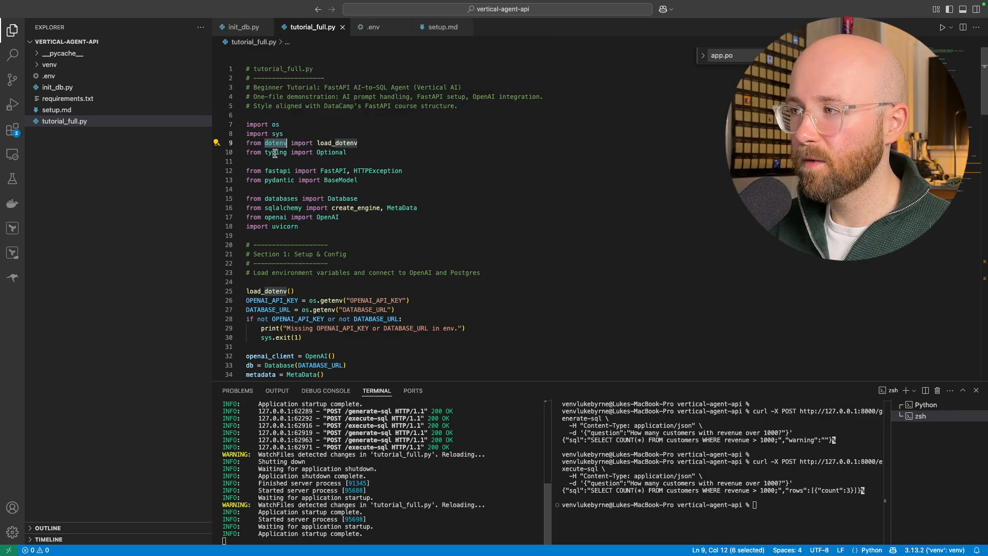
double_click(279, 179)
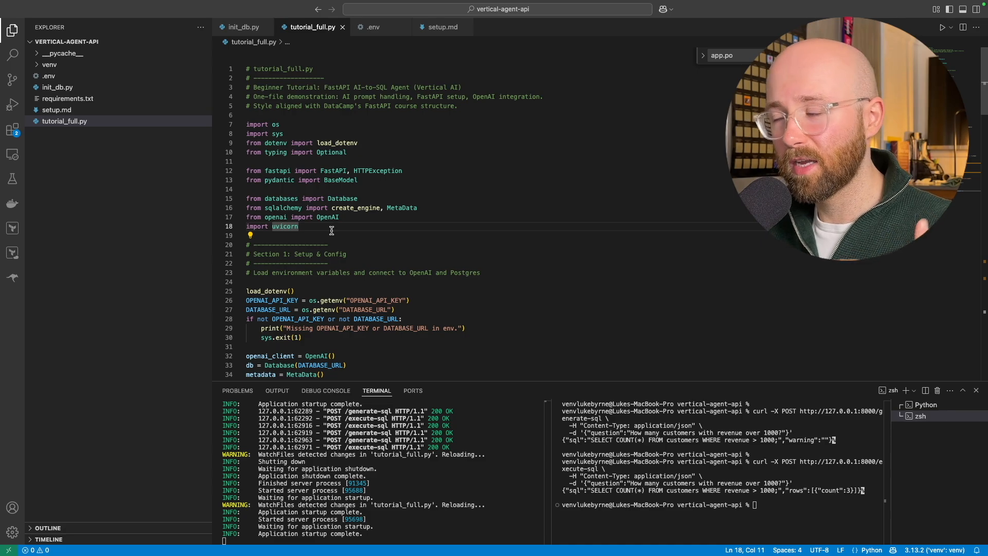
mouse_move(312, 235)
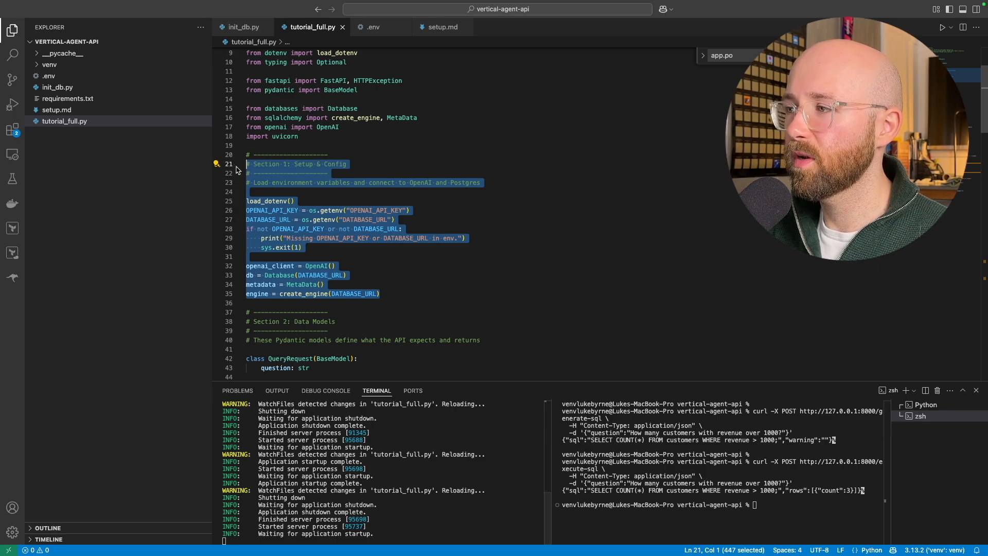
click(331, 228)
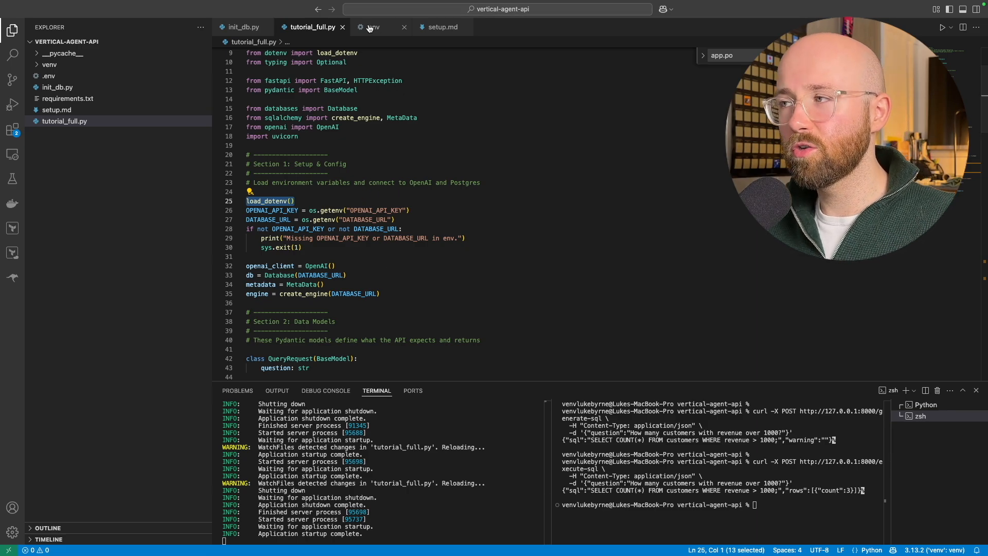
click(371, 27)
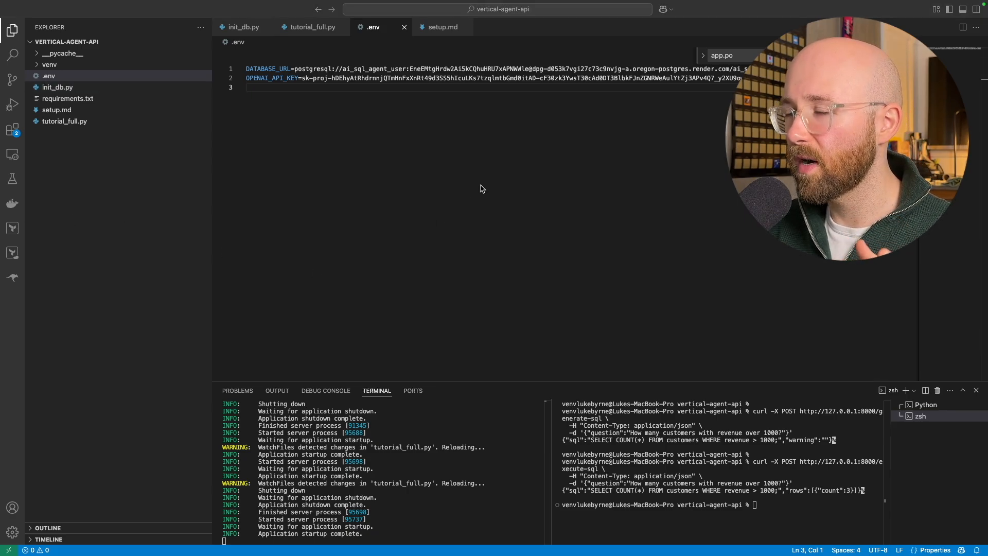
mouse_move(397, 133)
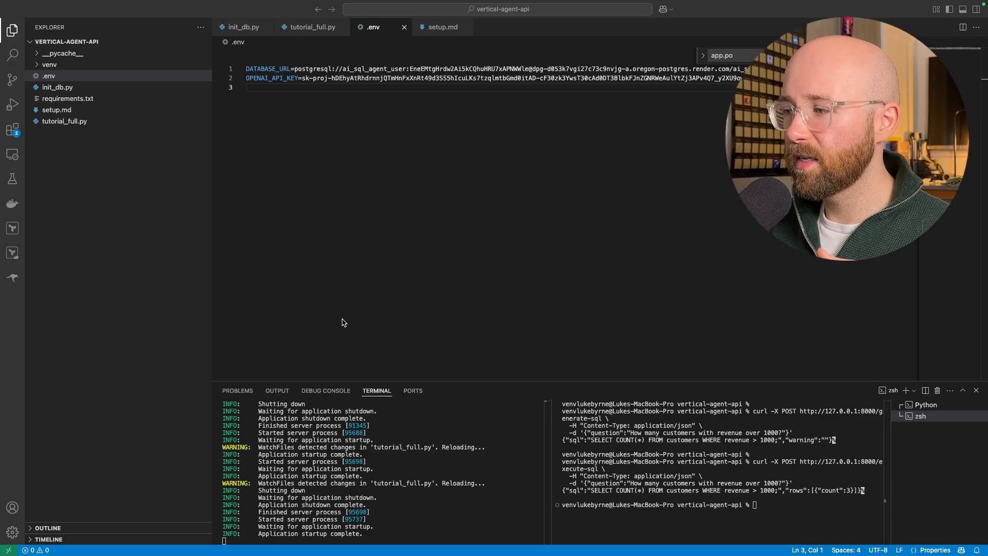
text(export)
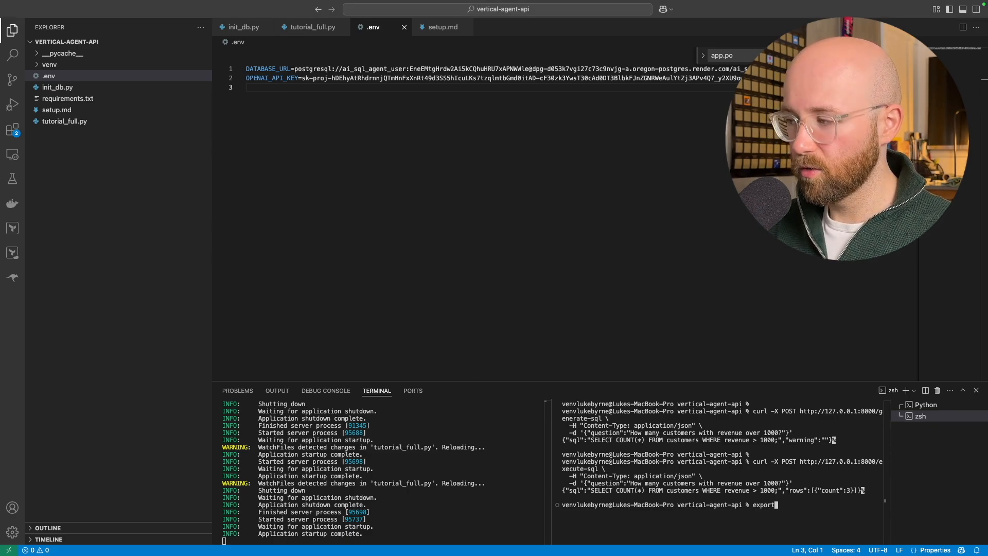
text(DATABASE)
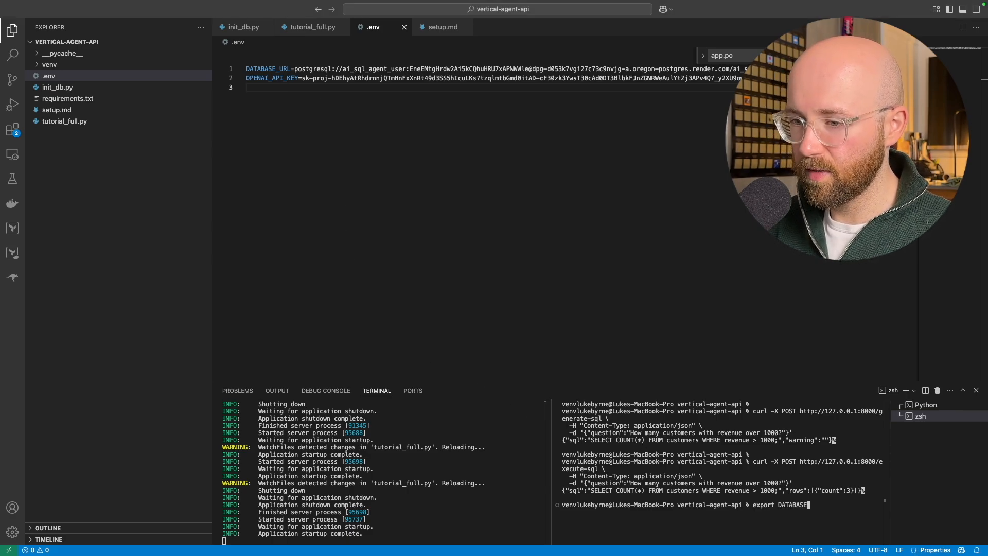
text(_UREL)
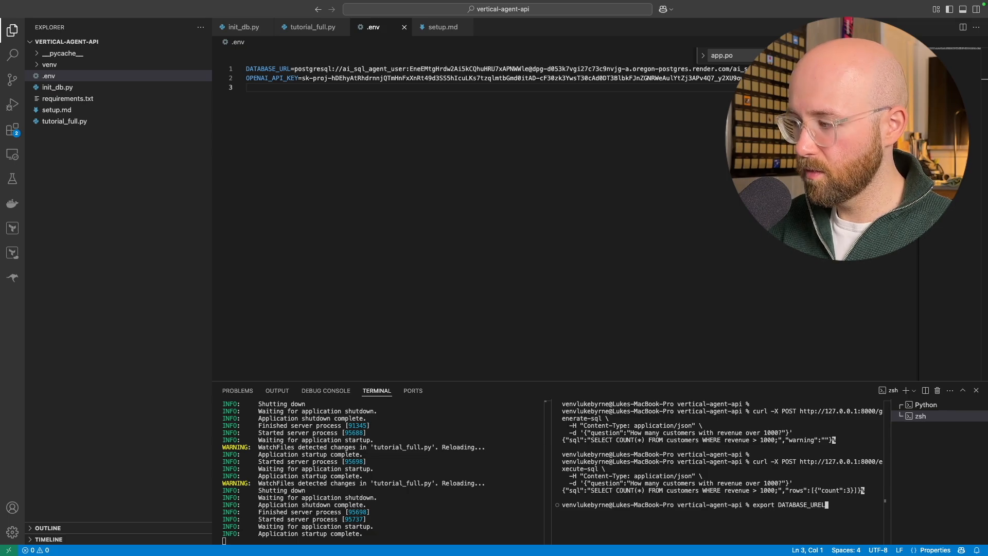
text(asjgdhbfsiosffh)
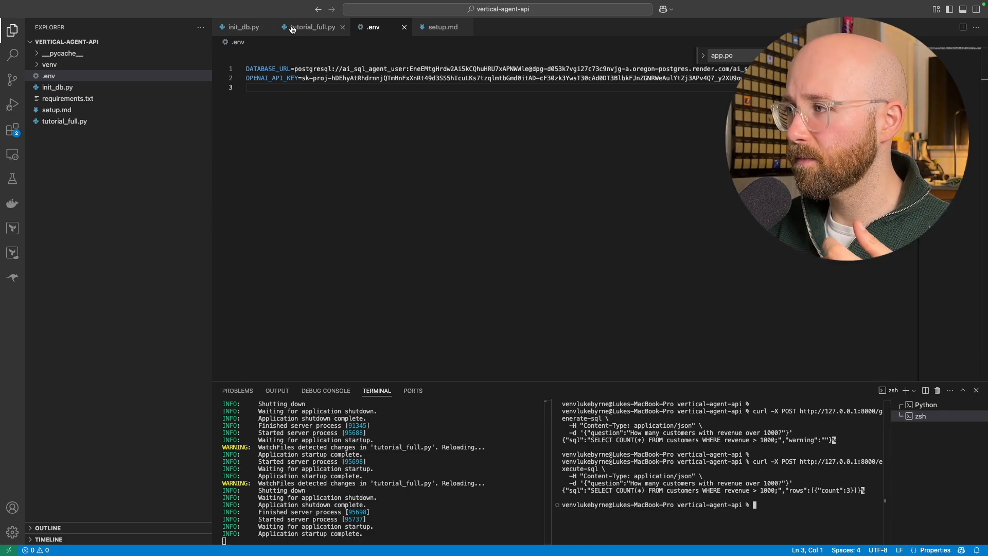
click(313, 27)
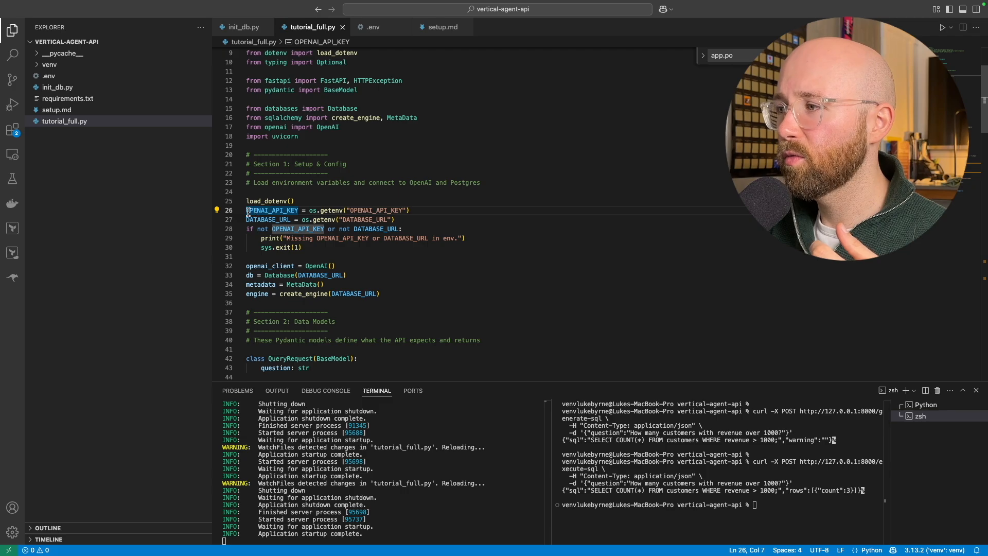
click(396, 219)
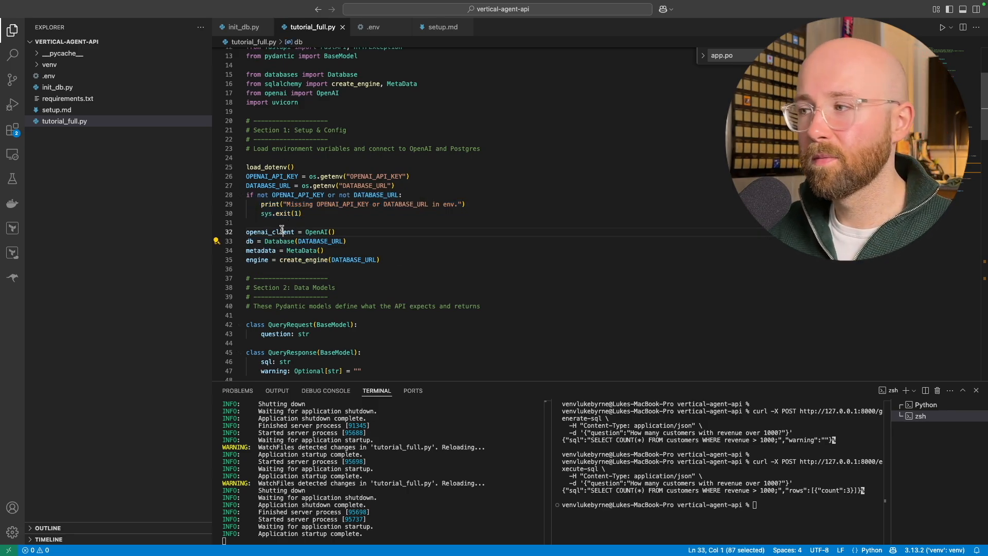
double_click(257, 260)
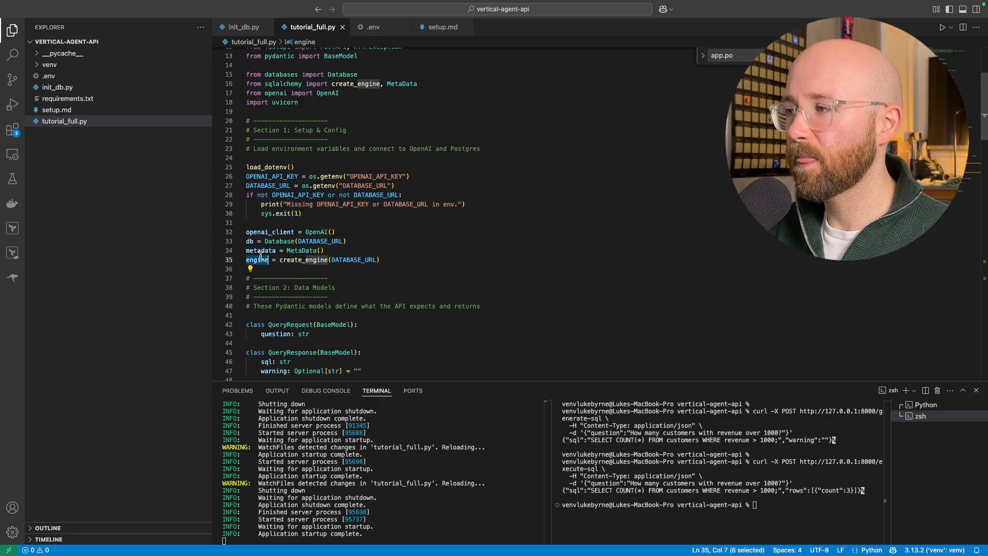
scroll(down, 3)
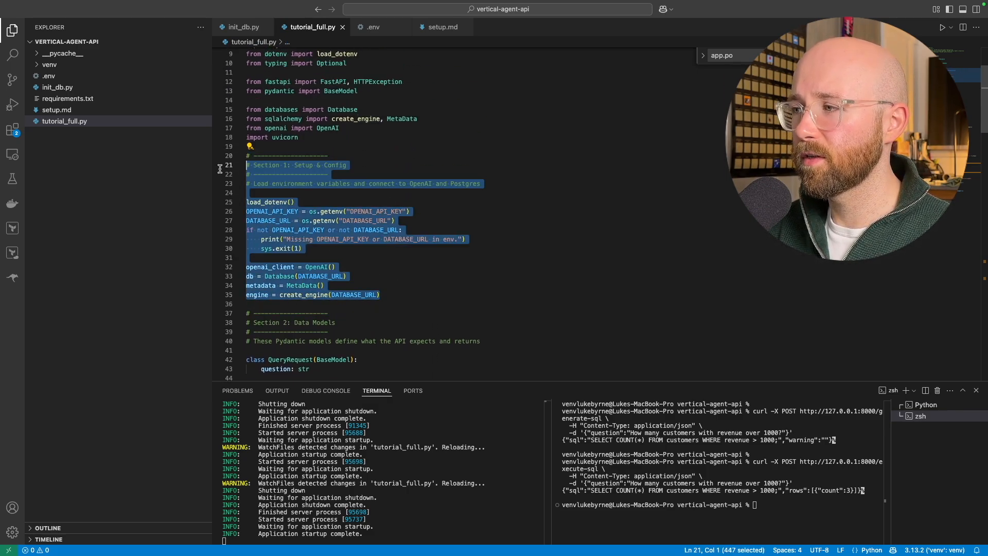
scroll(down, 3)
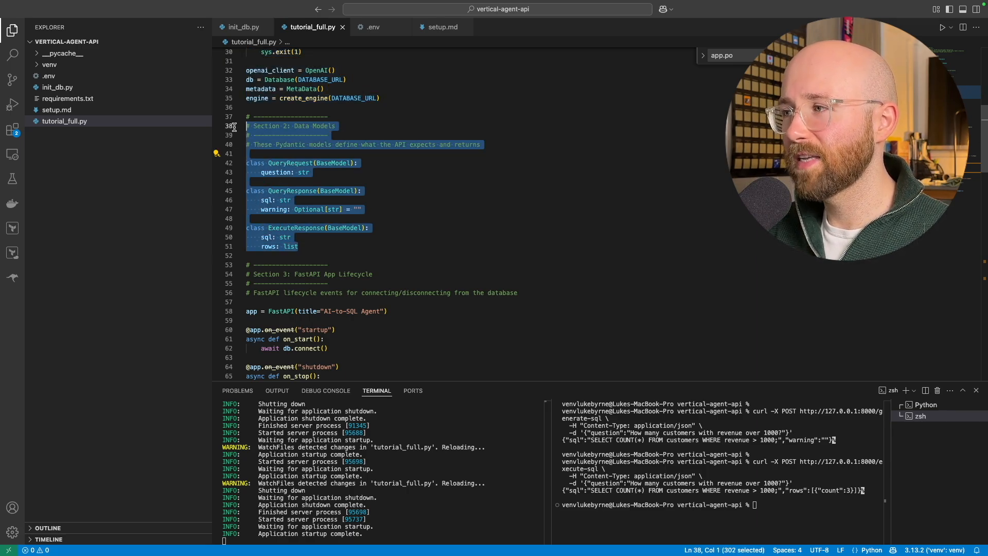
click(290, 200)
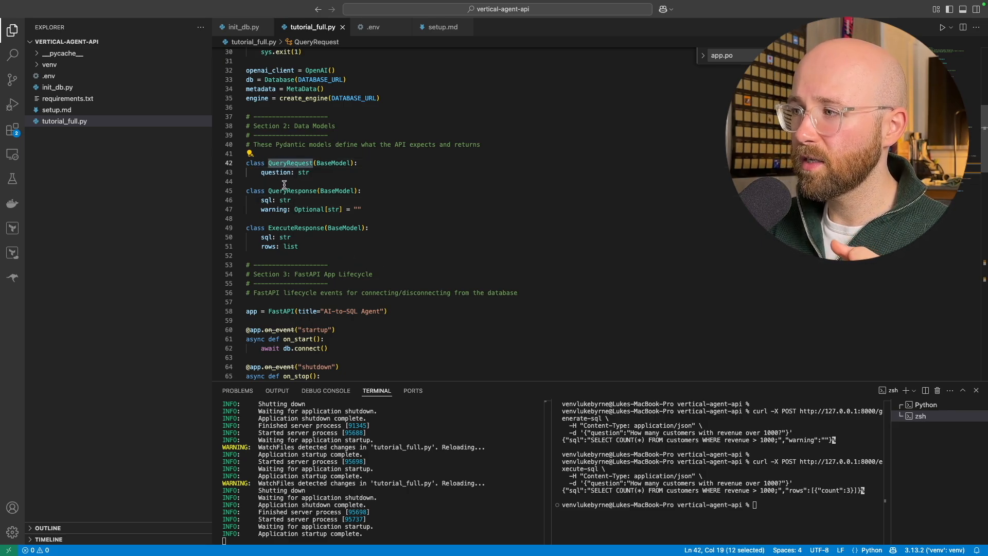
double_click(288, 191)
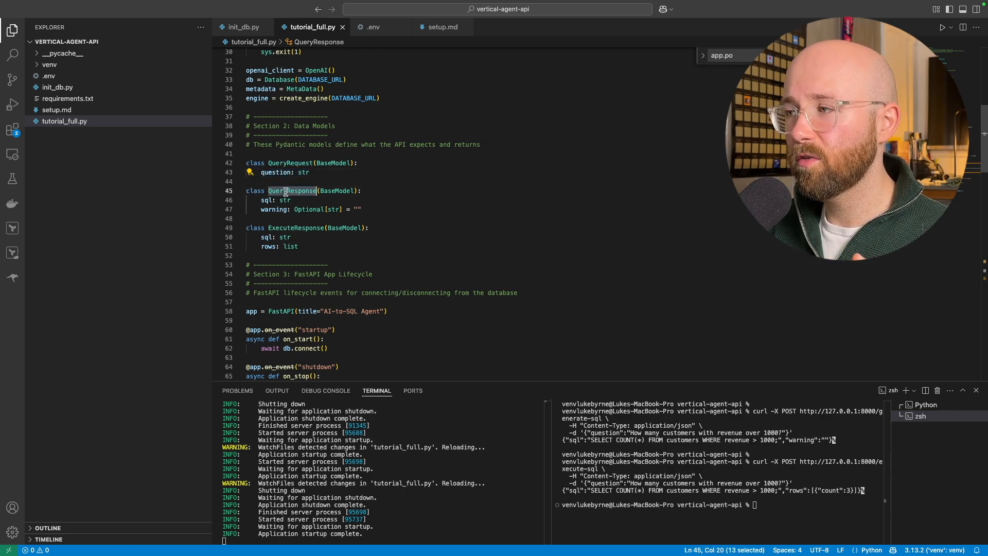
double_click(275, 200)
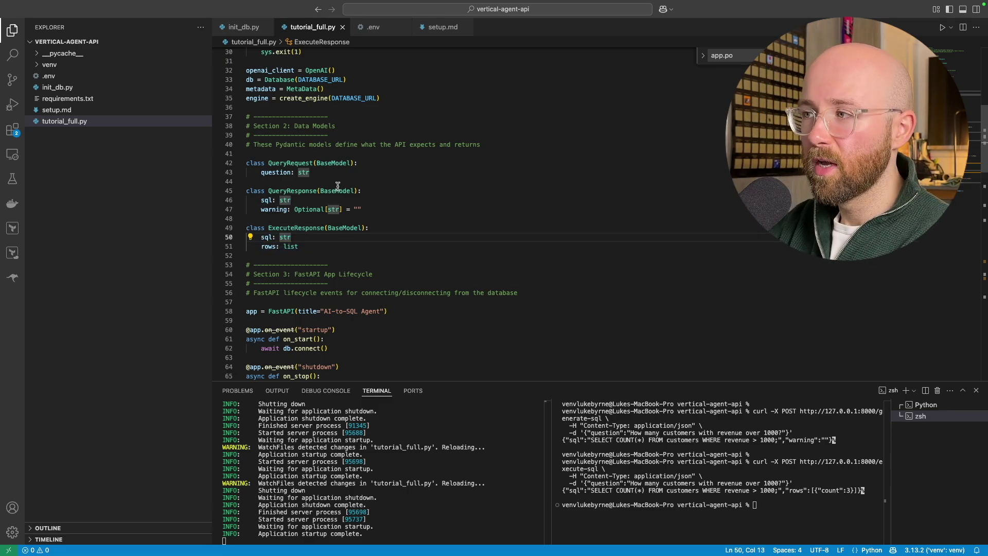
drag(249, 153, 298, 246)
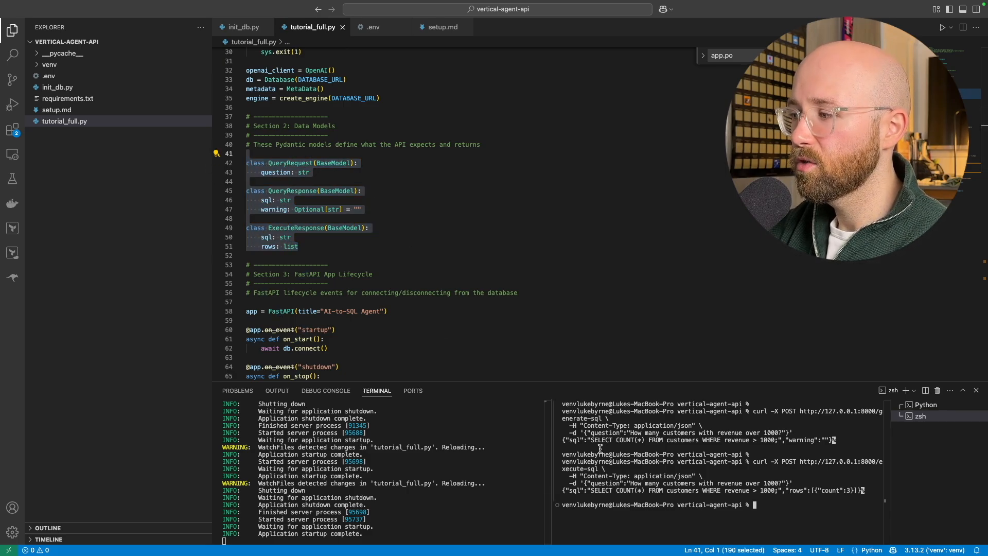
double_click(573, 441)
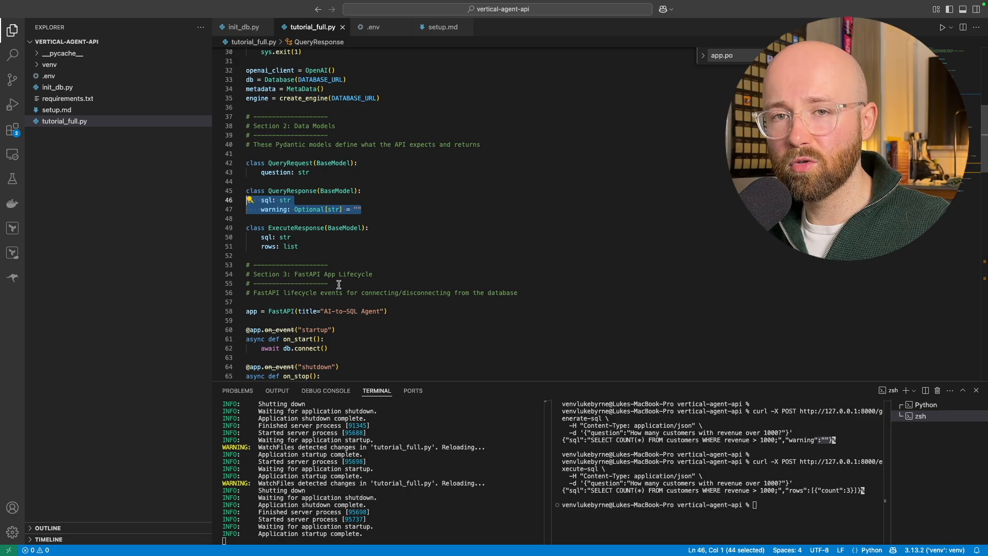
scroll(down, 3)
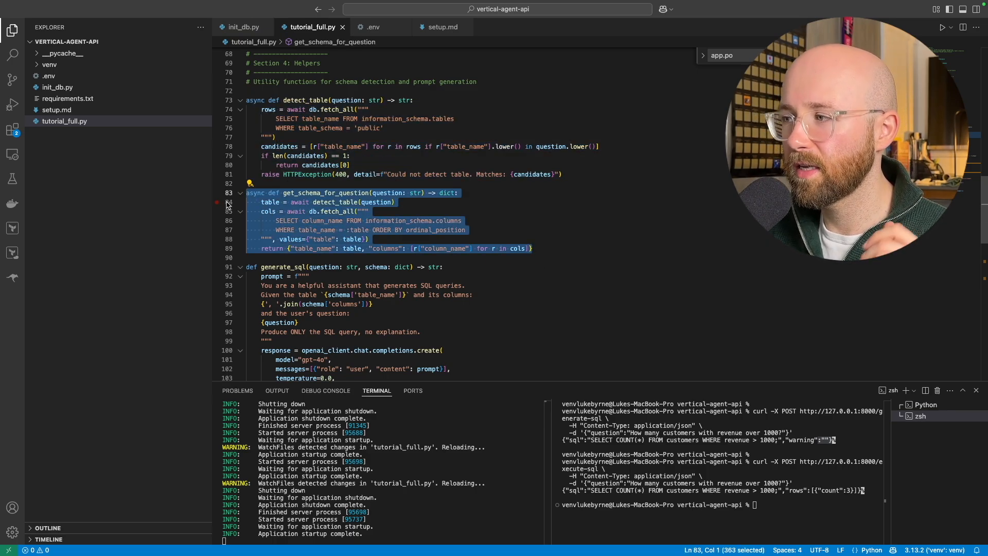
scroll(down, 3)
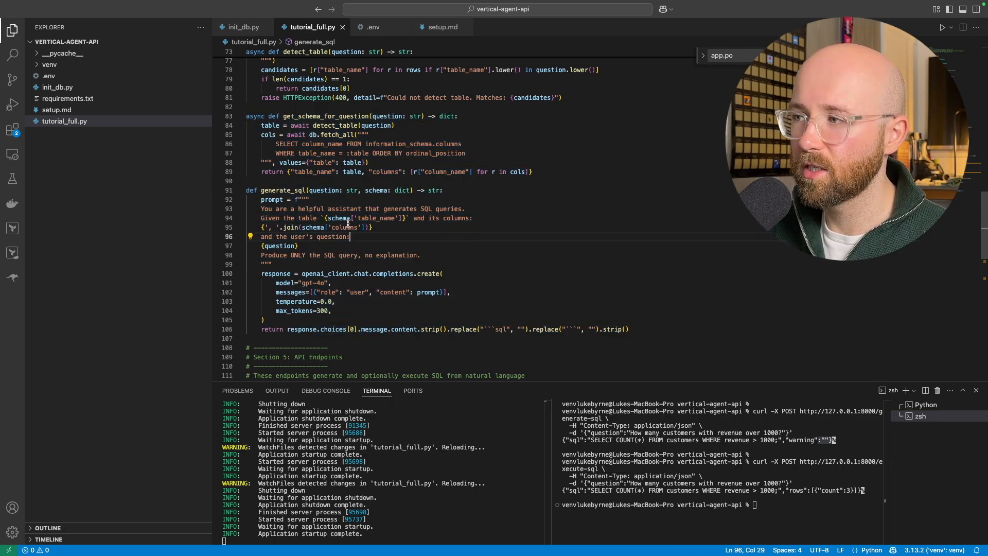
mouse_move(334, 256)
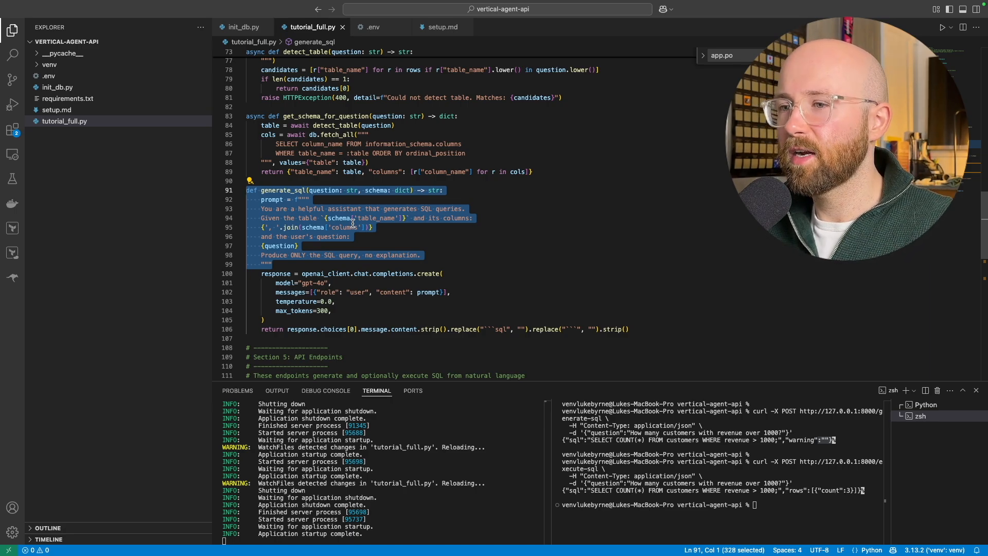
click(273, 264)
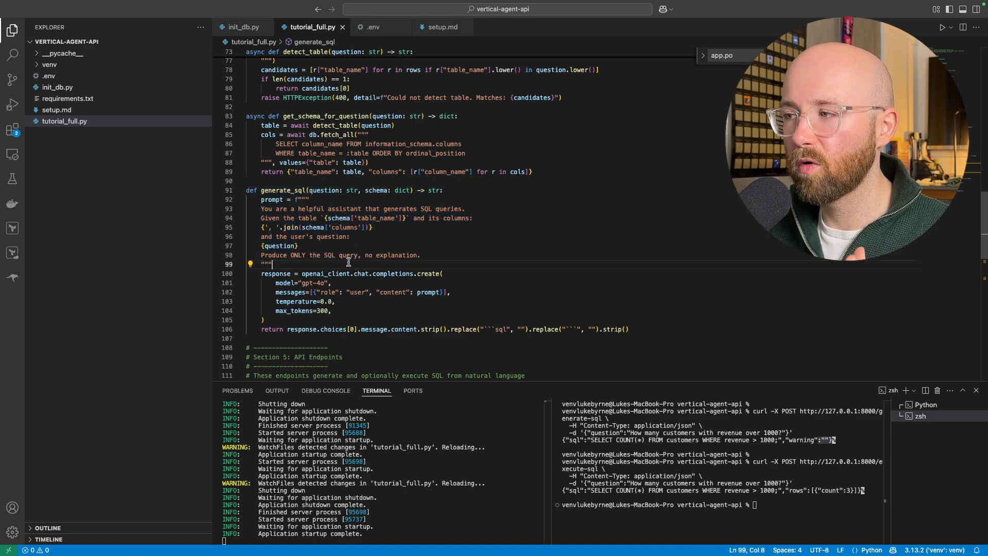
drag(265, 226, 264, 264)
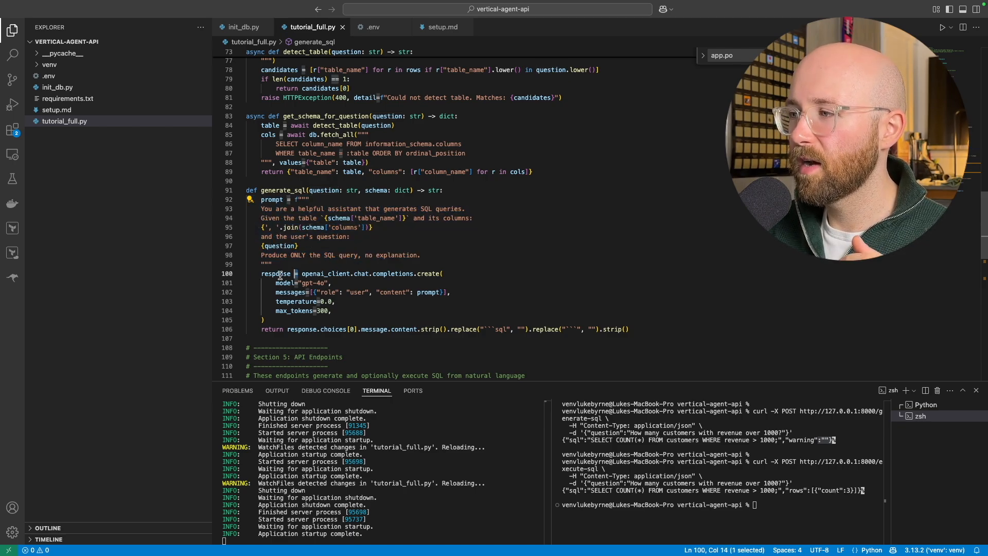
mouse_move(324, 273)
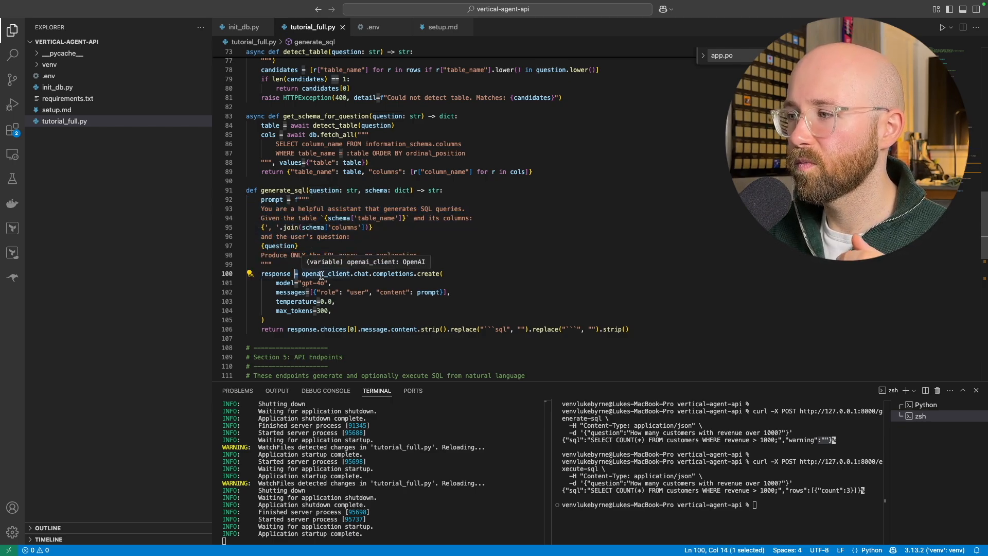
double_click(326, 273)
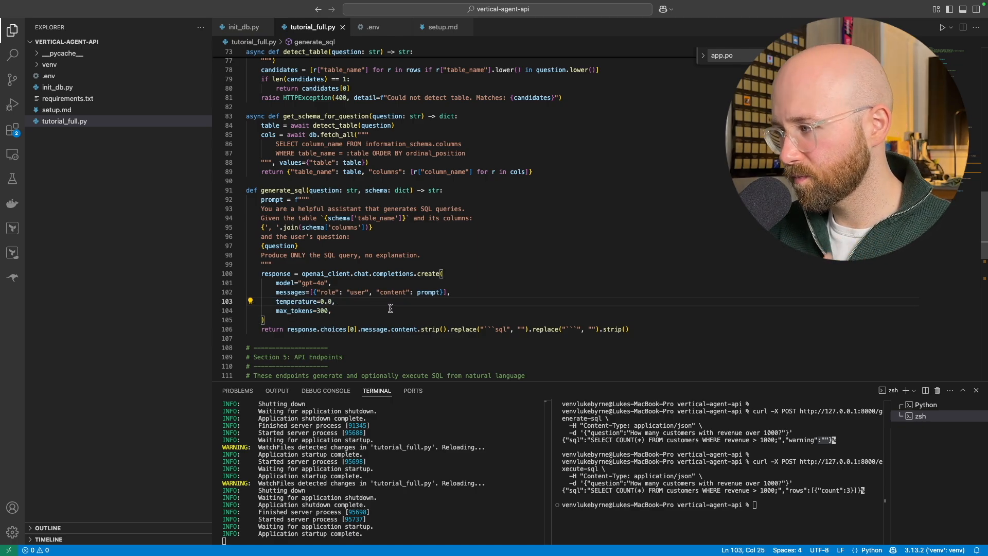
mouse_move(245, 331)
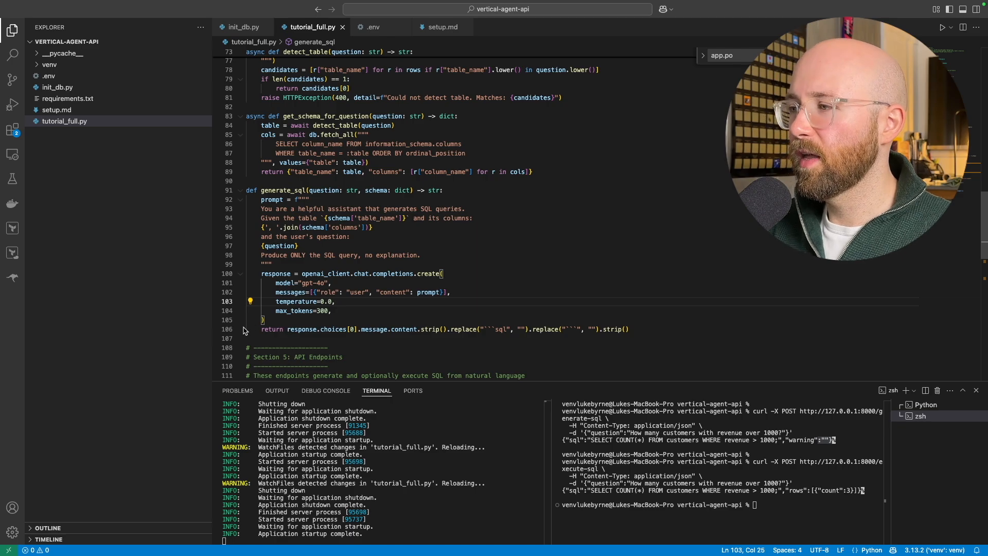
Point out the generate_sql call, then highlight the whole execute-sql endpoint below it.
scroll(down, 3)
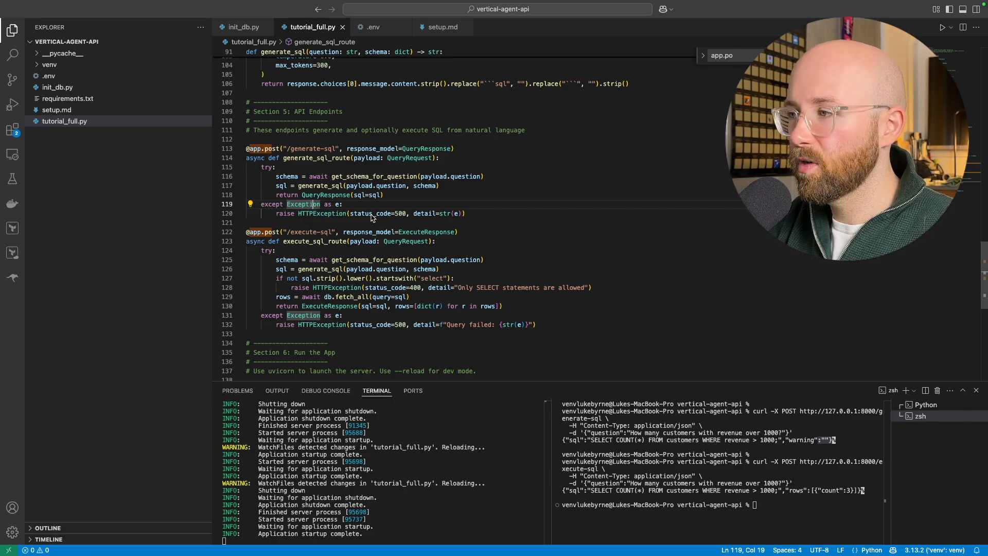
double_click(319, 152)
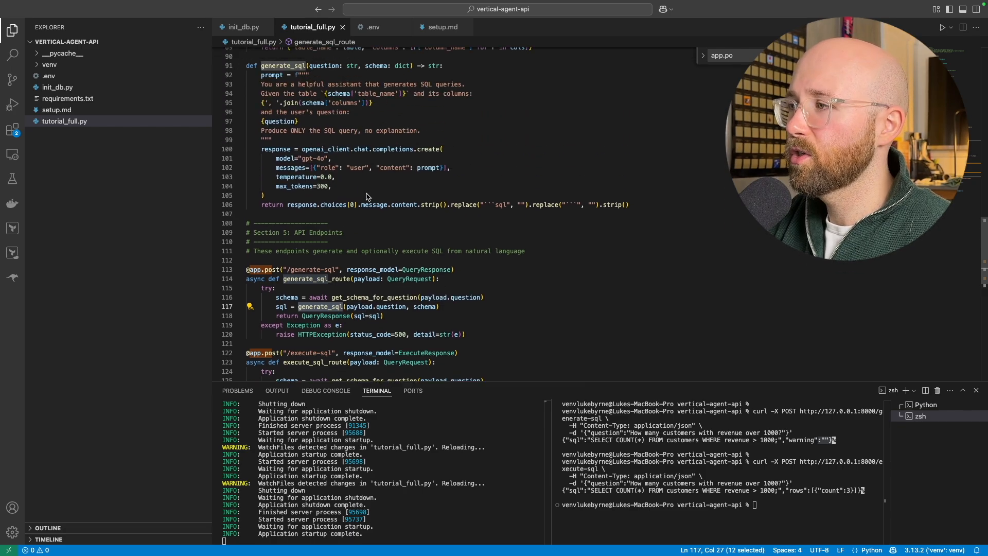
scroll(down, 3)
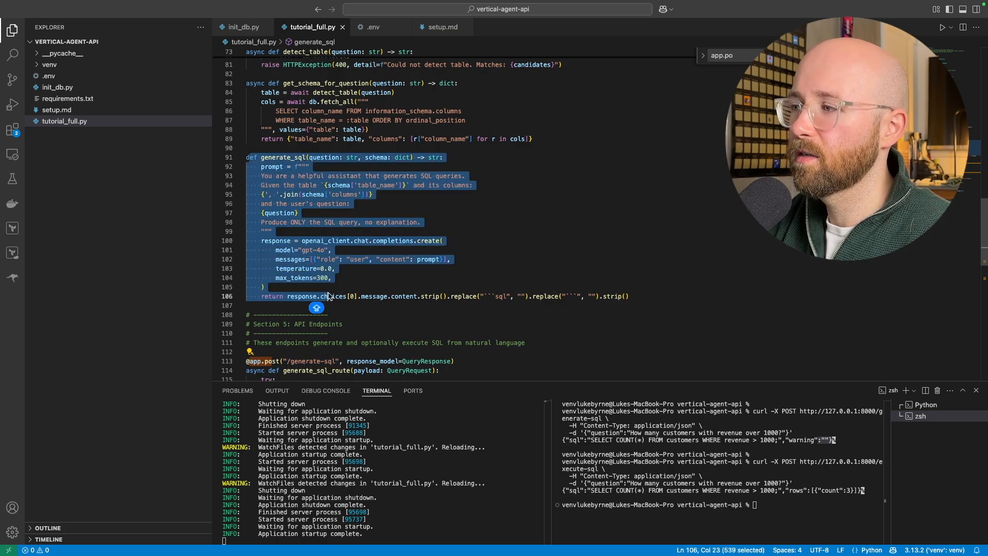
scroll(down, 3)
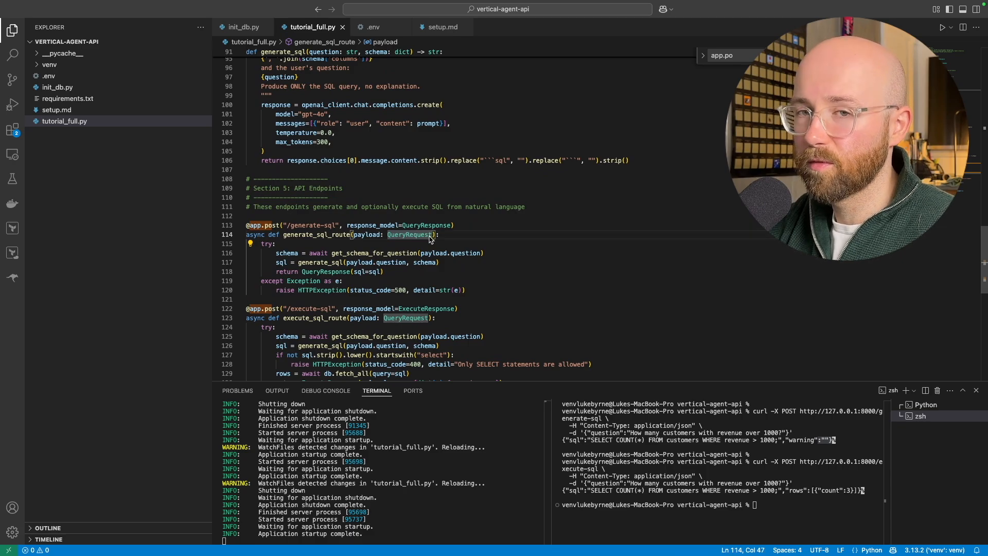
scroll(down, 3)
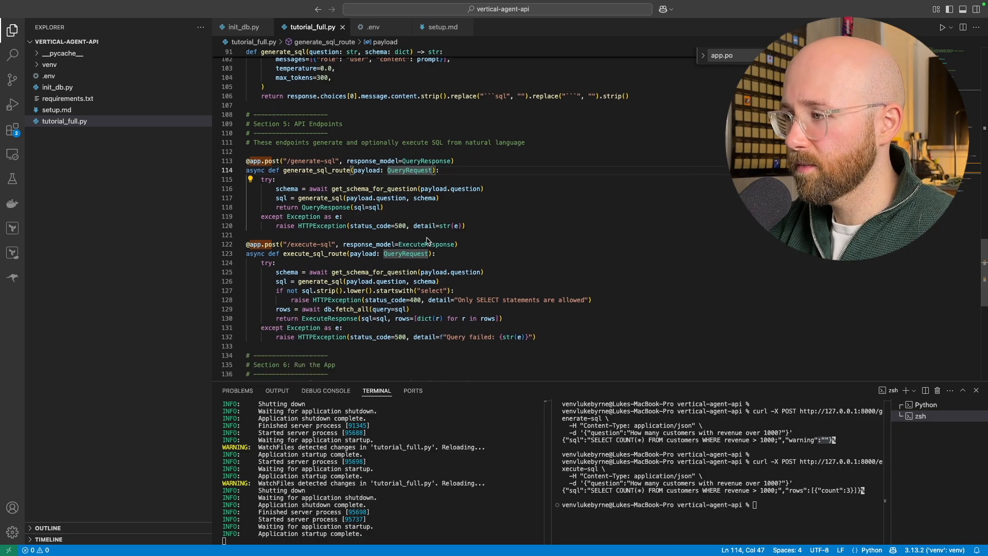
drag(246, 238, 536, 323)
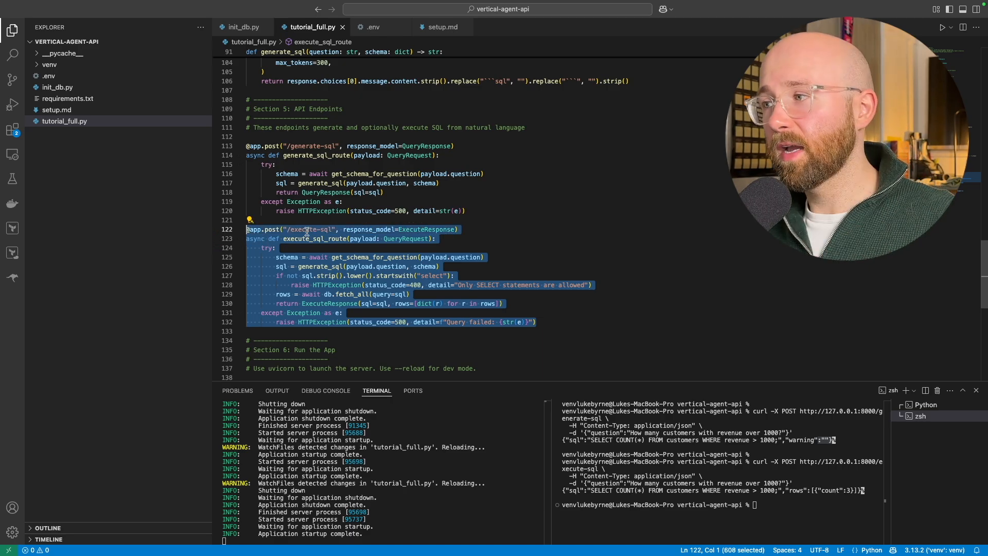
double_click(307, 229)
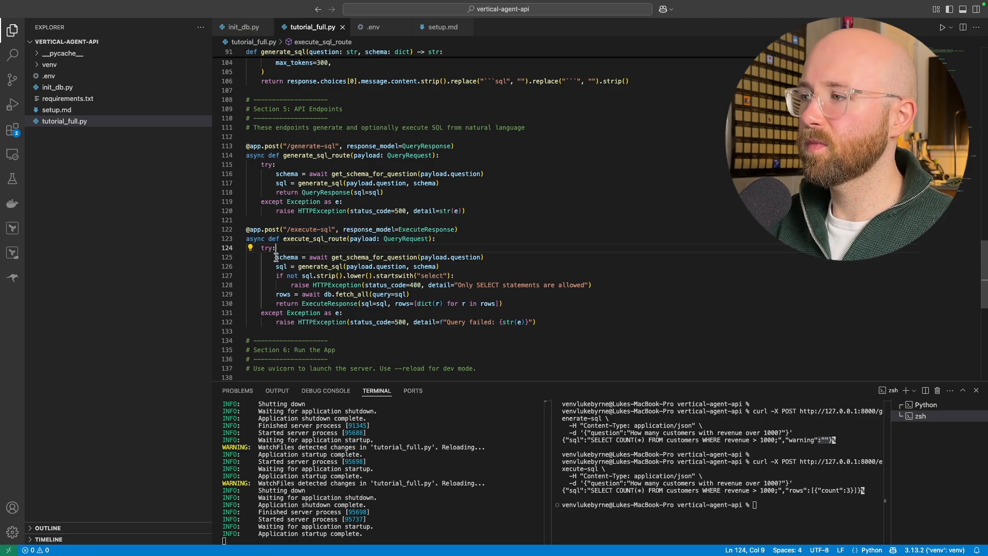
Highlight the SELECT-only safety check, the fetch_all rows line and the ExecuteResponse return.
double_click(286, 257)
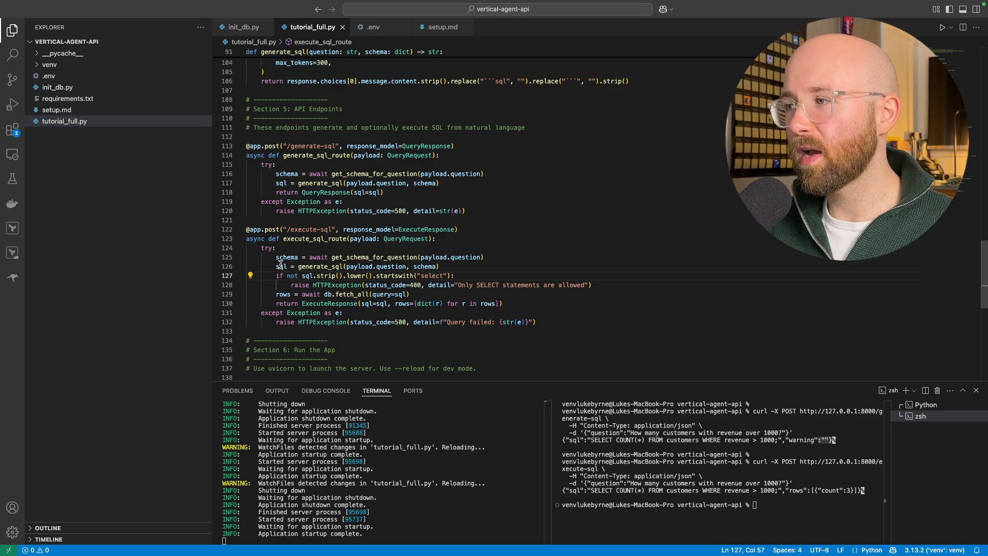
double_click(281, 266)
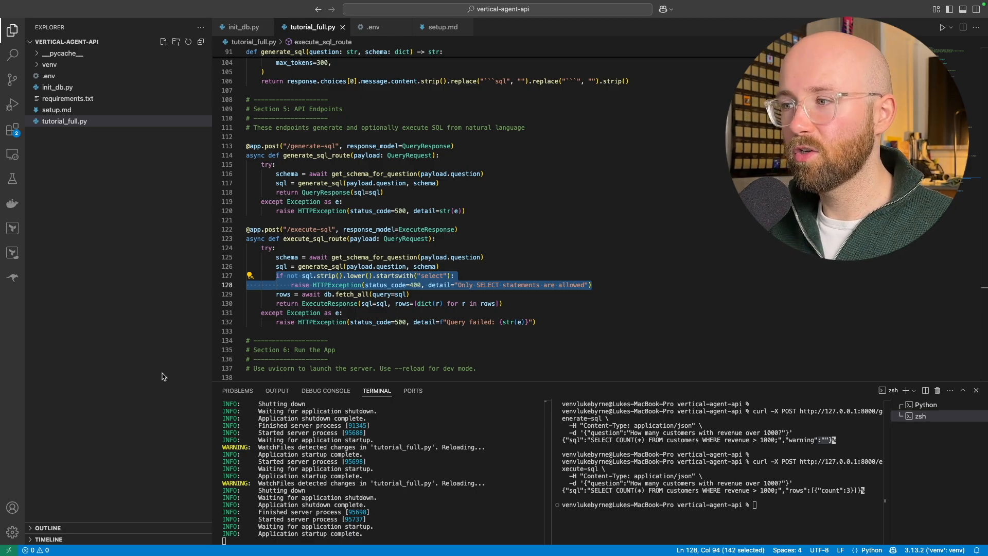
click(445, 313)
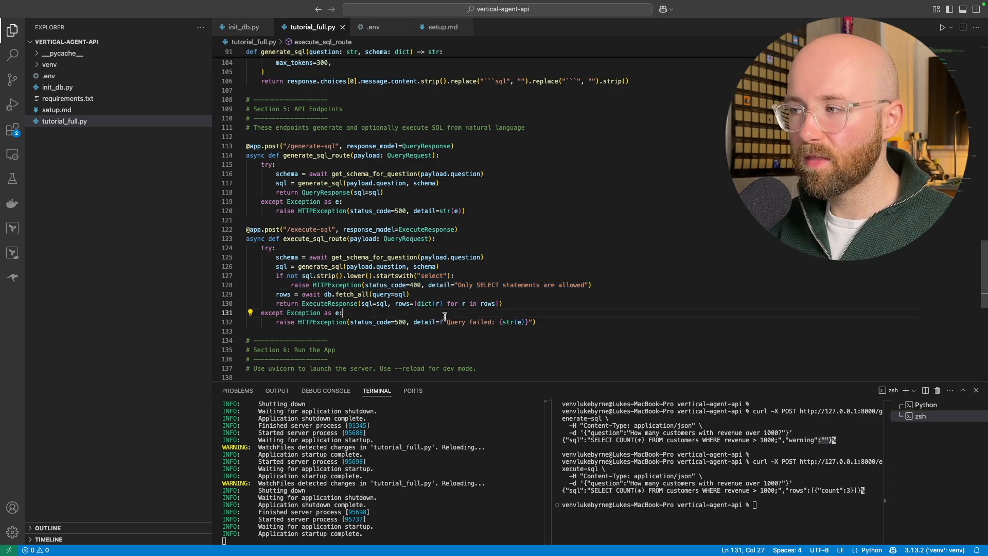
mouse_move(278, 294)
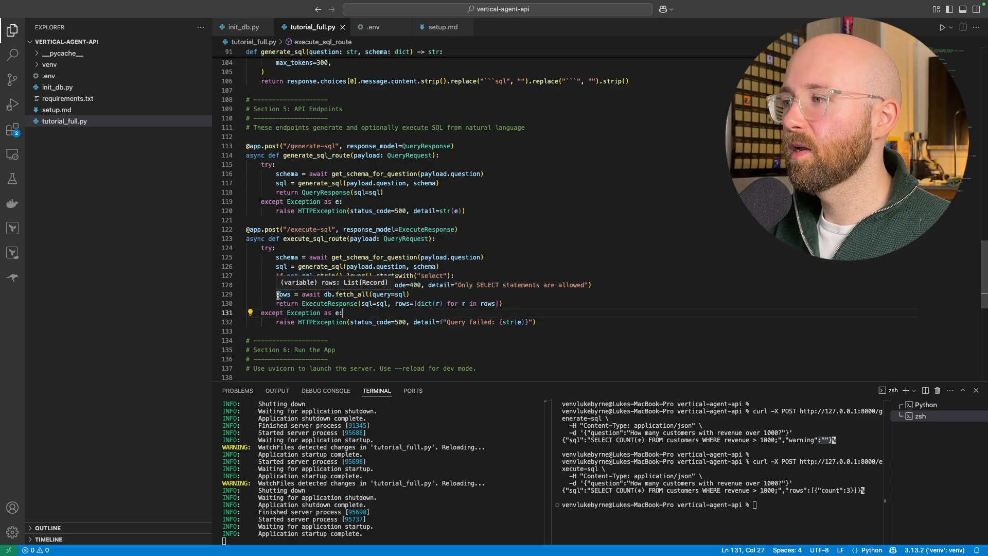
double_click(283, 295)
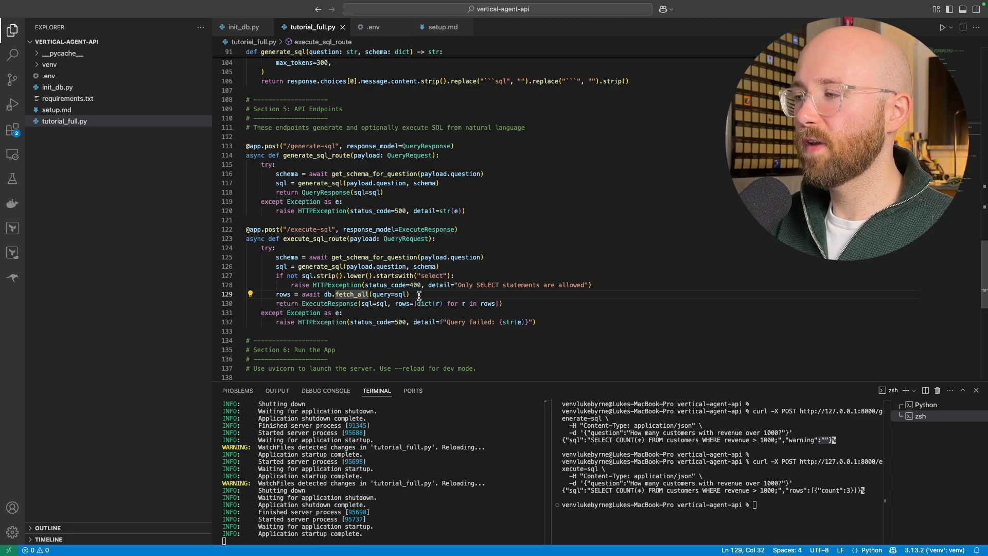
drag(276, 293, 408, 293)
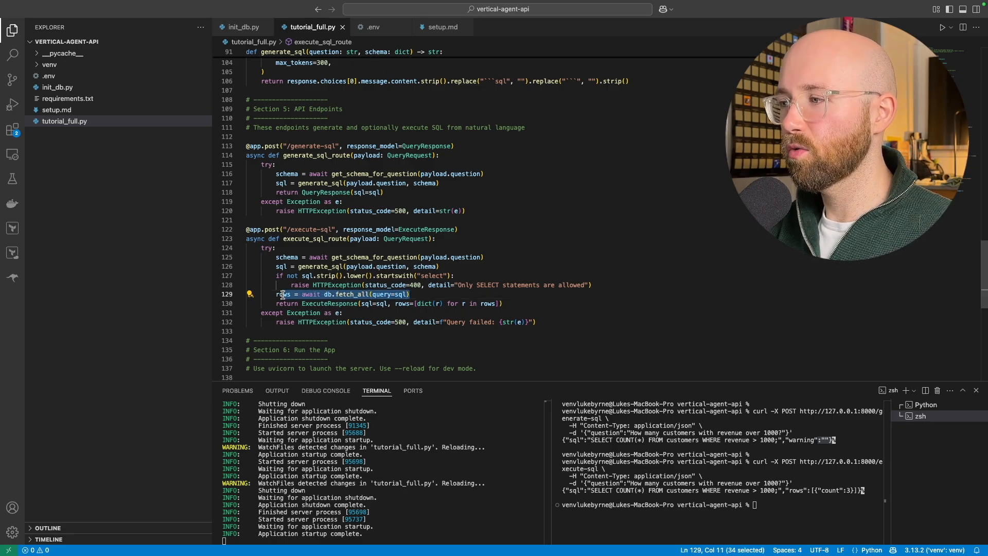
click(330, 303)
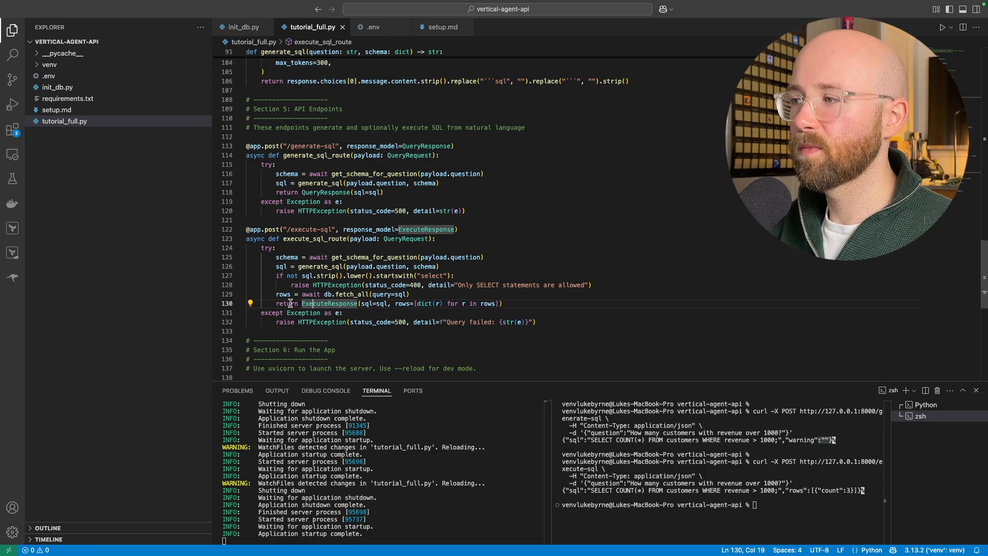
drag(277, 303, 501, 303)
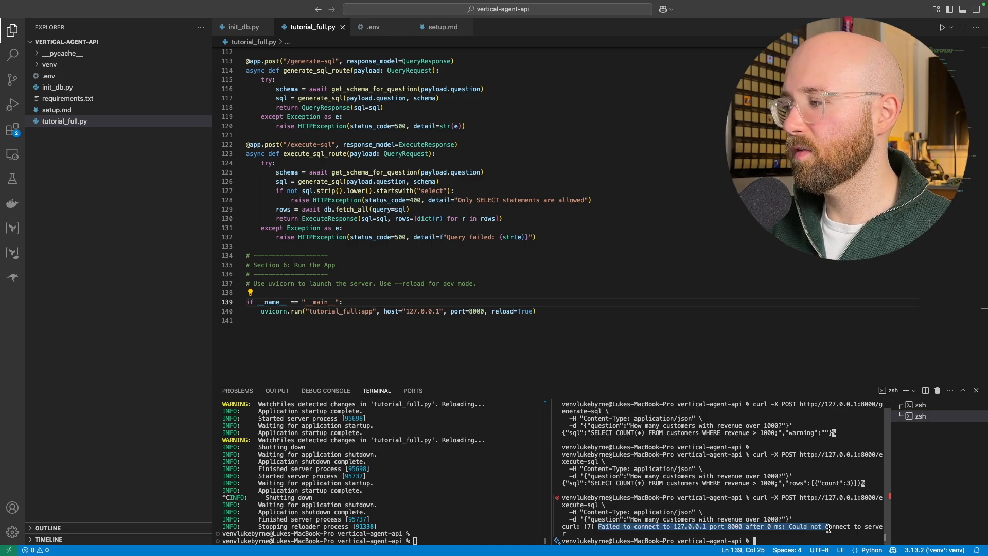
Run python3 tutorial_full.py in the terminal to start the server directly.
text(python3 tutorial_full.py)
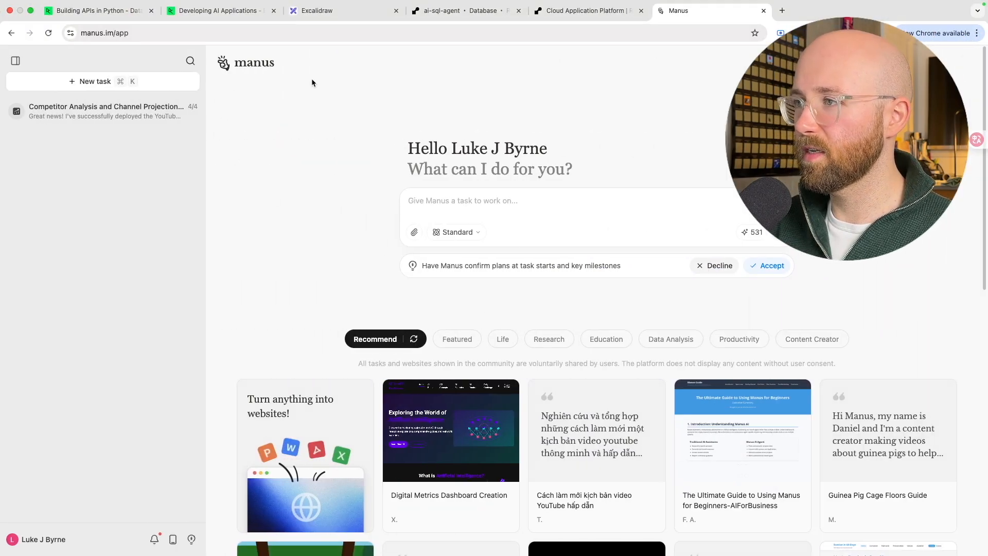
Open init_db.py from Explorer and scroll through the customers table definition and seed rows.
click(586, 22)
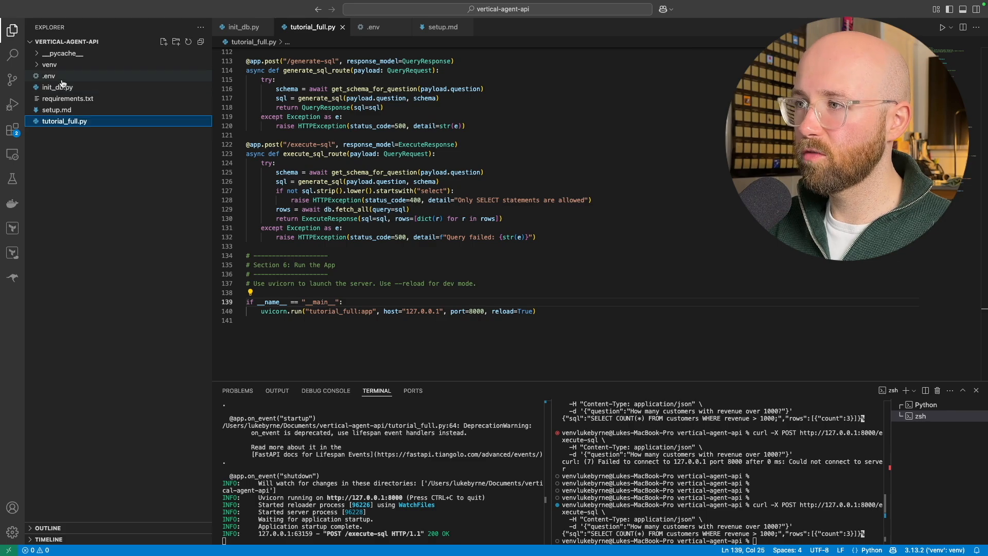
click(58, 87)
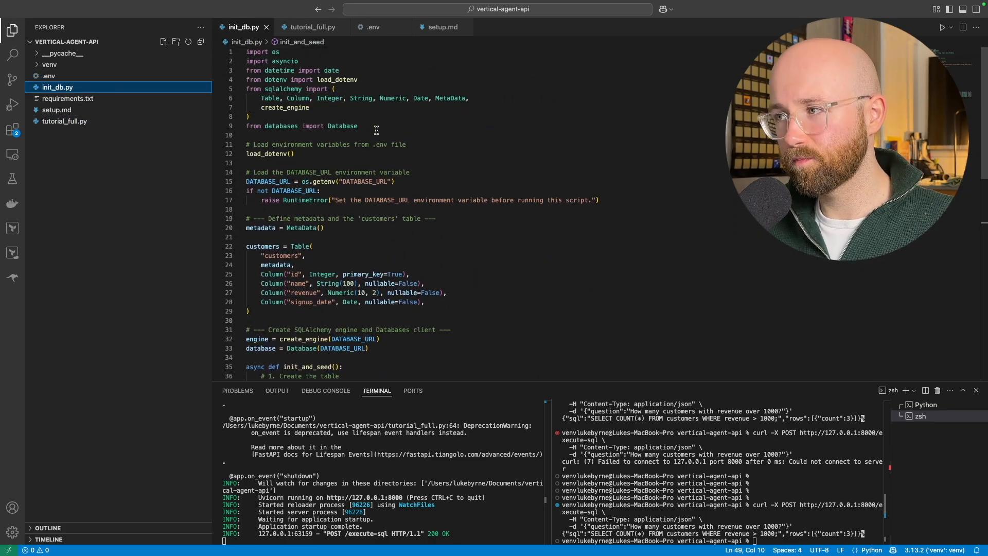
mouse_move(444, 183)
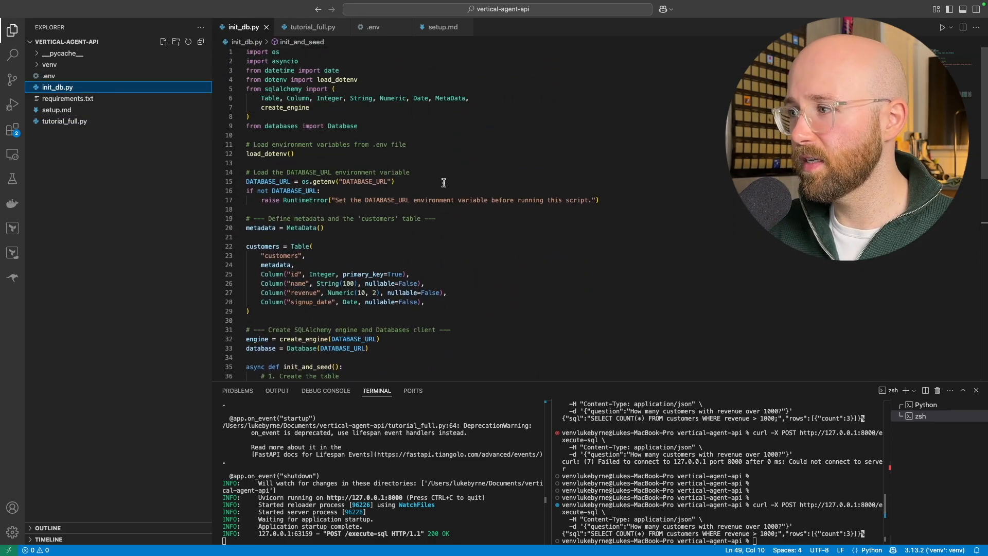
scroll(down, 3)
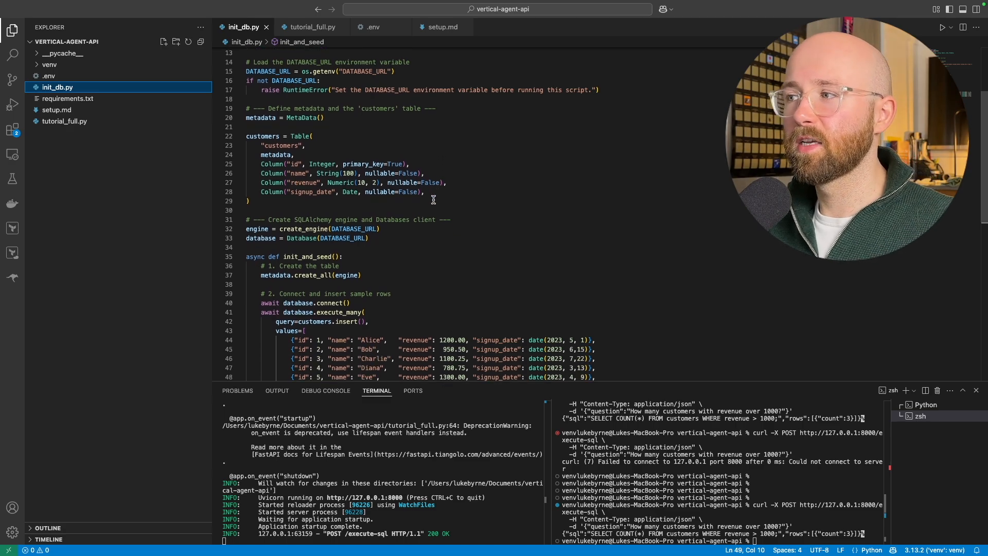
scroll(down, 3)
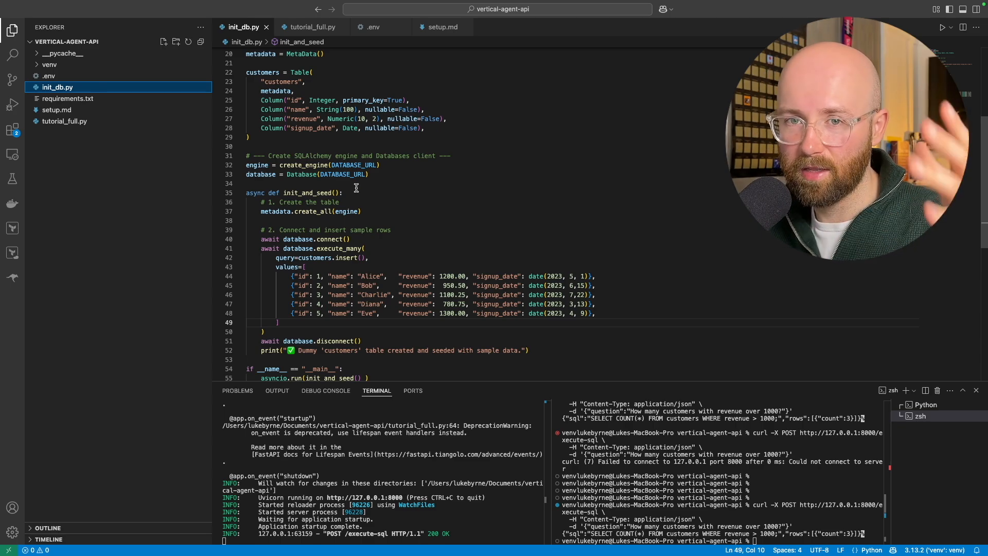
click(372, 27)
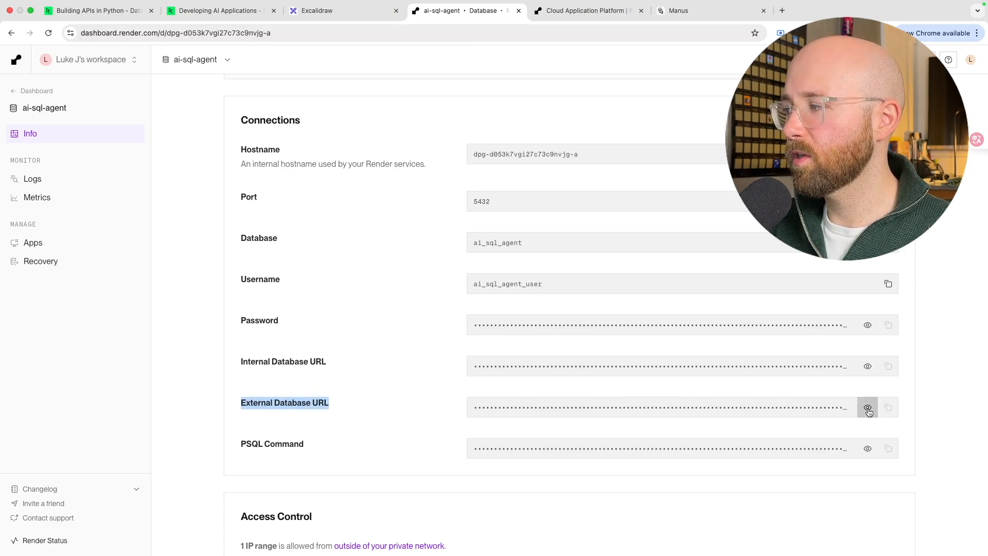
Reveal the hidden External Database URL of the ai-sql-agent database.
click(867, 408)
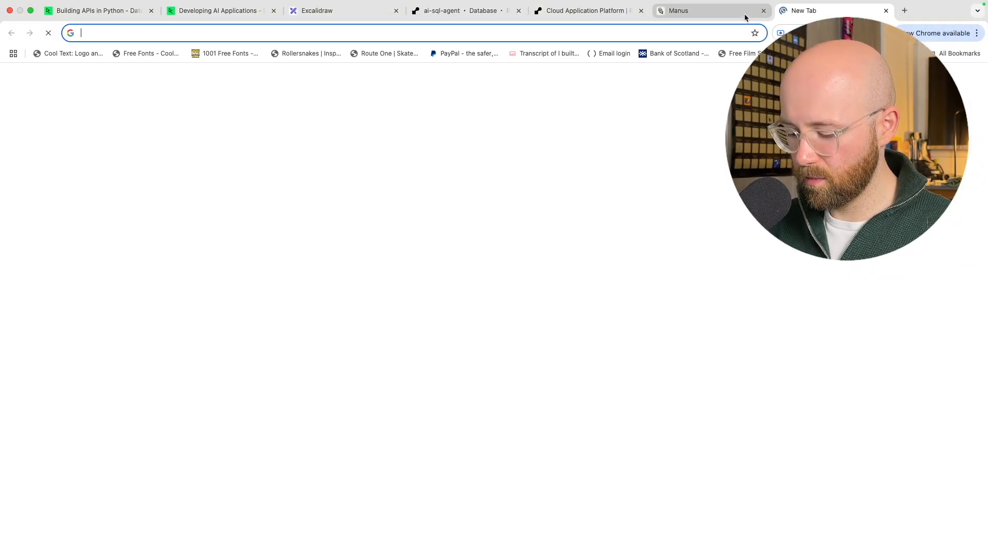
At platform.openai.com/api-keys, create a secret key named efrgtyu and copy it.
text(platform.openai.com/api-keys)
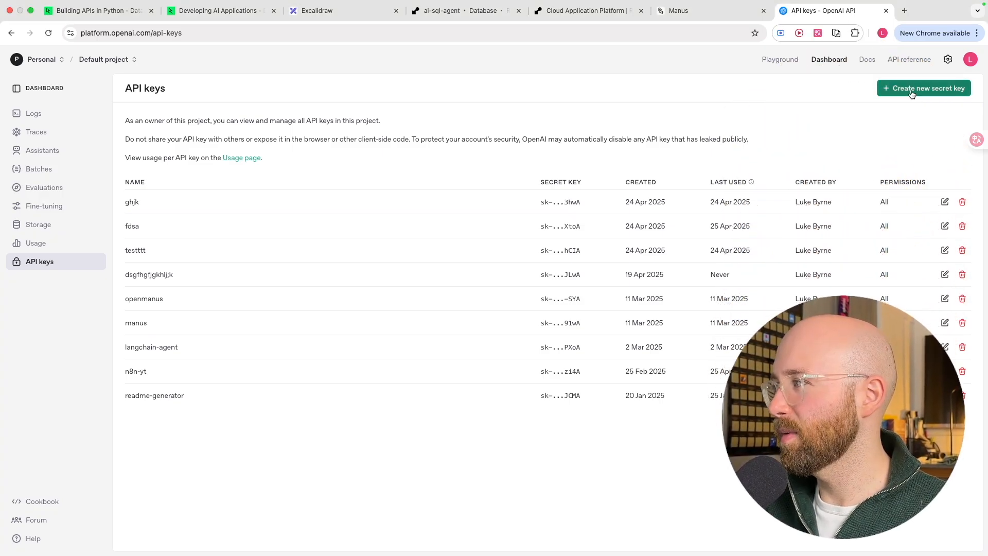
click(925, 88)
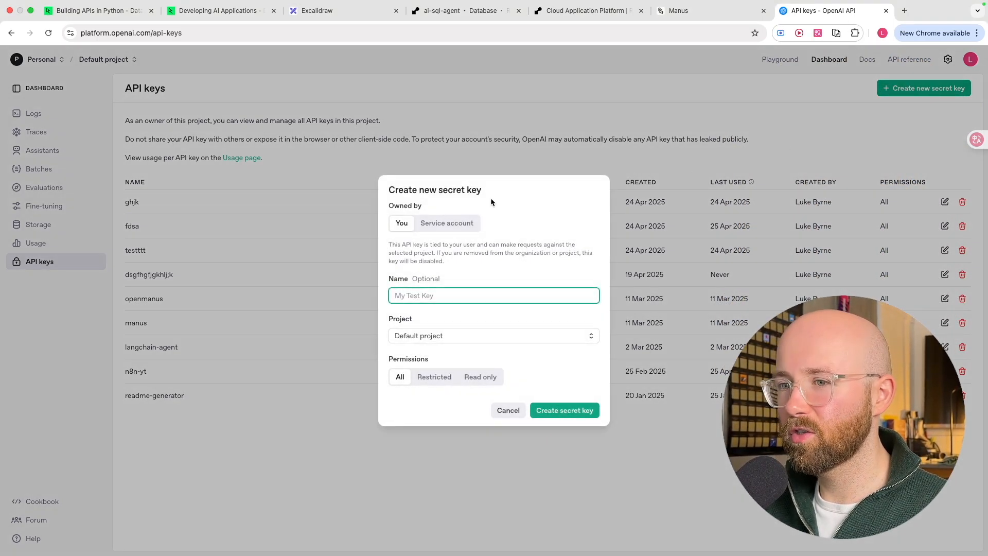
text(efrgtyu)
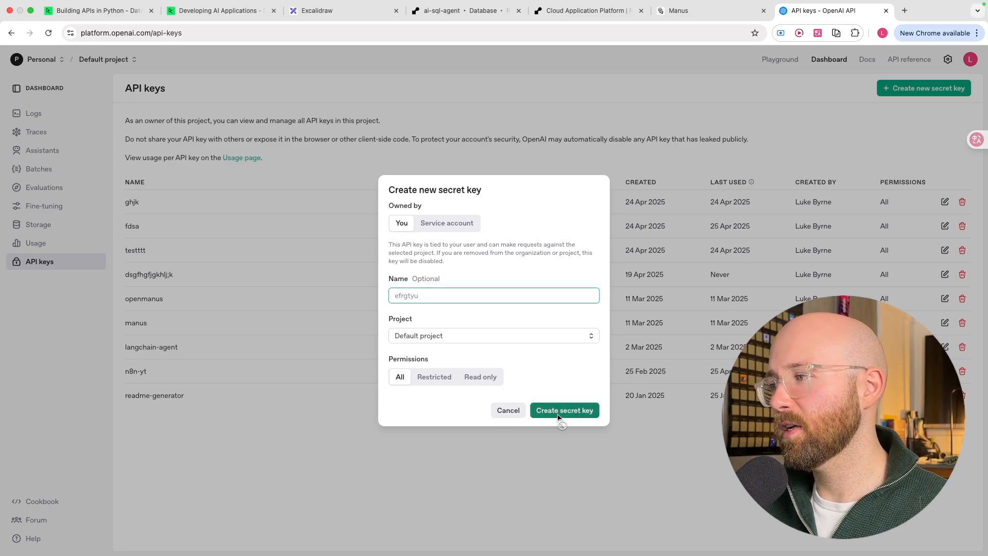
click(564, 410)
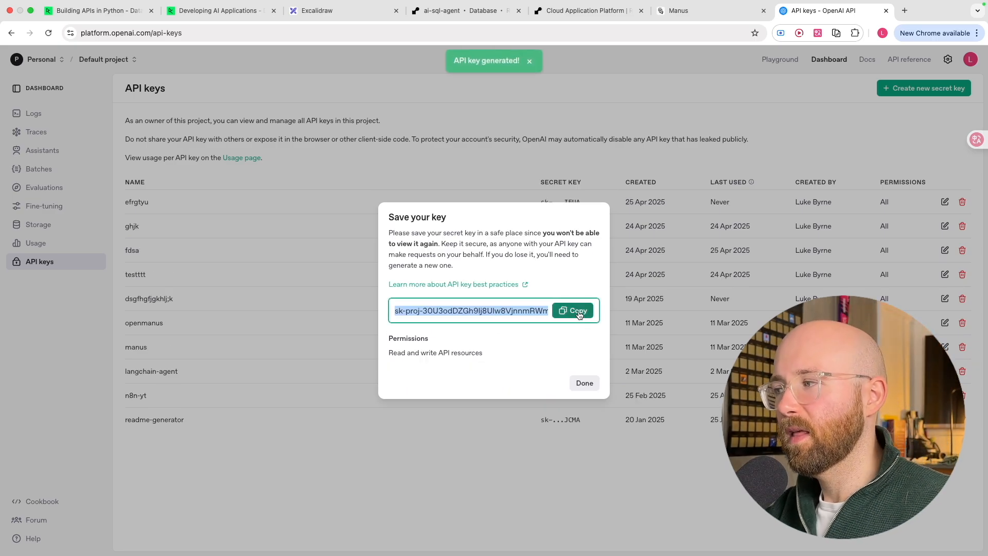
click(584, 383)
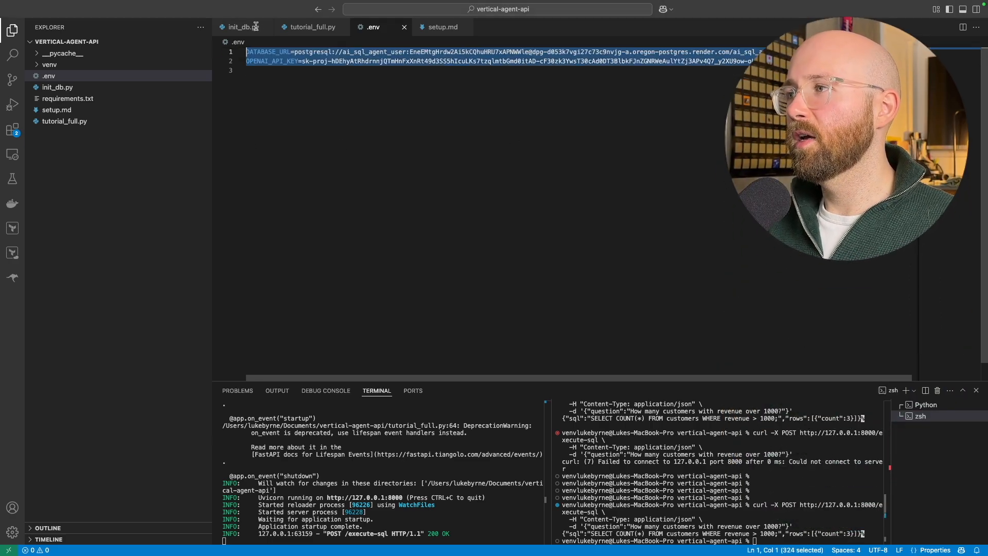
Return to tutorial_full.py, open setup.md from Explorer and bring up its file actions.
click(312, 27)
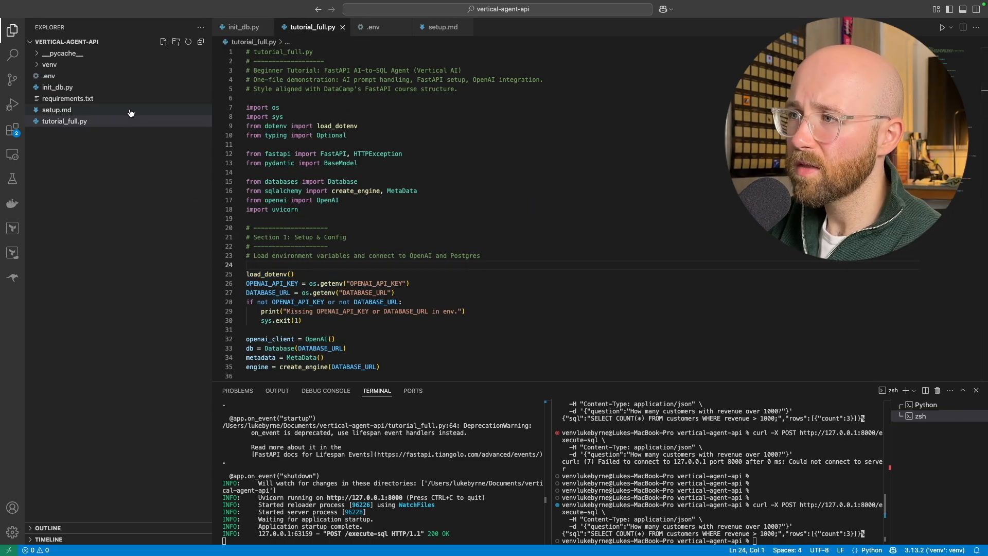
click(57, 109)
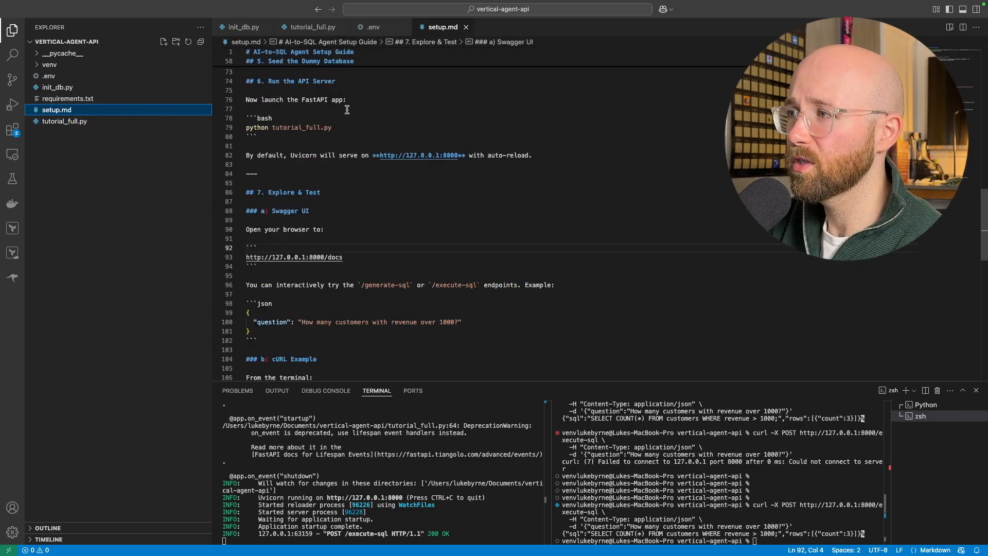
right_click(56, 109)
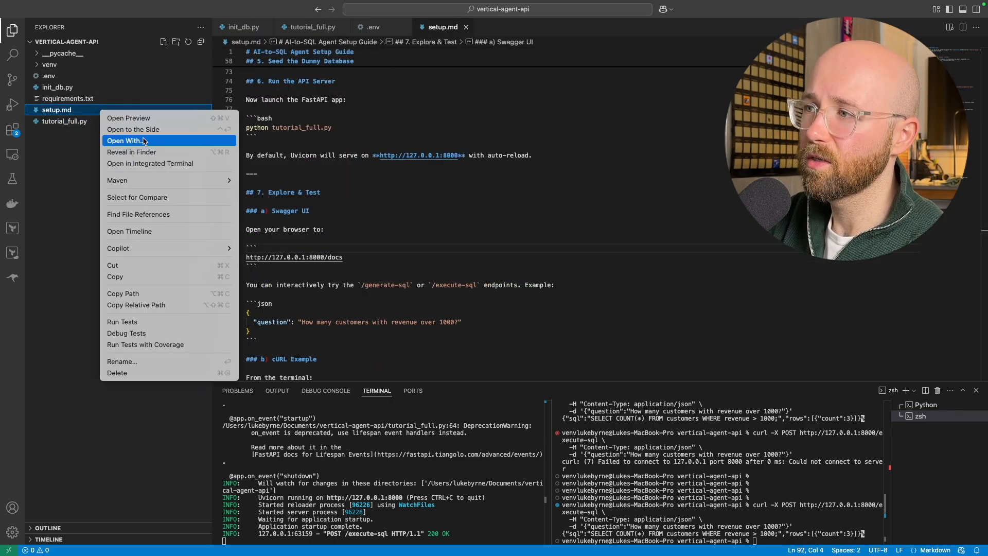
Preview the rendered setup guide, view requirements.txt, then return to the setup.md source.
click(128, 117)
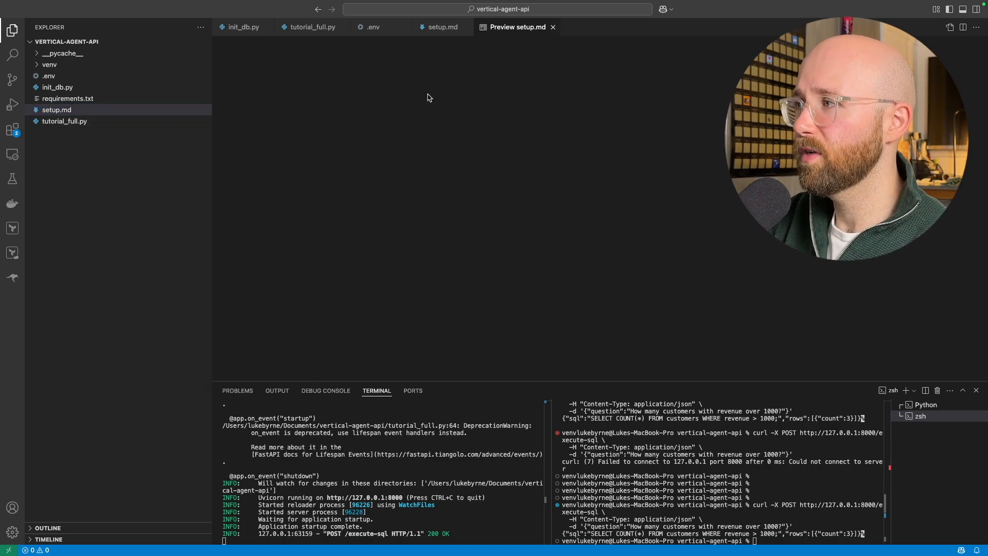
scroll(down, 3)
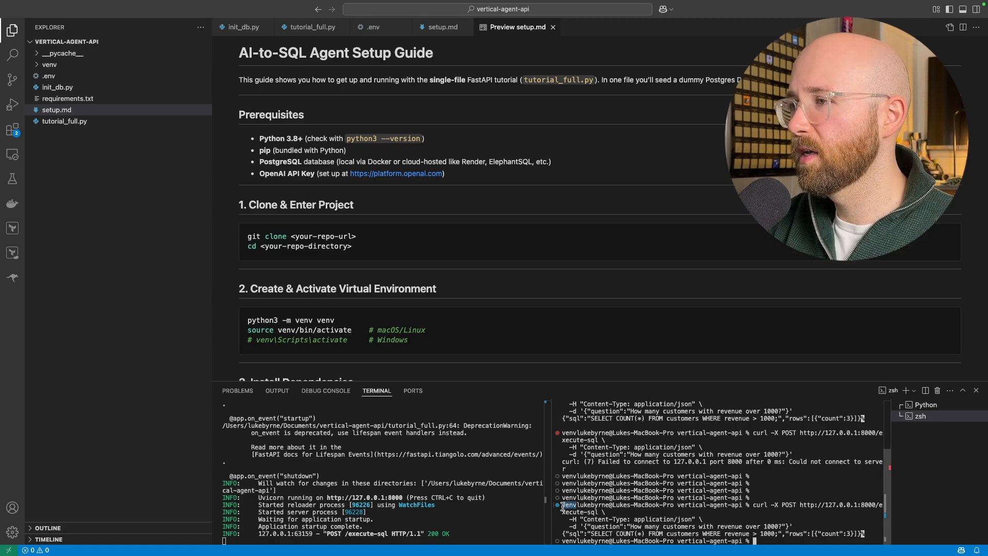
click(68, 98)
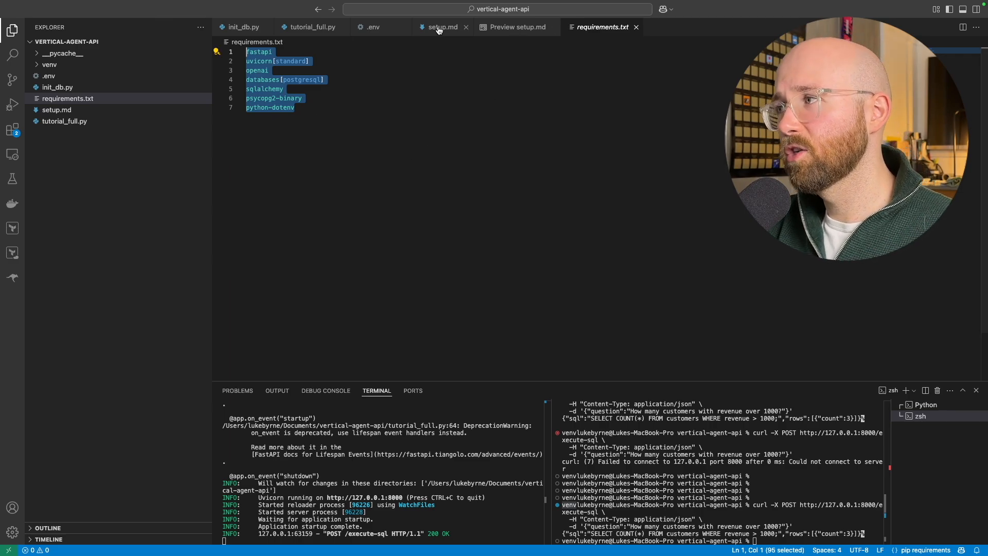
click(311, 27)
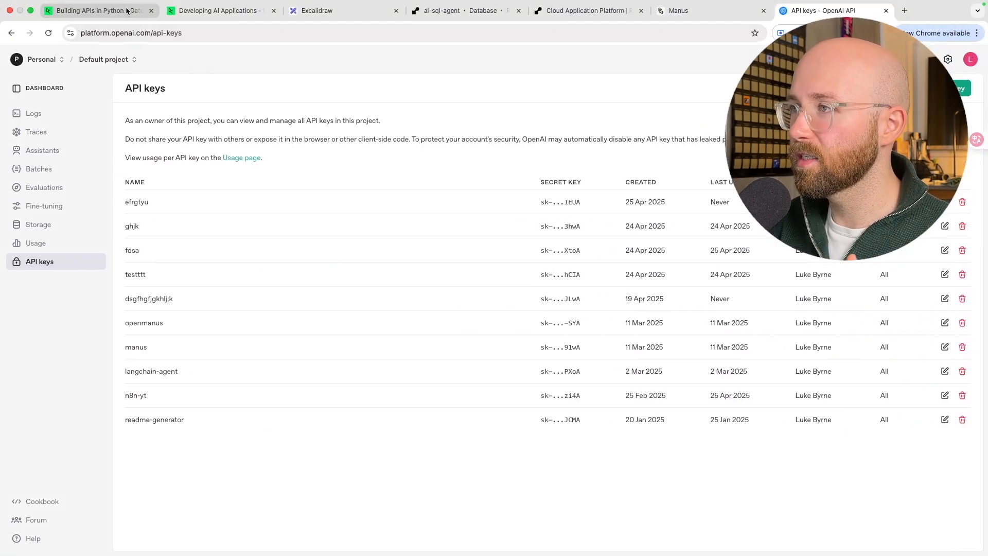
Switch to the DataCamp Building APIs in Python skill track browser tab.
click(98, 11)
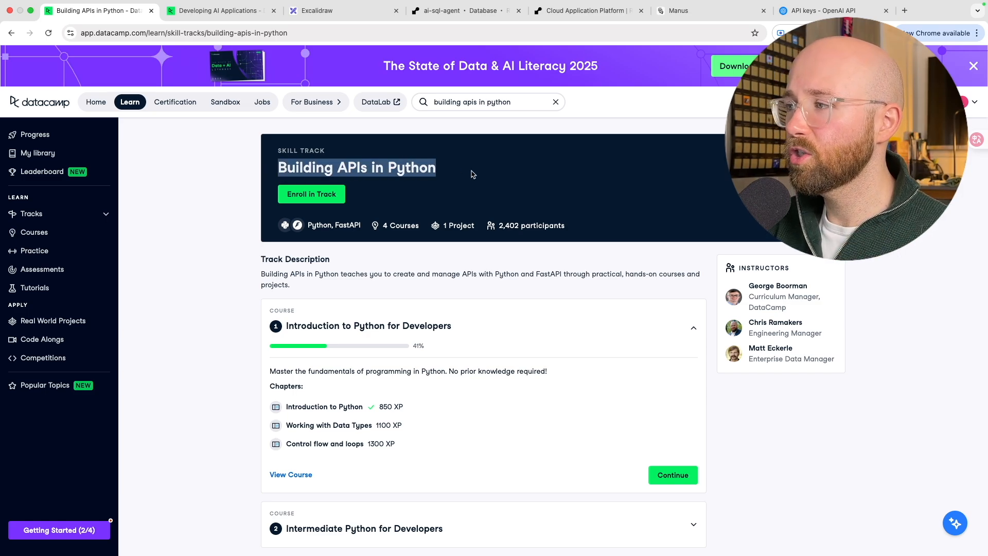
mouse_move(433, 199)
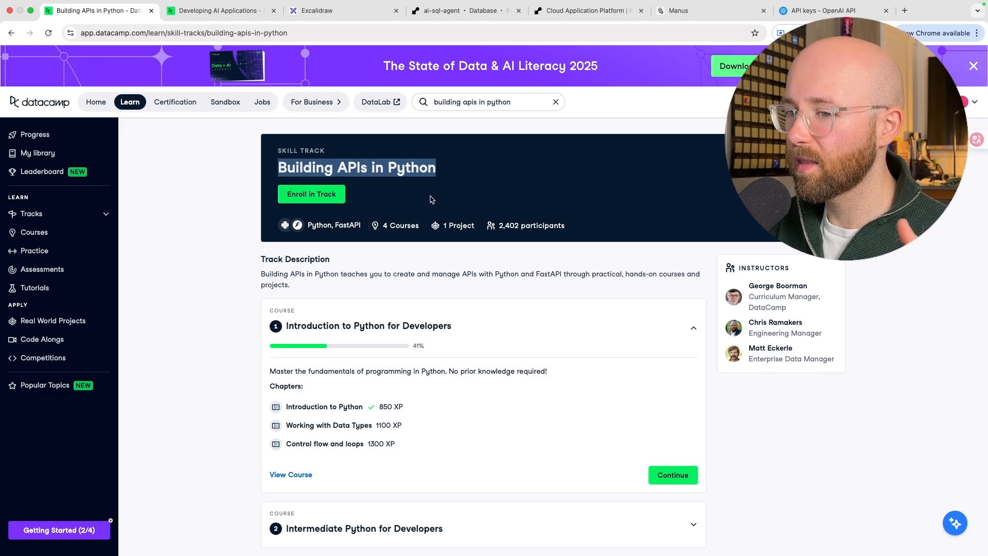
mouse_move(443, 228)
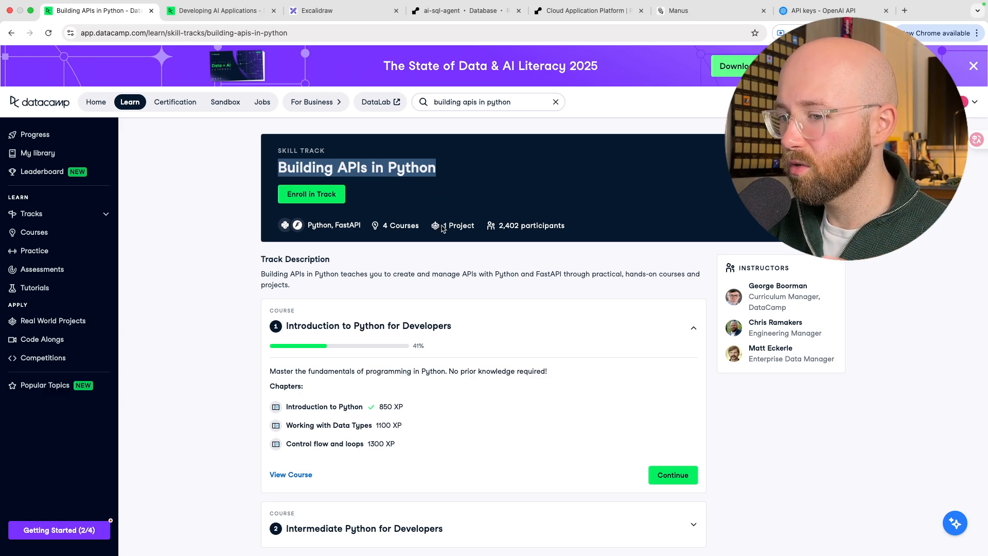